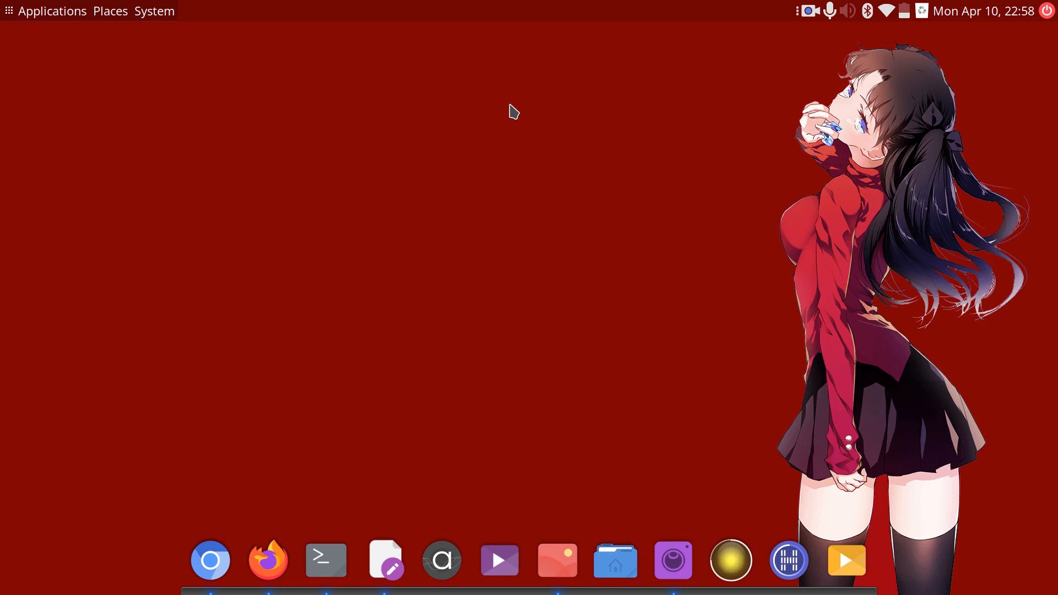
pyautogui.moveTo(394, 186)
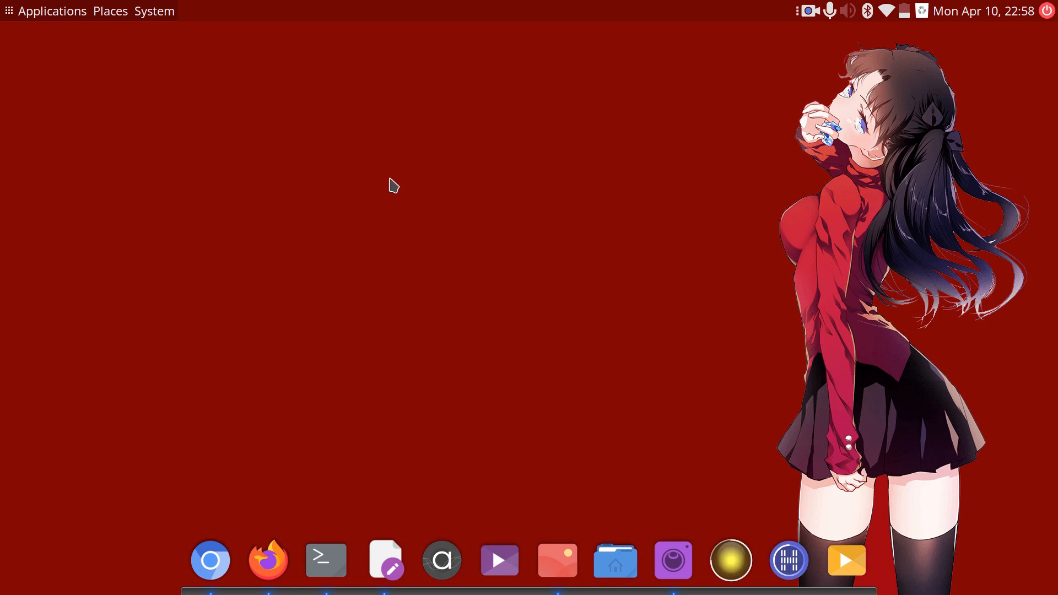
pyautogui.moveTo(216, 483)
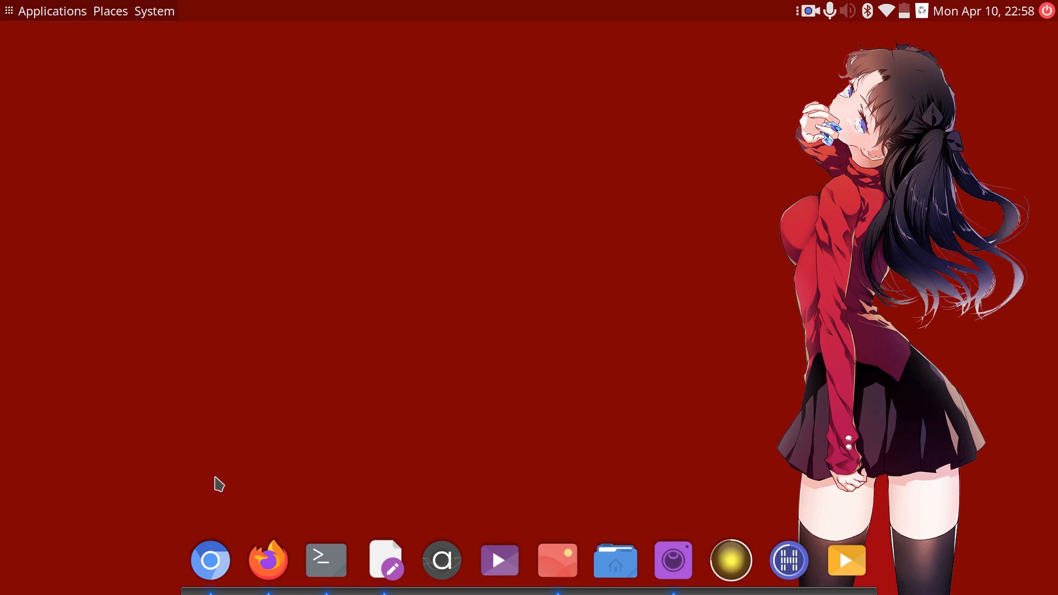
# Step: Open Chromium from the dock, showing the widevine-aarch64 AUR package page
pyautogui.click(211, 560)
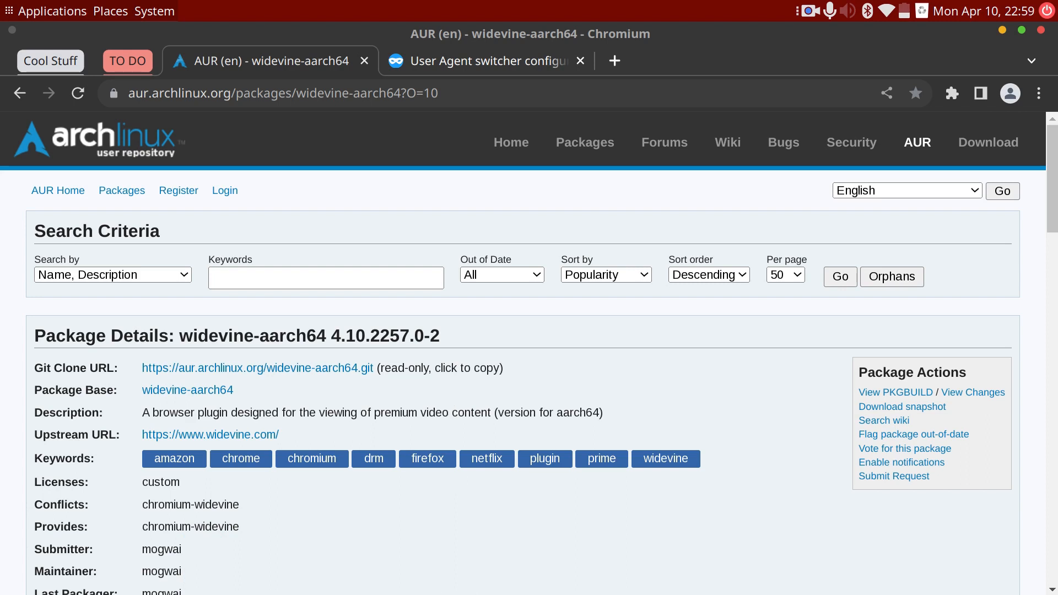
pyautogui.moveTo(631, 237)
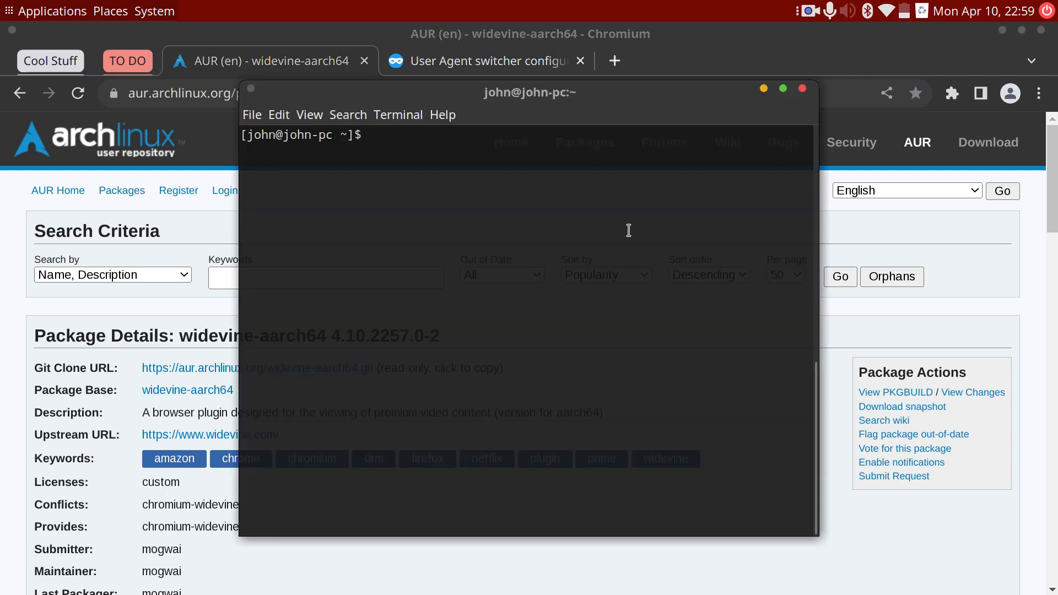
# Step: Run yay -S widevine-aarch64, cancel the already-installed rebuild, and start typing 'register'
pyautogui.write('yay -')
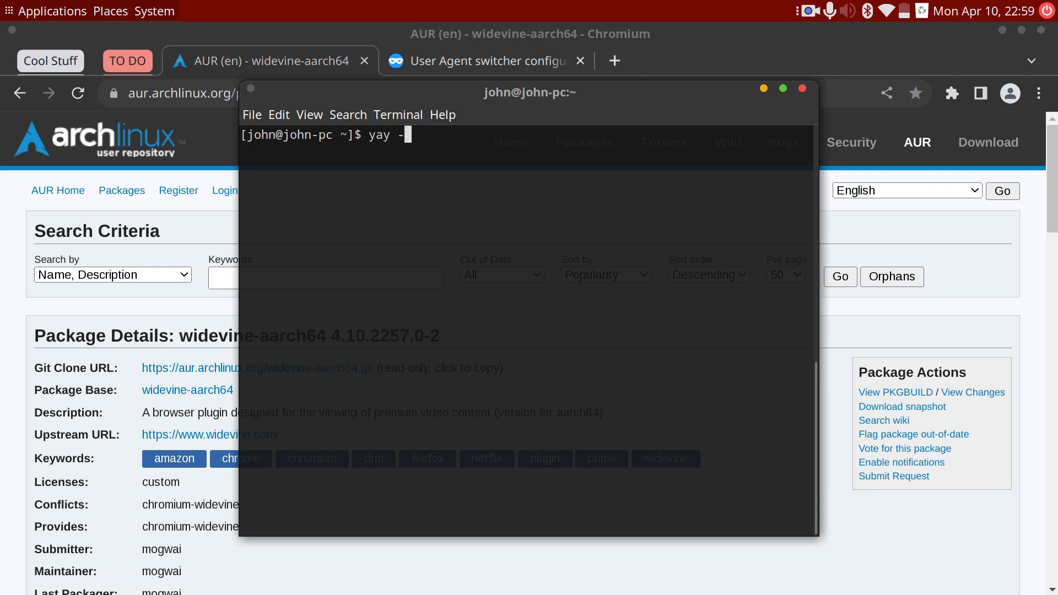
pyautogui.write('S wid')
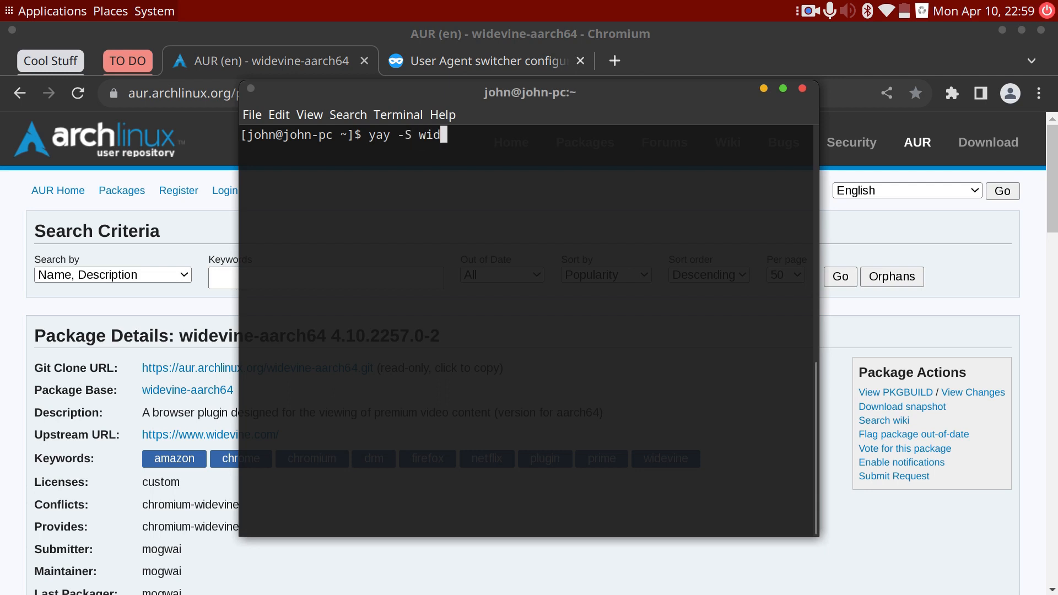
pyautogui.write('evine')
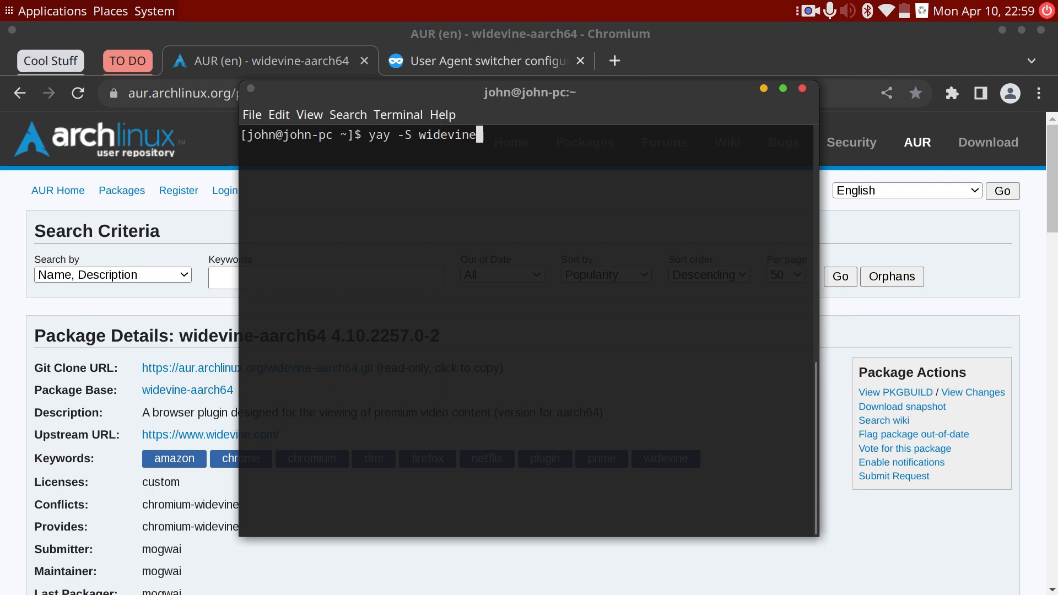
pyautogui.write('-aarch64')
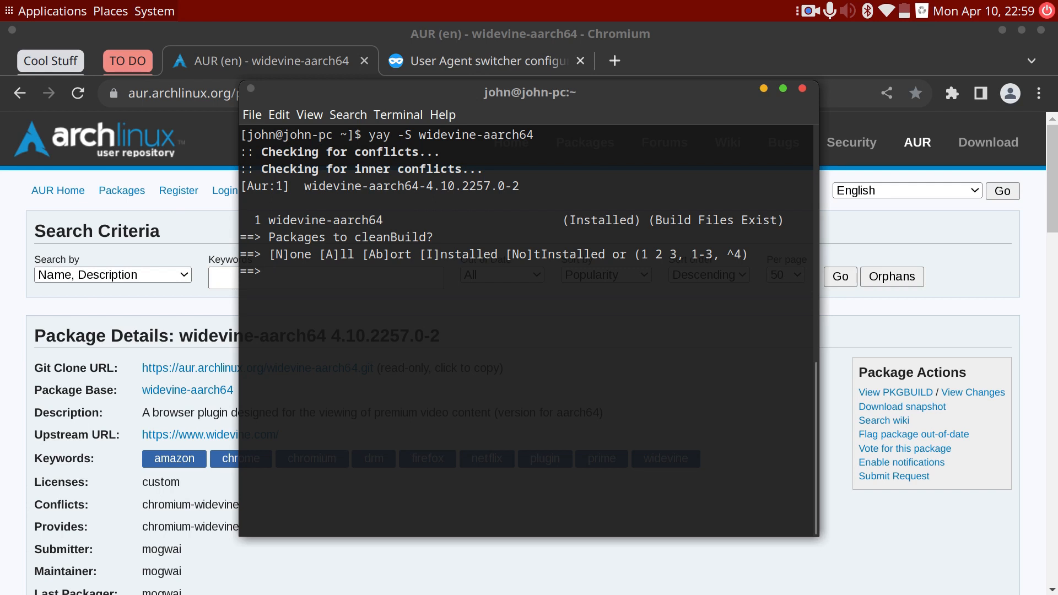
pyautogui.press('ctrl+c')
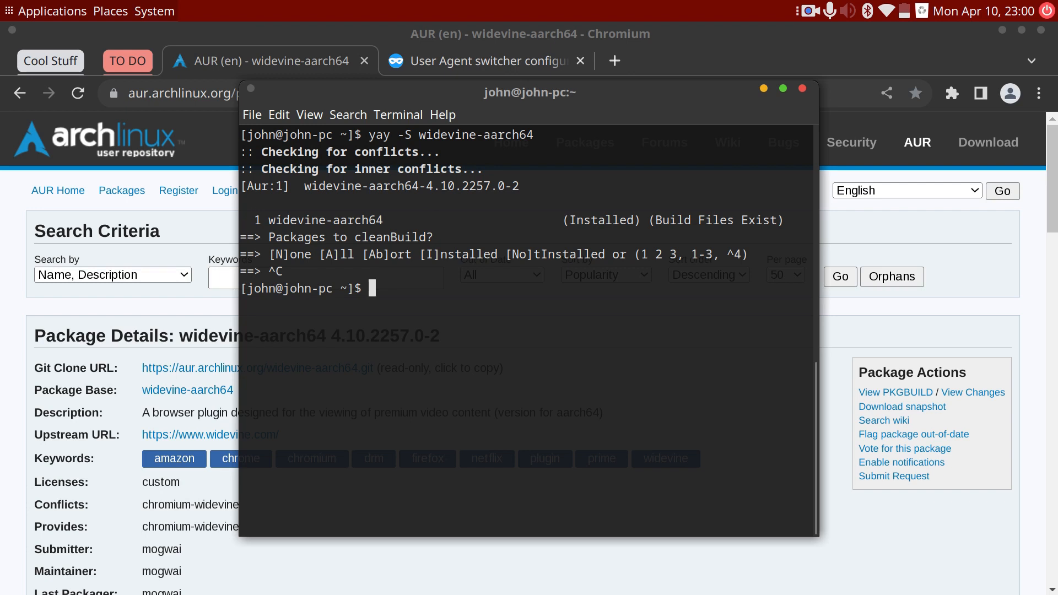
pyautogui.write('register')
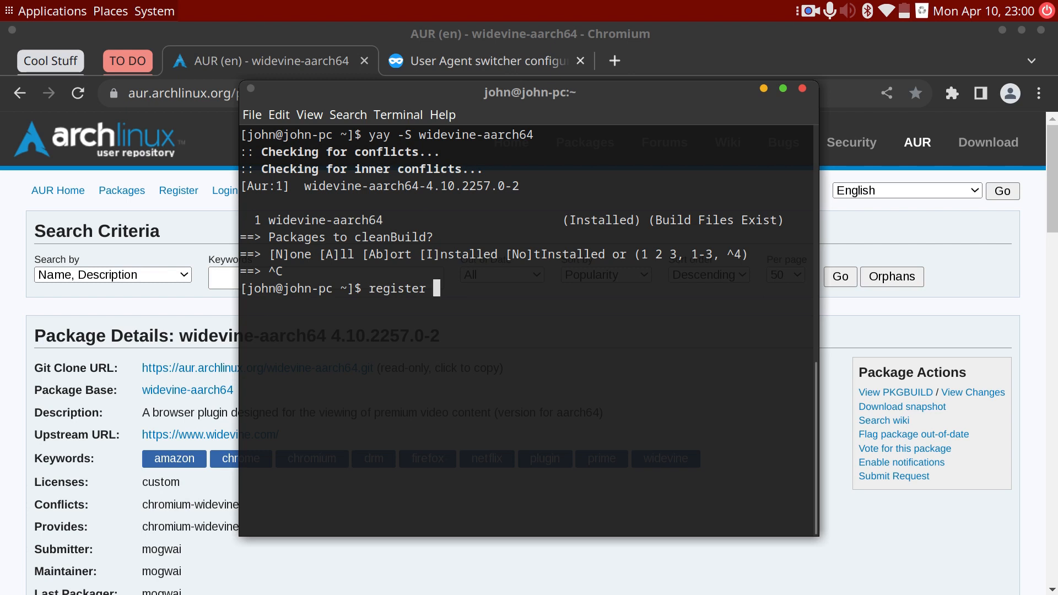
pyautogui.moveTo(776, 79)
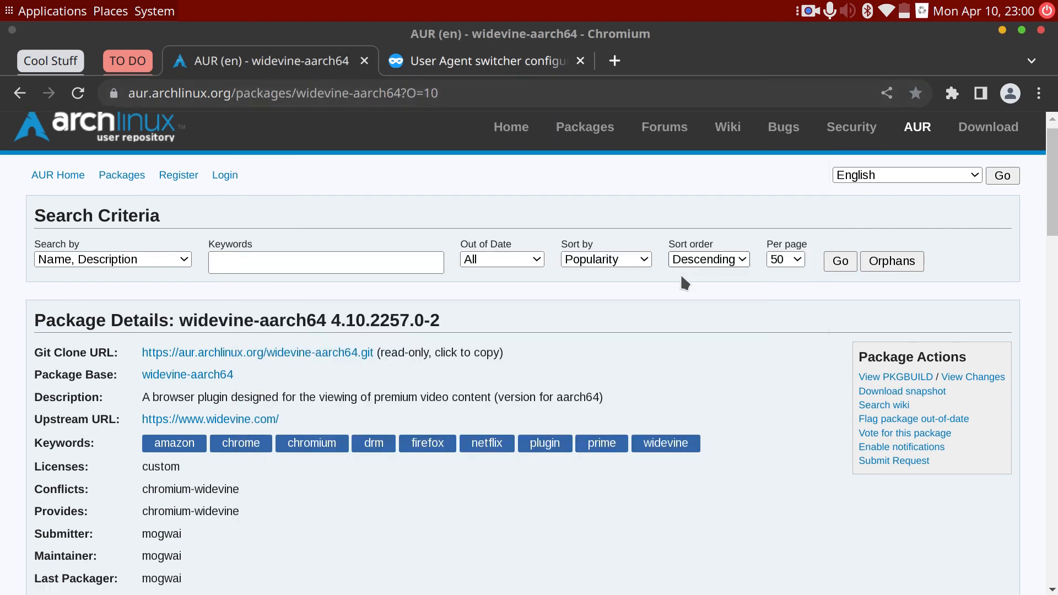
# Step: Scroll the AUR page to the pinned comment about the Widevine registering scripts
pyautogui.scroll(-3)
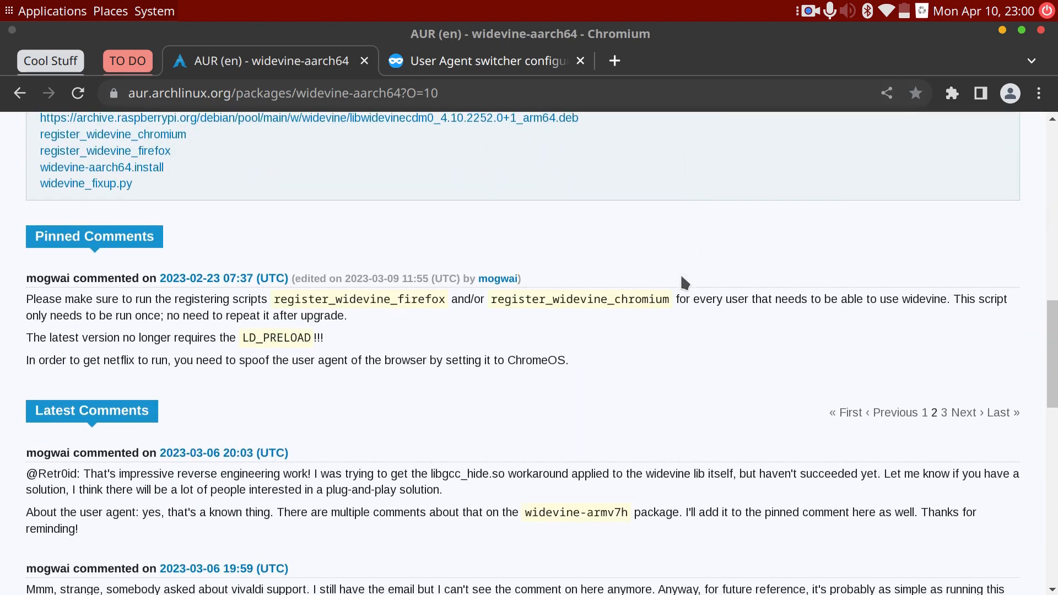
pyautogui.moveTo(249, 337)
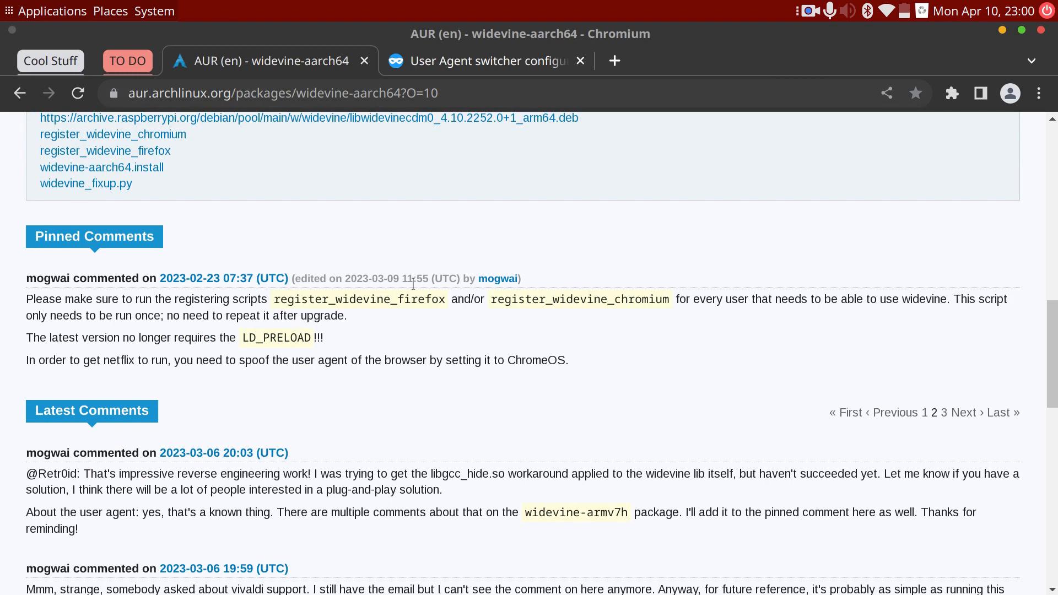
pyautogui.moveTo(293, 306)
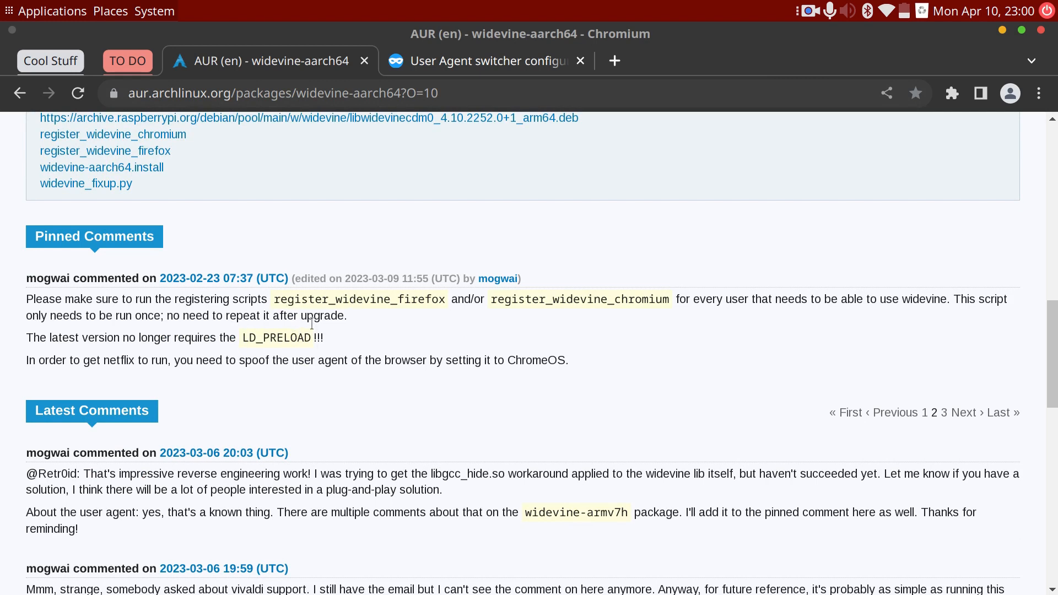
pyautogui.moveTo(282, 349)
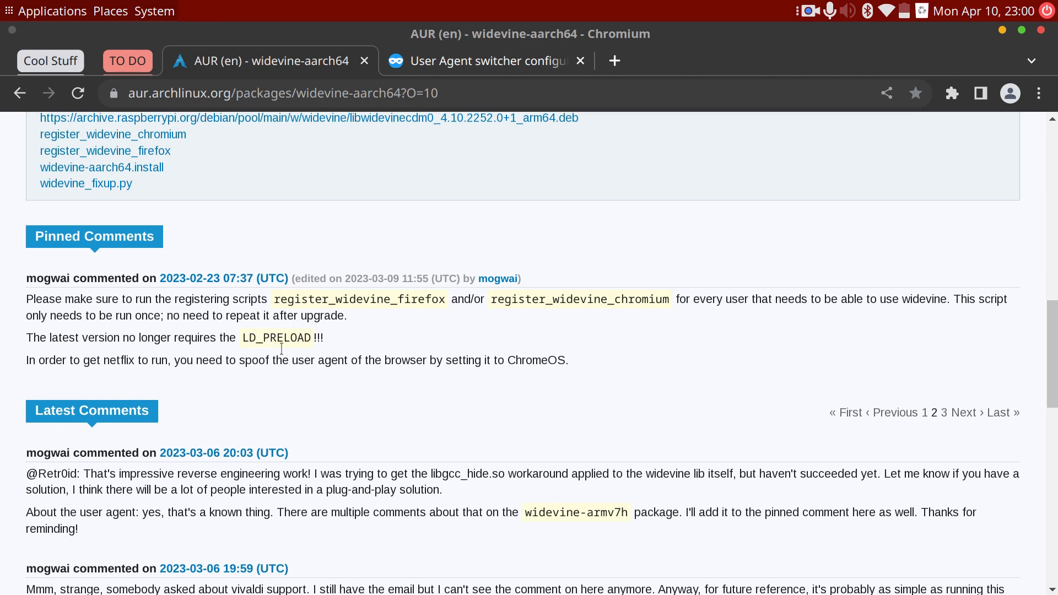
pyautogui.moveTo(376, 365)
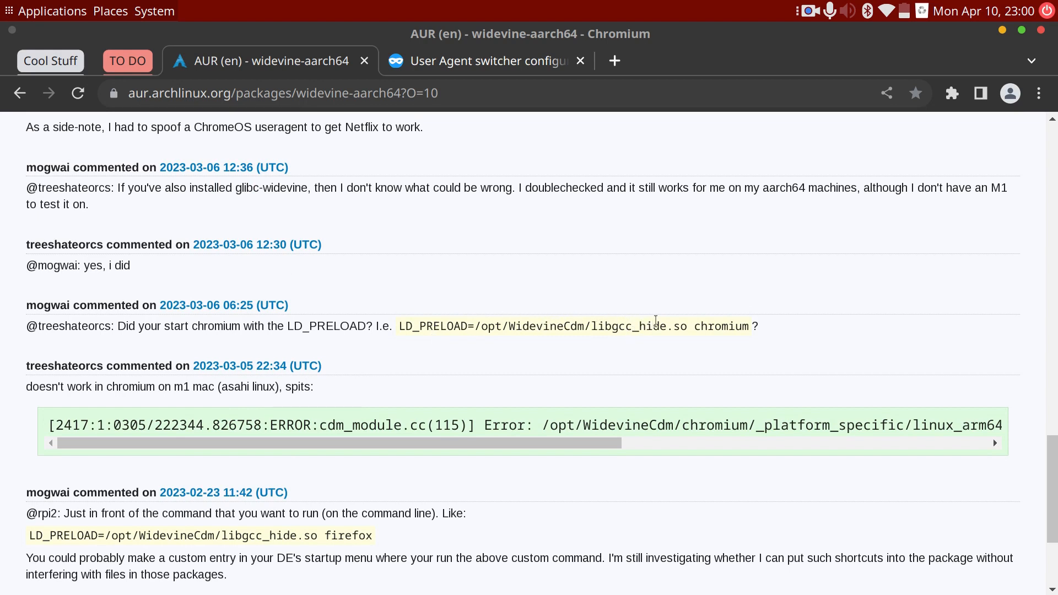
pyautogui.moveTo(628, 323)
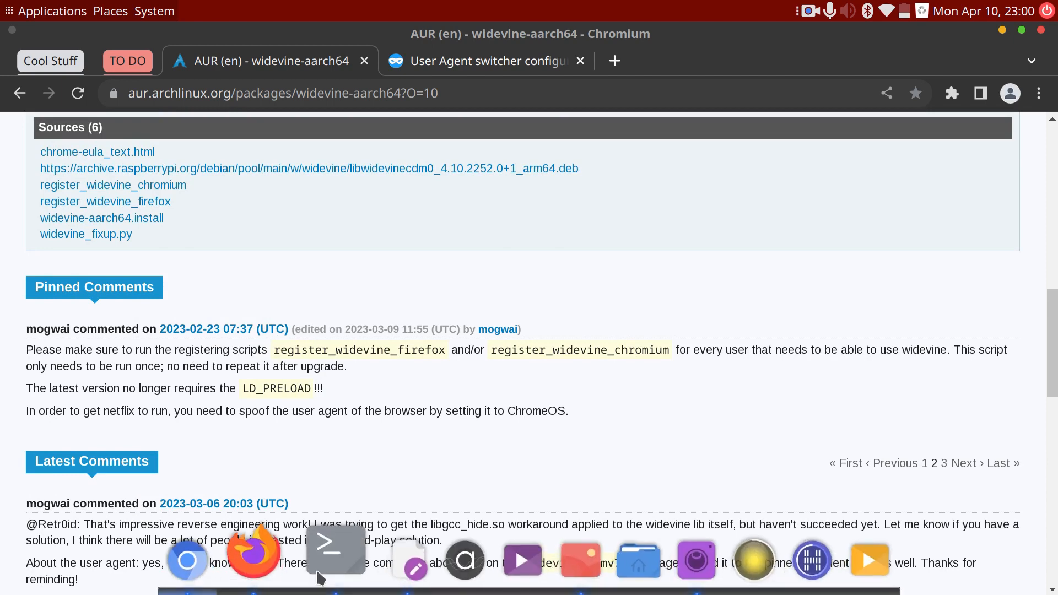
# Step: Type register_widevine_firefox, change it to register_widevine_chromium, then clear the prompt unrun
pyautogui.click(324, 560)
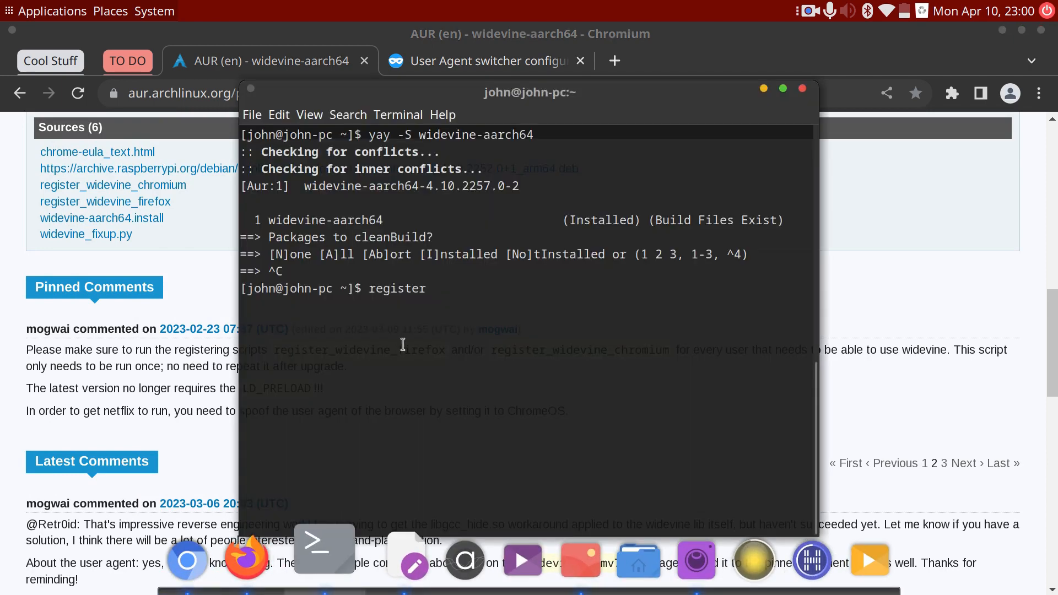
pyautogui.write('_')
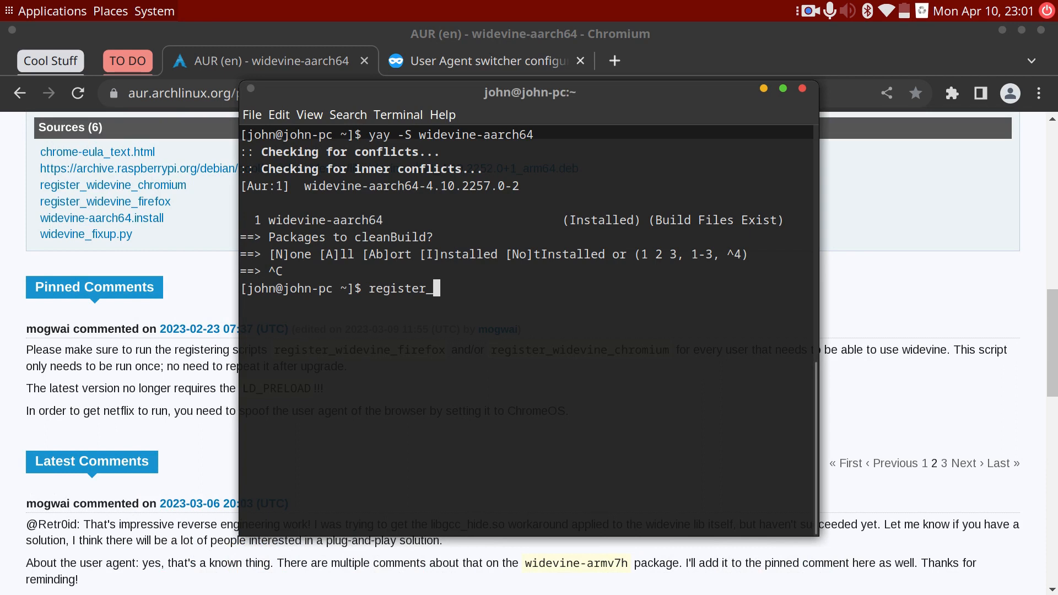
pyautogui.write('wide')
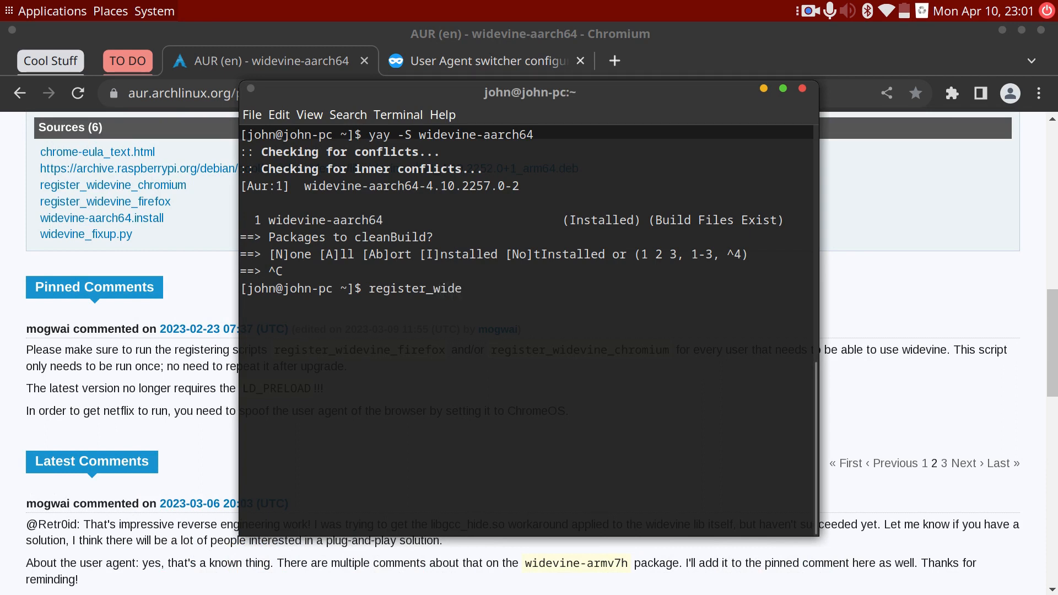
pyautogui.write('vine_')
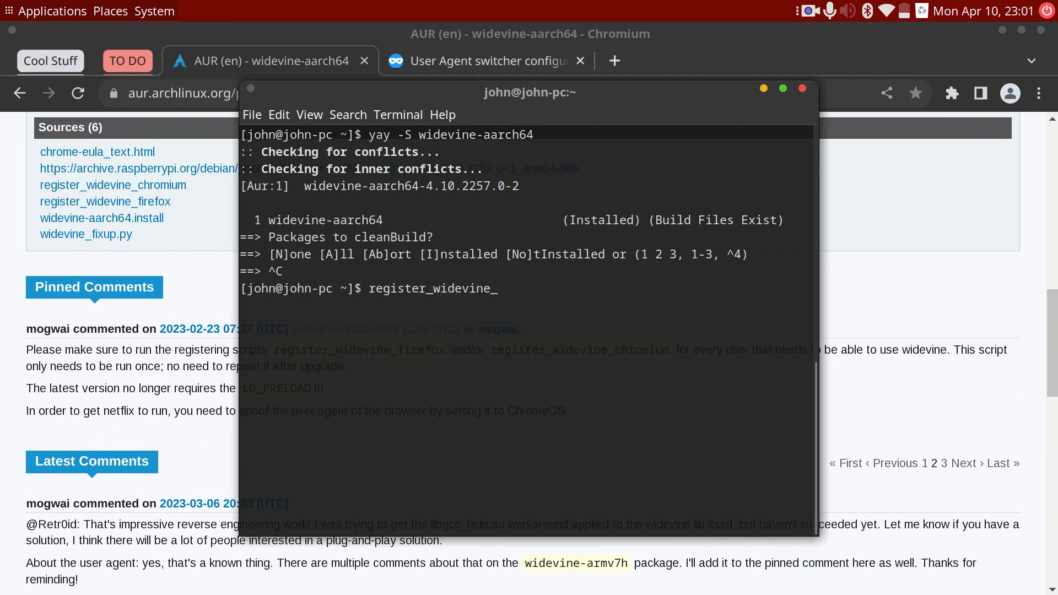
pyautogui.write('firefox')
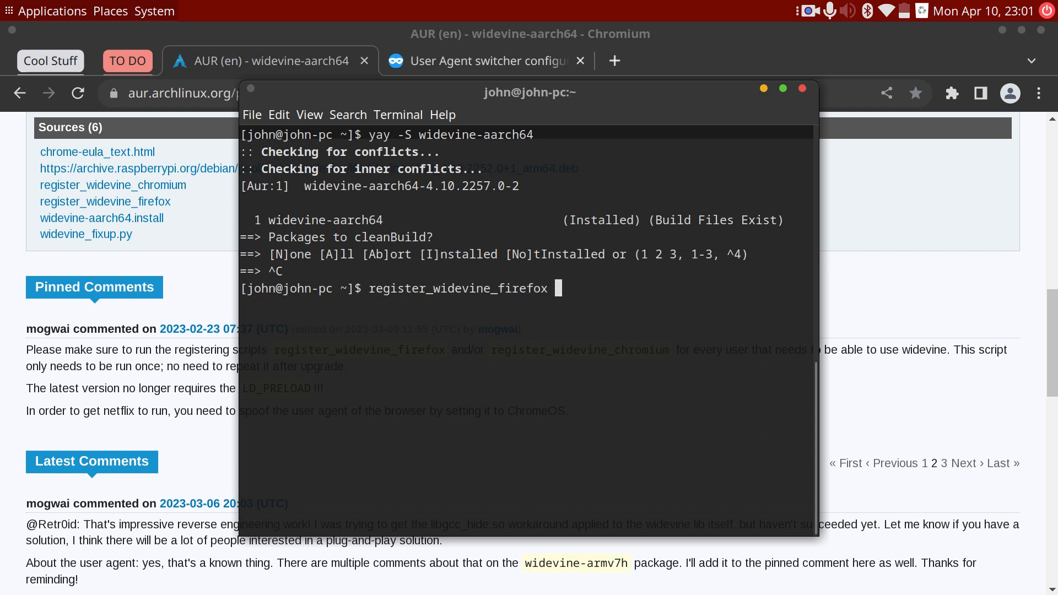
pyautogui.press('BackSpace')
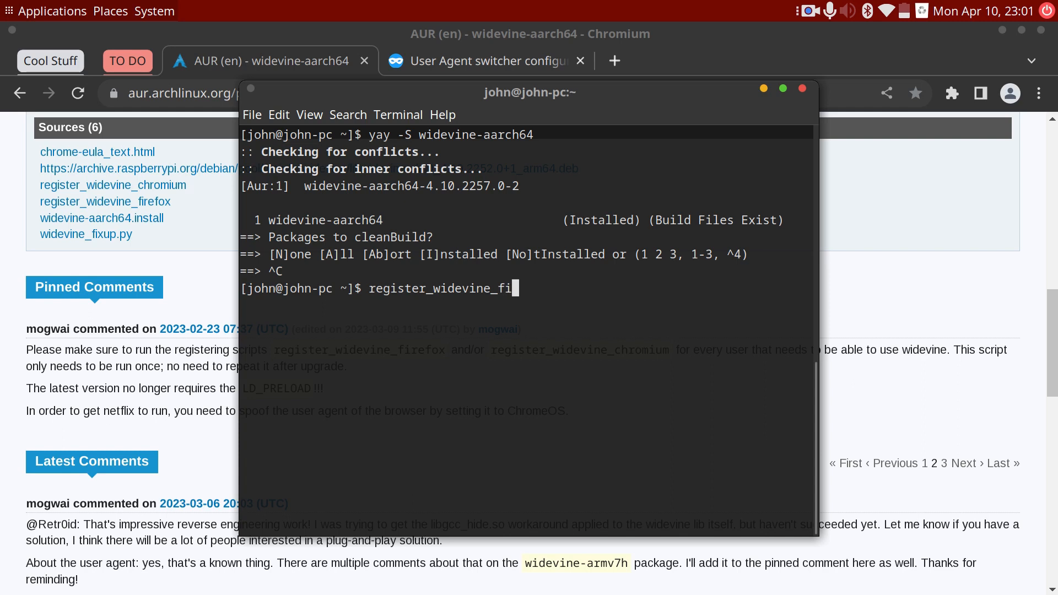
pyautogui.write('chrome')
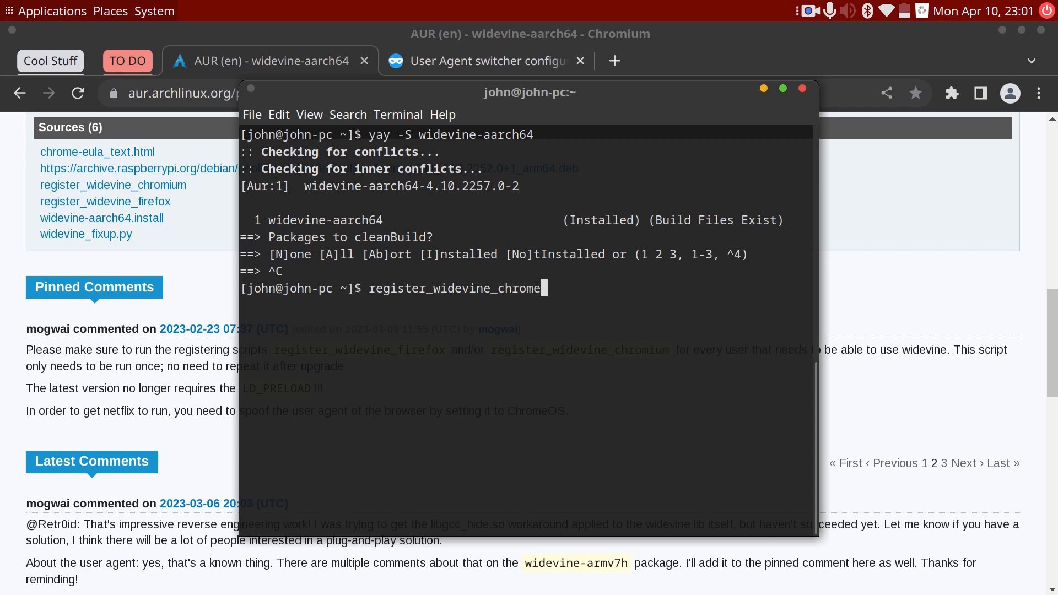
pyautogui.write('ium')
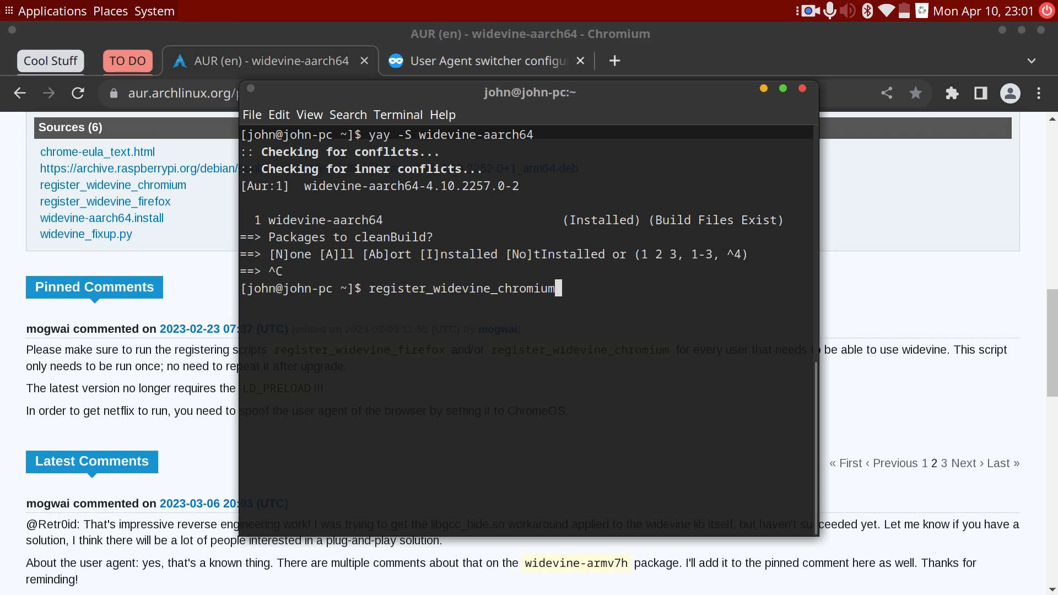
pyautogui.press('BackSpace')
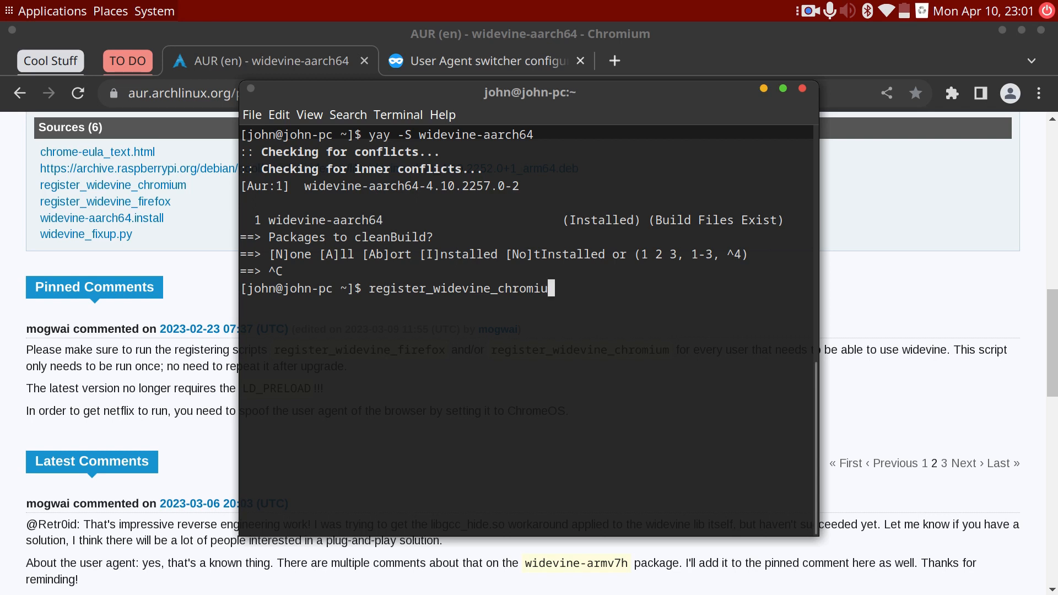
pyautogui.press('ctrl+u')
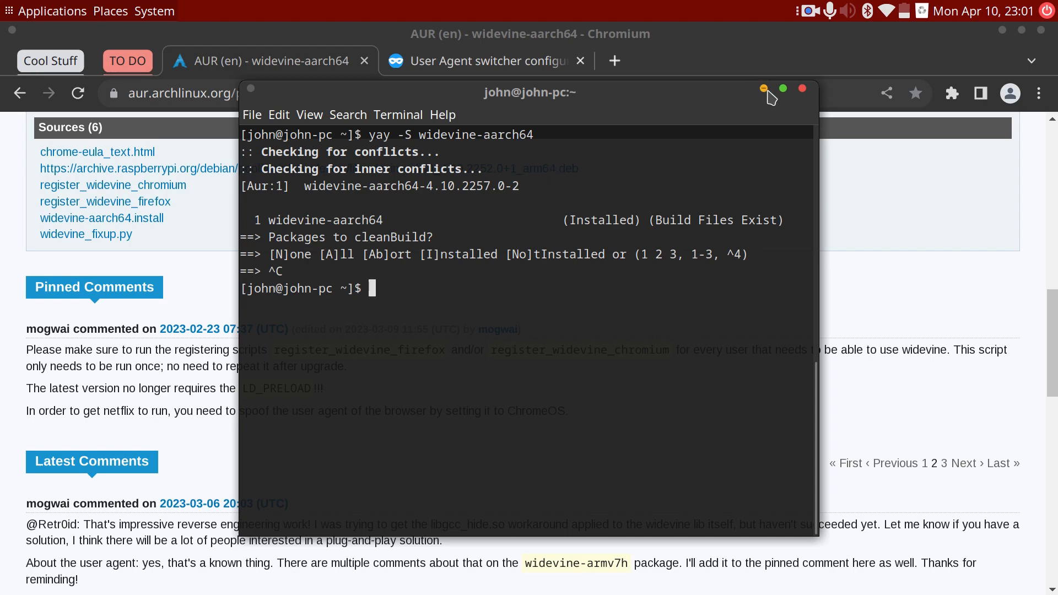
# Step: Hide the terminal to return to Chromium's widevine-aarch64 AUR page
pyautogui.click(763, 88)
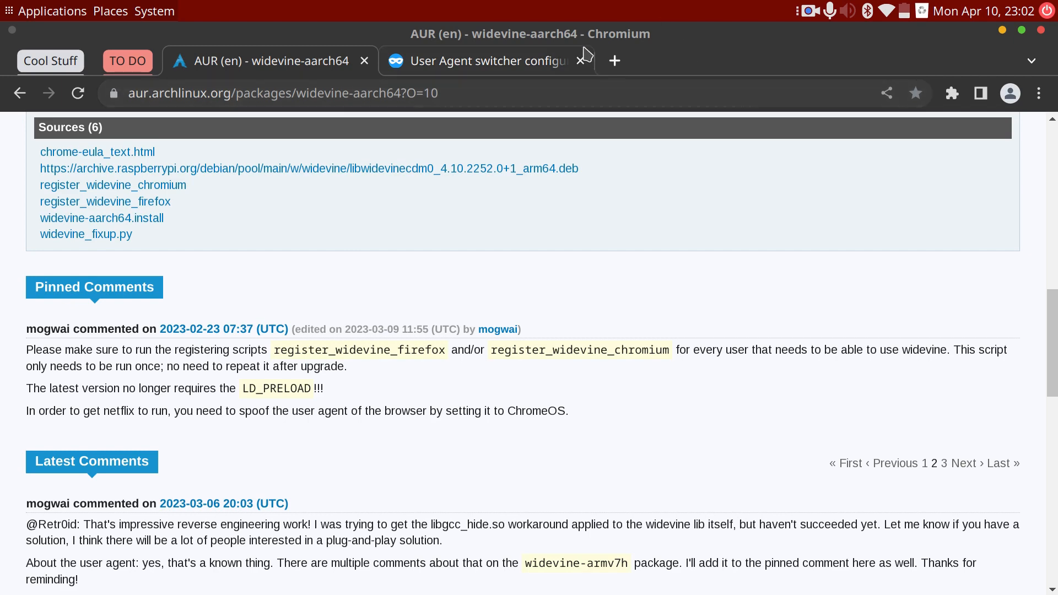
# Step: Switch to the User Agent Switcher settings tab and view its Permanent Spoof List
pyautogui.click(484, 60)
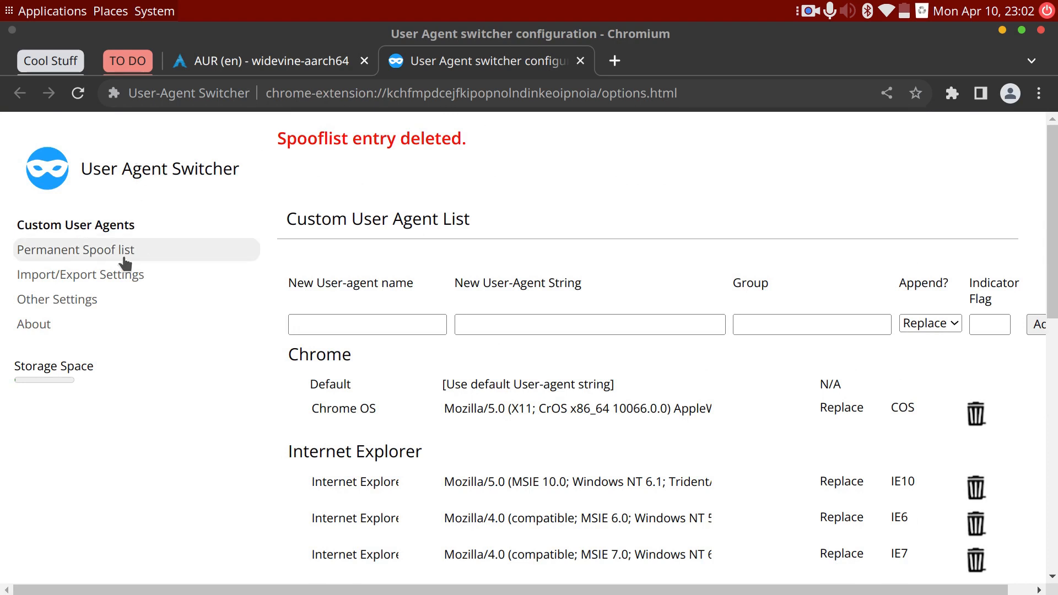
pyautogui.click(75, 249)
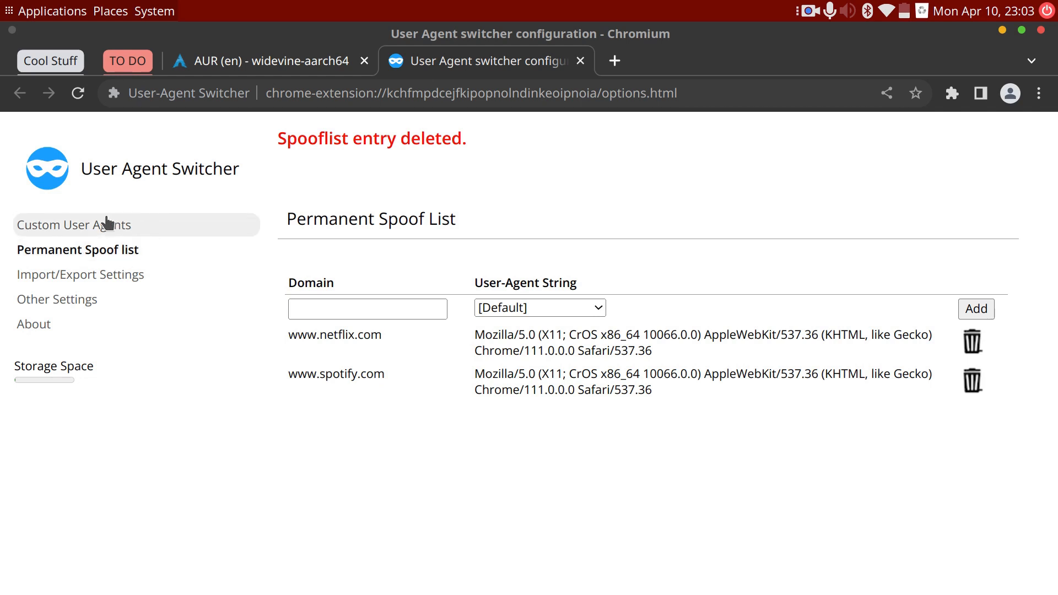
# Step: In Custom User Agents, enter the name Chrome OS_2 for a new agent
pyautogui.click(75, 225)
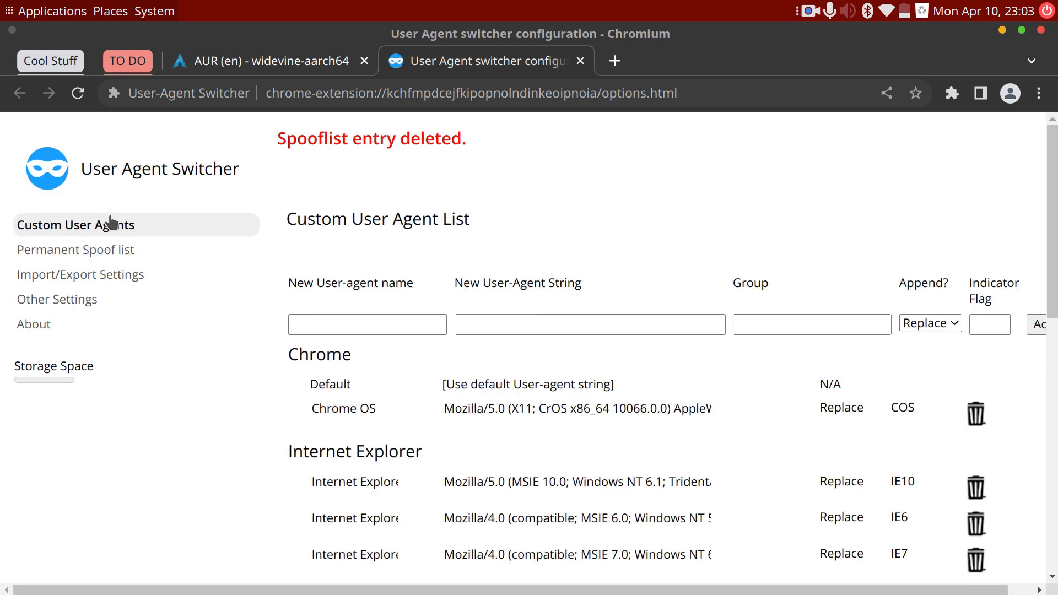
pyautogui.click(367, 324)
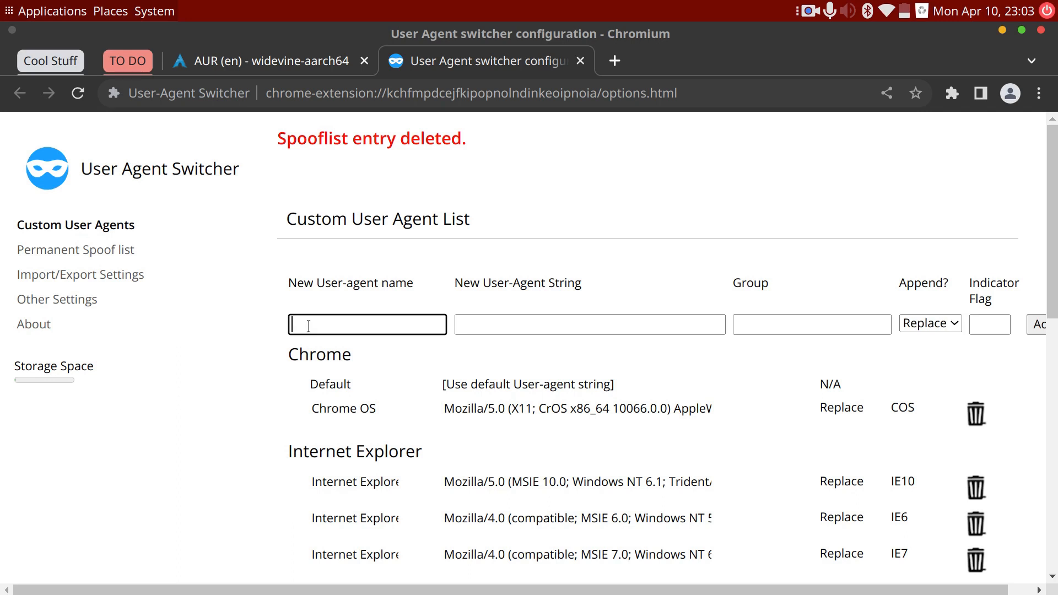
pyautogui.write('Chrome OS')
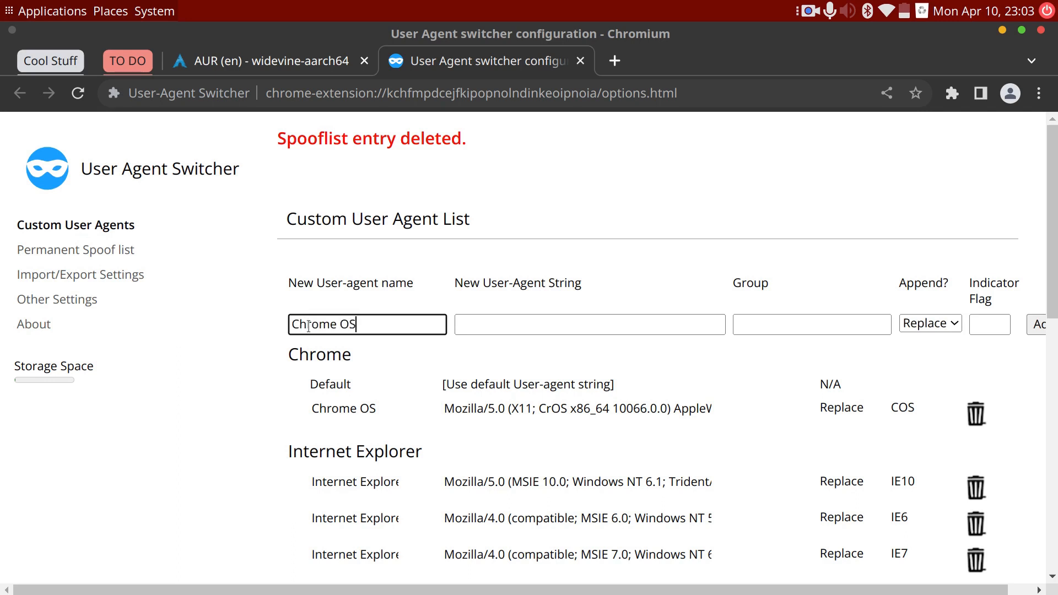
pyautogui.write('_')
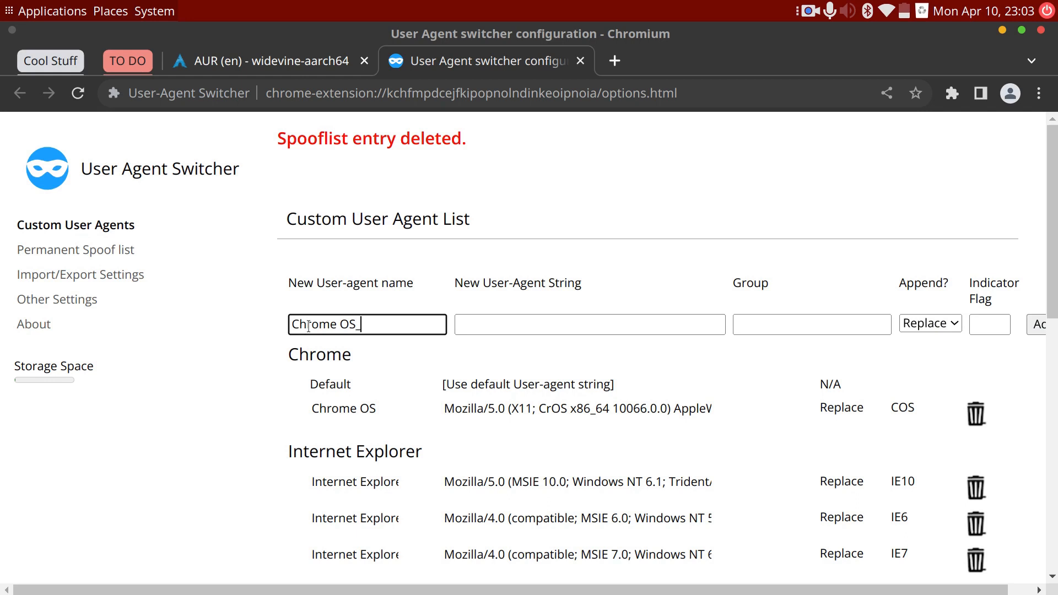
pyautogui.write('2')
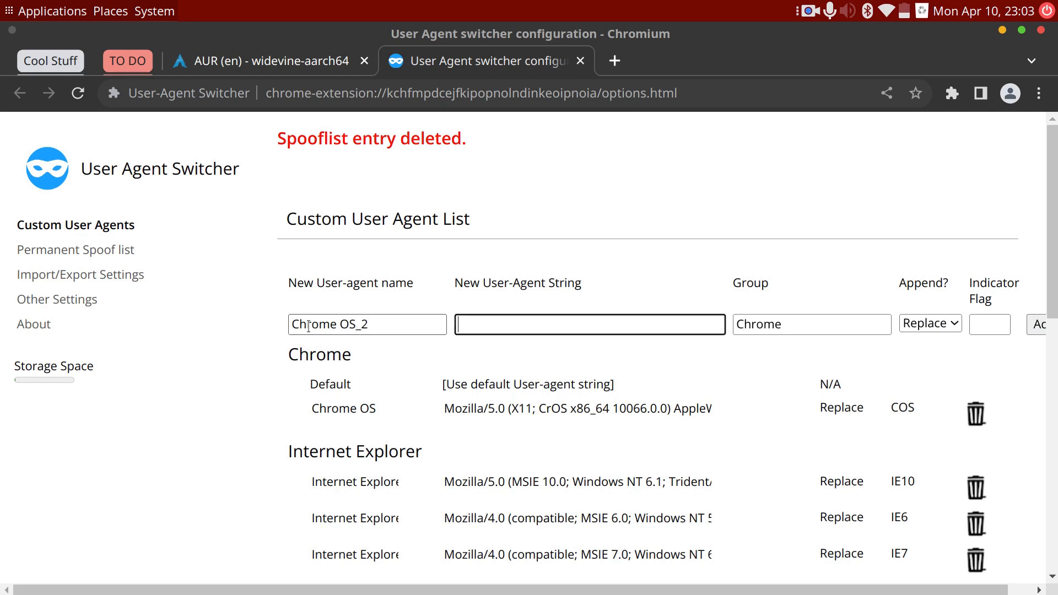
pyautogui.click(1037, 93)
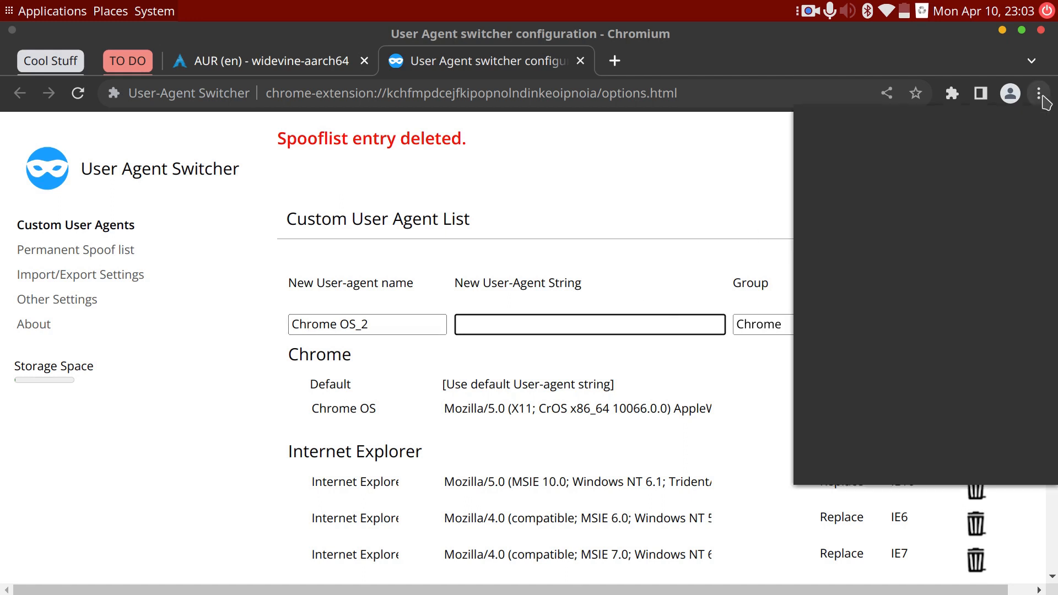
pyautogui.click(1037, 93)
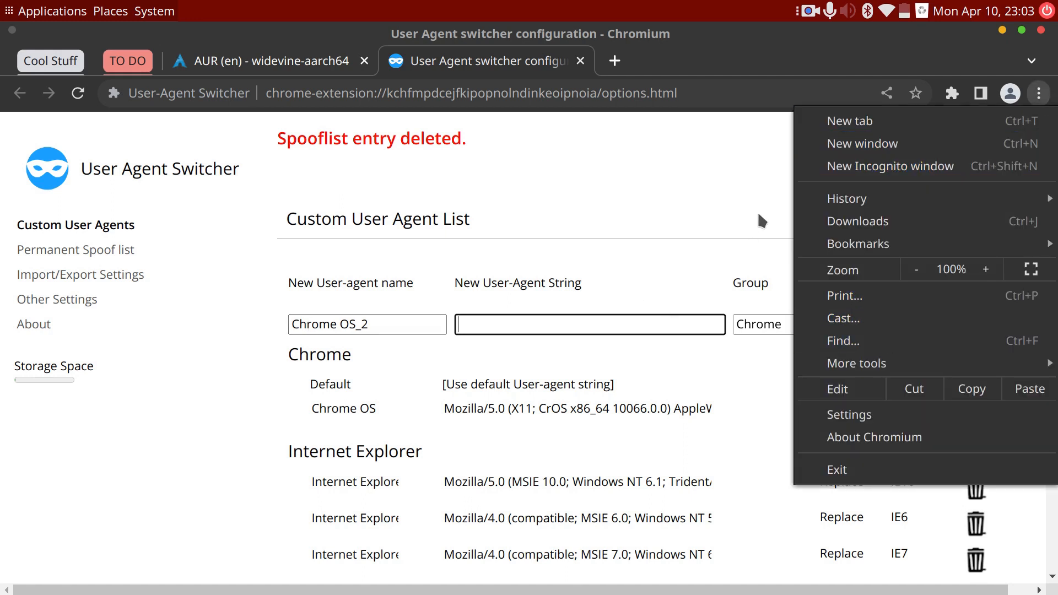
pyautogui.click(763, 168)
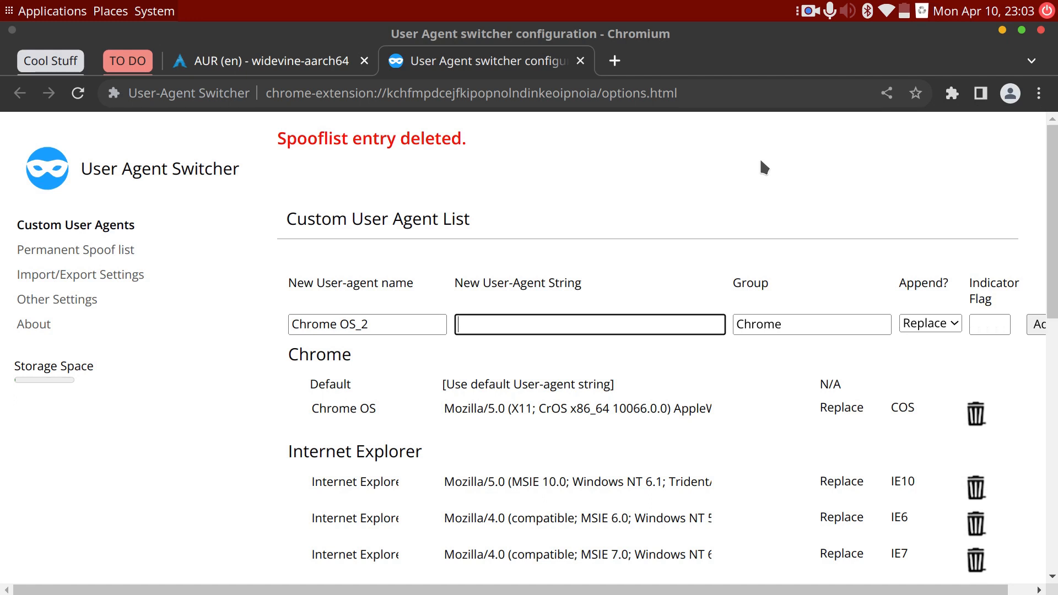
# Step: In DevTools Network conditions, reveal the Chrome OS user-agent string, then restore browser default
pyautogui.press('F12')
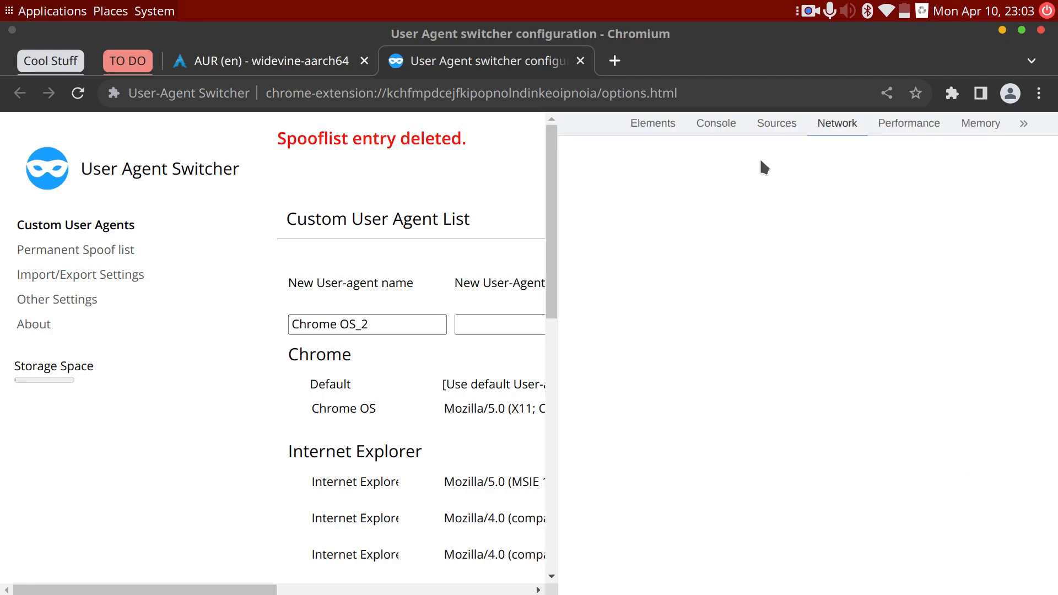
pyautogui.click(836, 123)
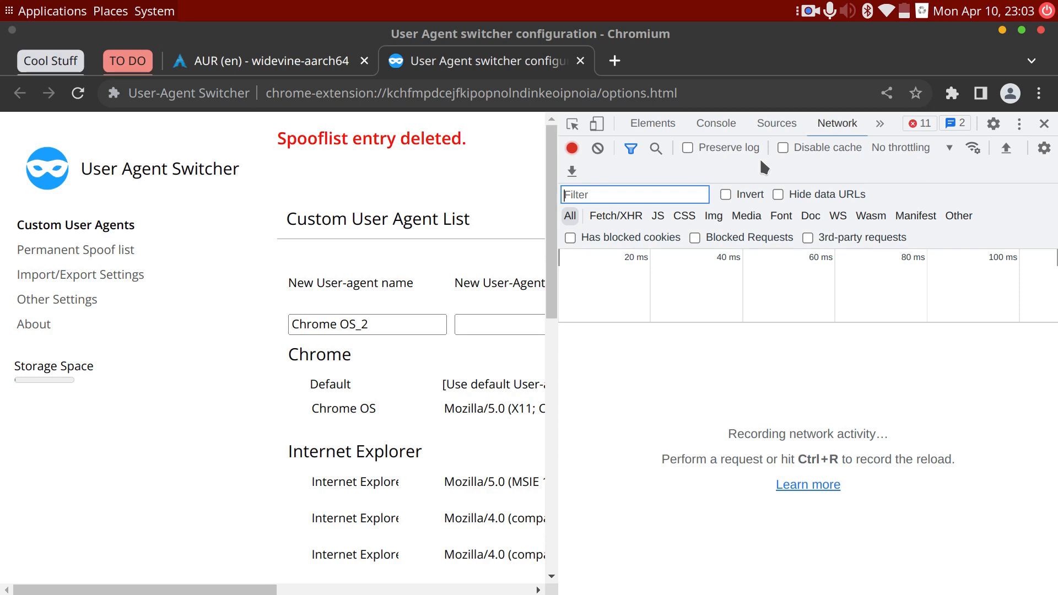
pyautogui.moveTo(899, 157)
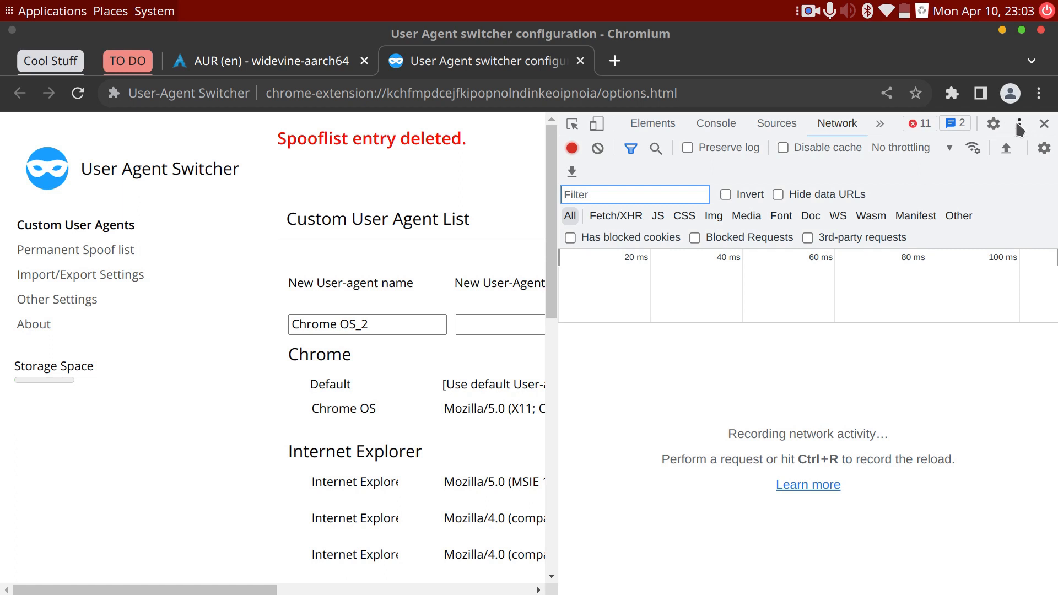
pyautogui.click(1021, 123)
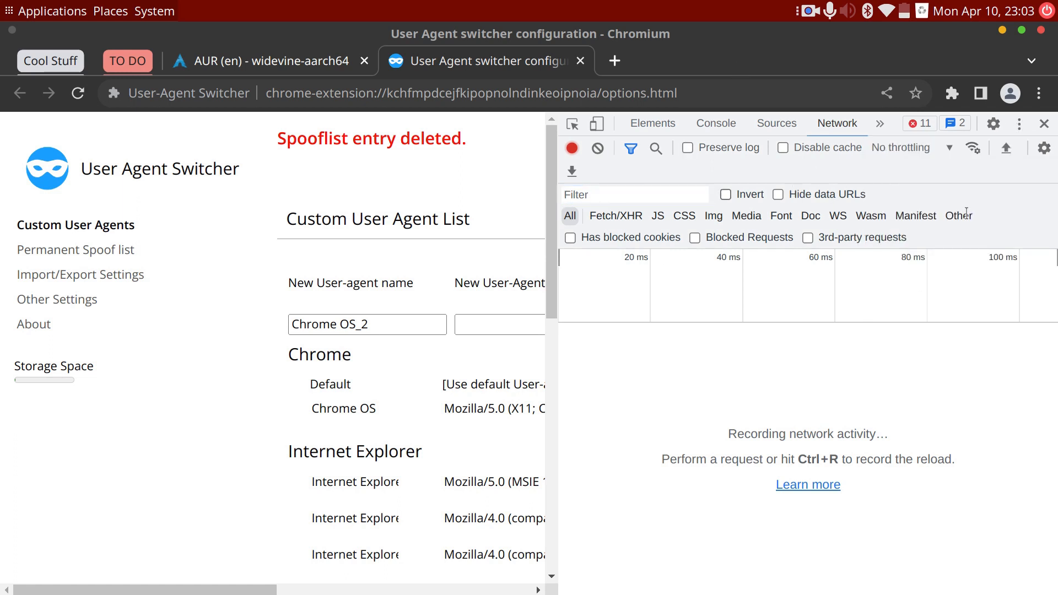
pyautogui.click(1019, 124)
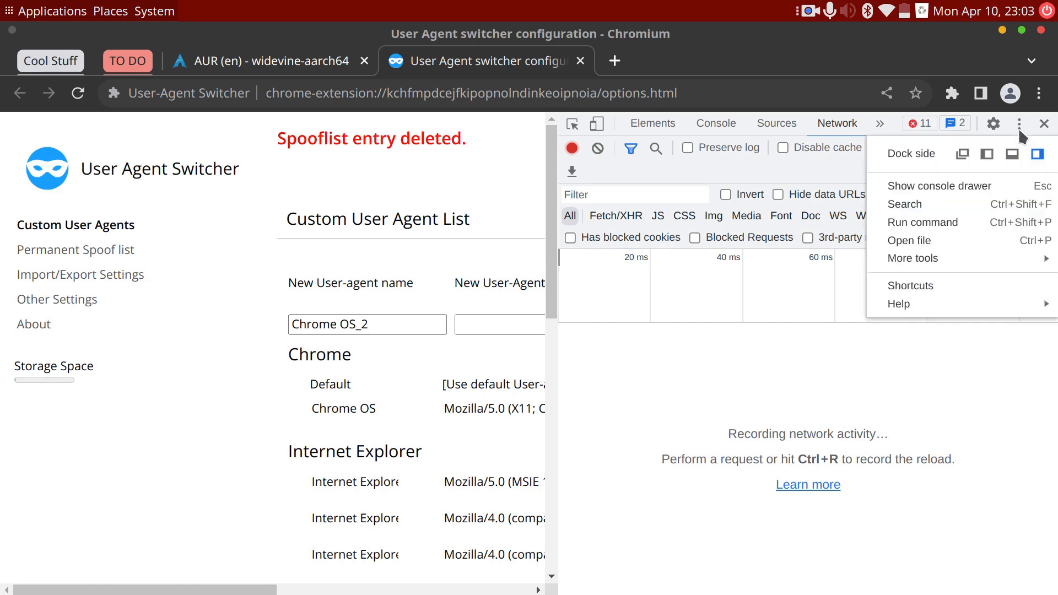
pyautogui.moveTo(912, 258)
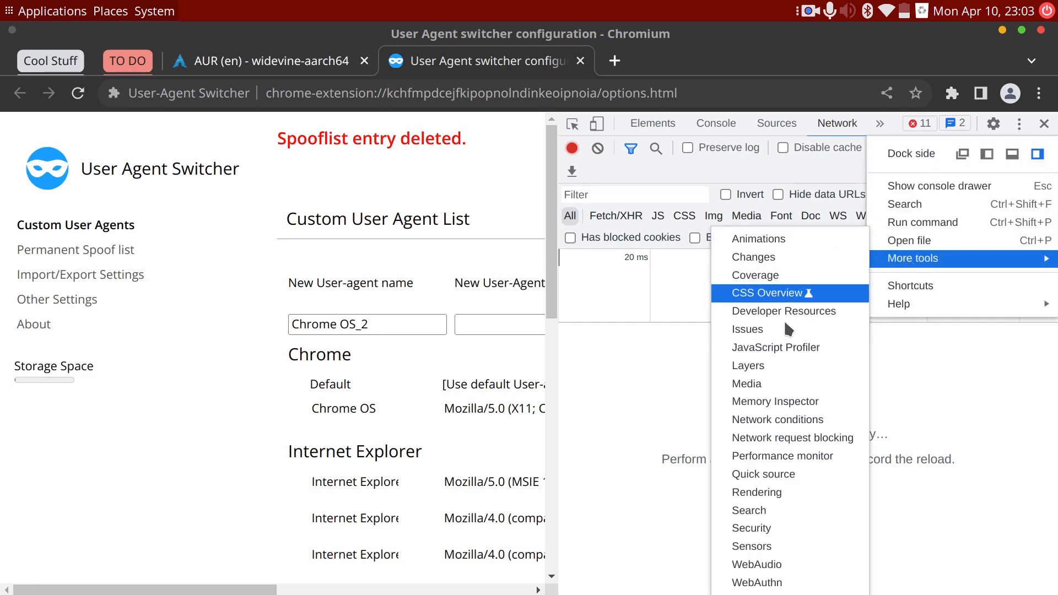
pyautogui.moveTo(776, 419)
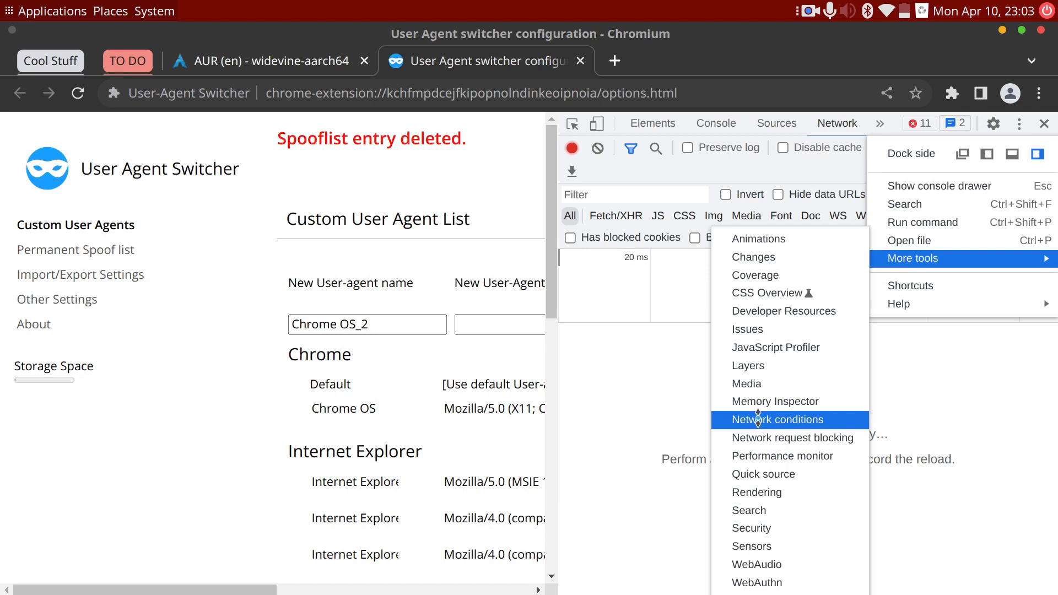
pyautogui.click(778, 418)
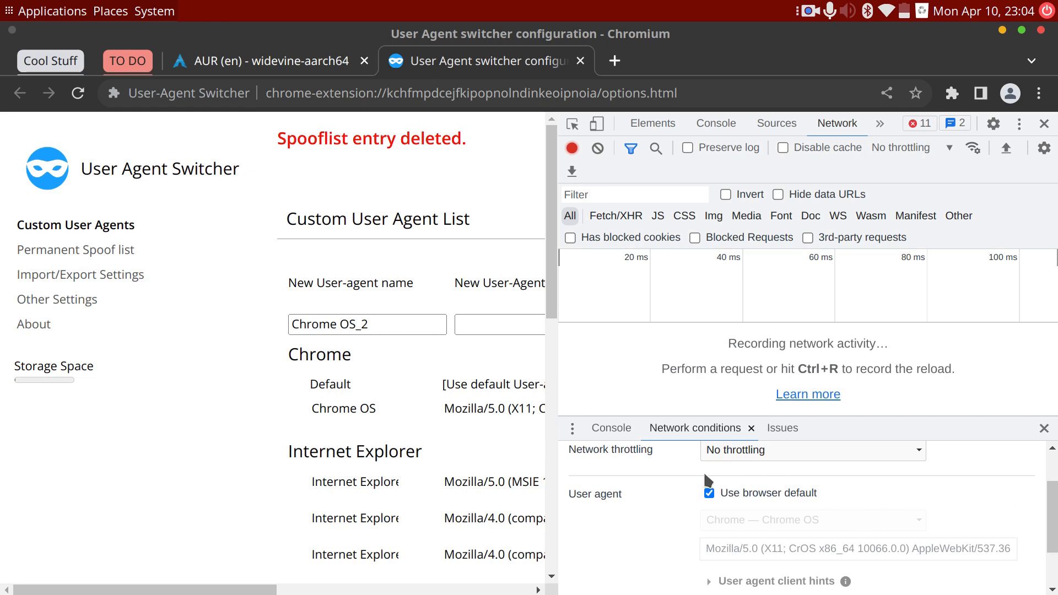
pyautogui.click(709, 493)
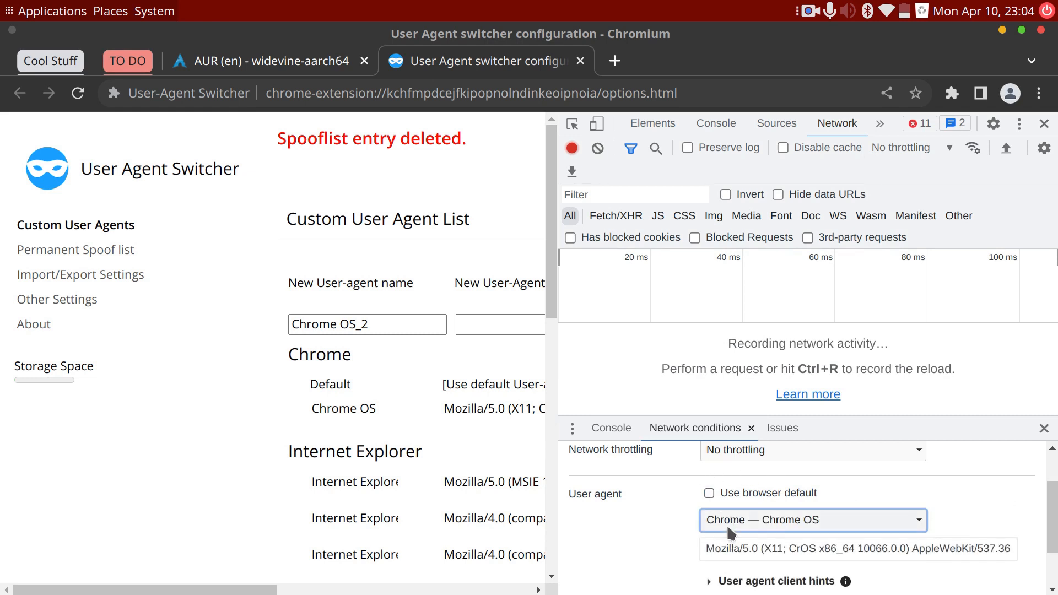
pyautogui.click(811, 520)
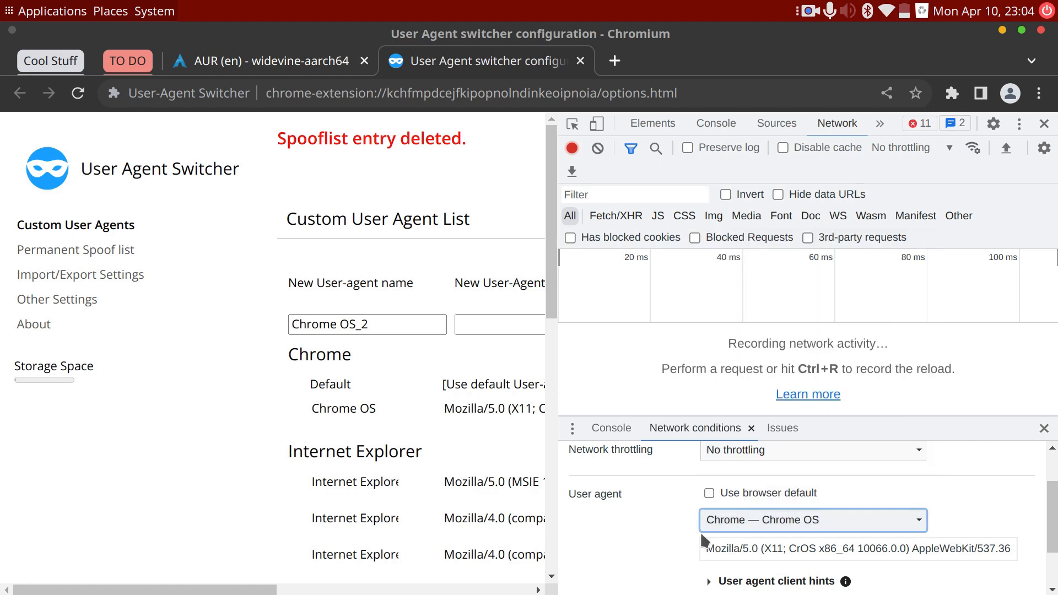
pyautogui.click(857, 548)
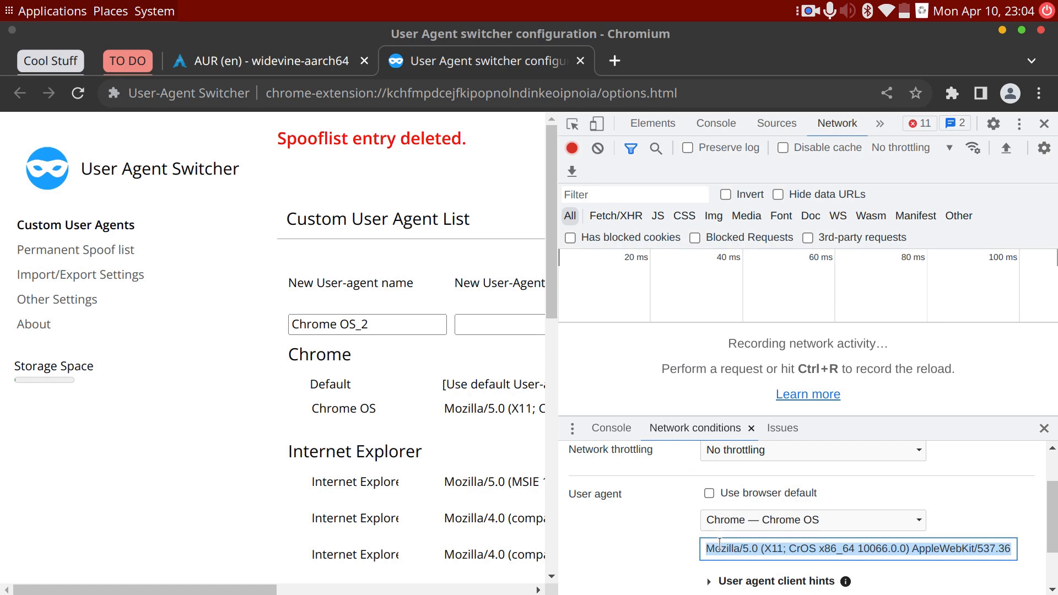
pyautogui.click(709, 493)
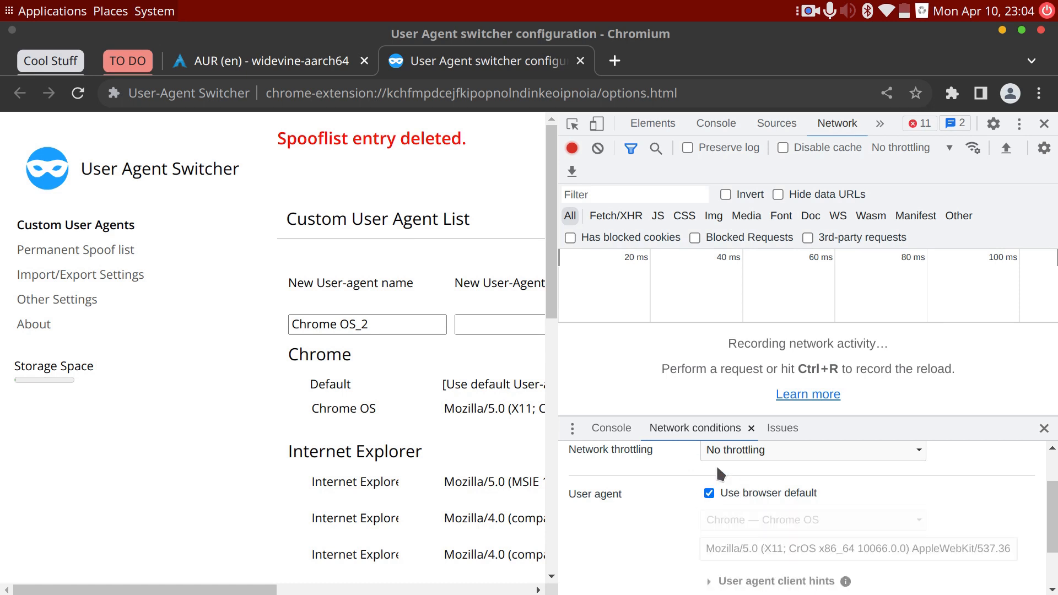
pyautogui.moveTo(915, 479)
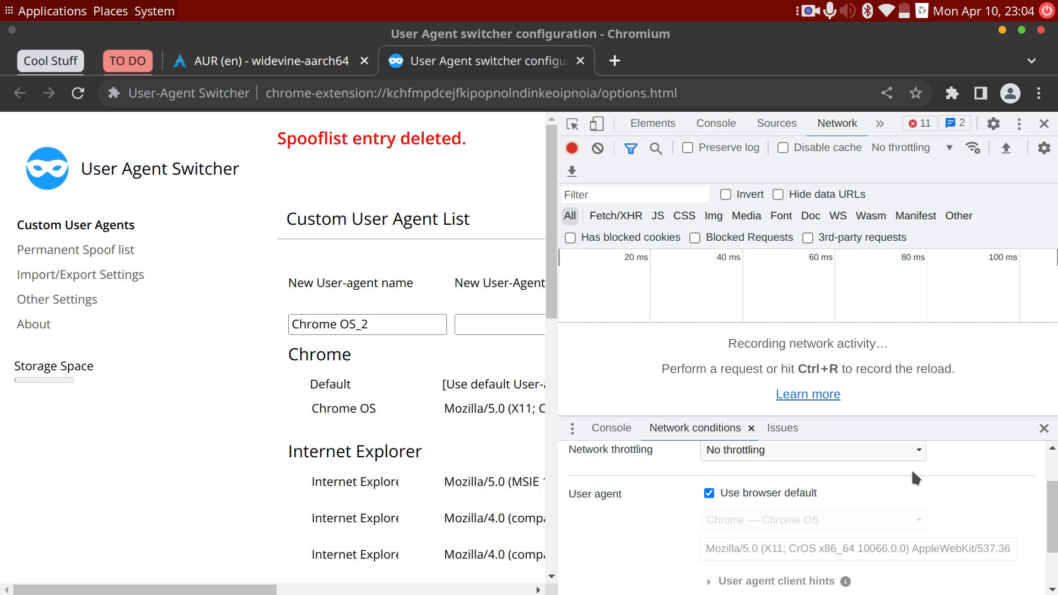
pyautogui.moveTo(1041, 122)
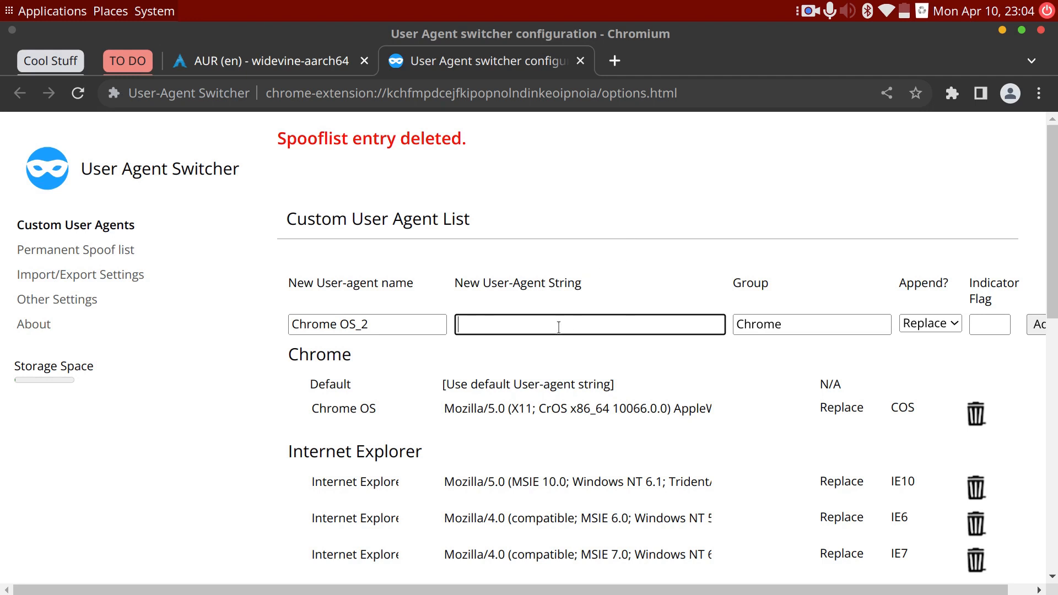
# Step: Enter the CrOS string ending Chrome/111.0.0.0 Safari/537.36, flag COS, and add Chrome OS_2
pyautogui.write('ML, like Gecko) Chrome/111.0.0.0 Safari/537.36')
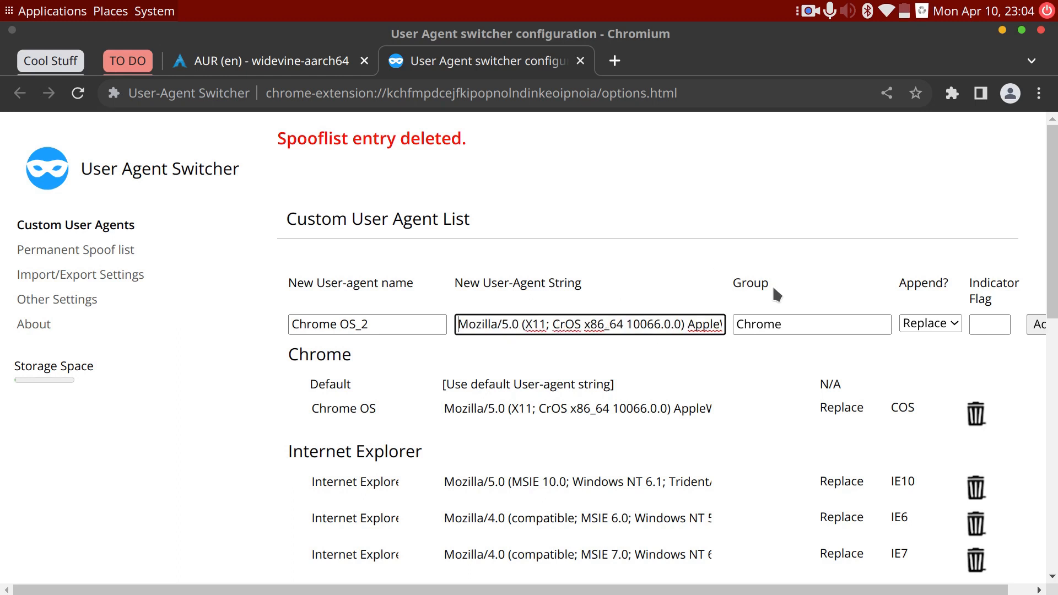
pyautogui.moveTo(817, 294)
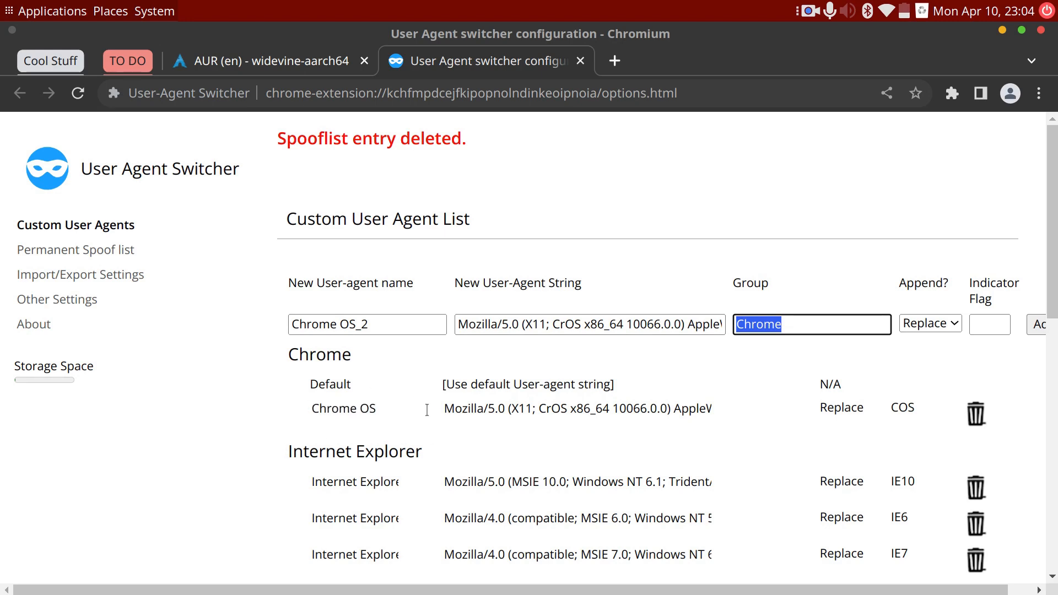
pyautogui.scroll(-3)
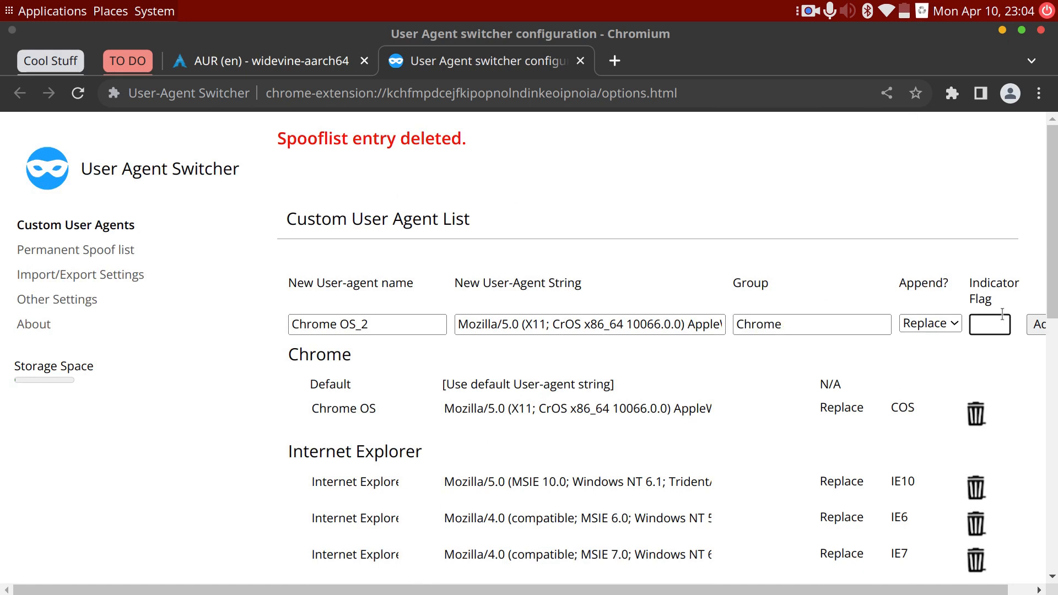
pyautogui.write('COS')
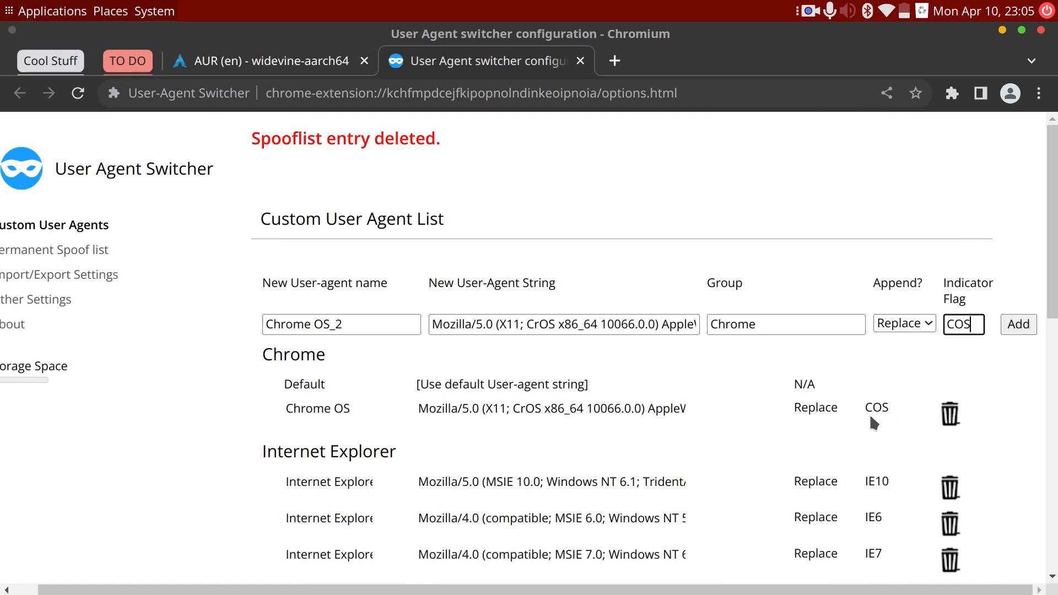
pyautogui.click(1018, 323)
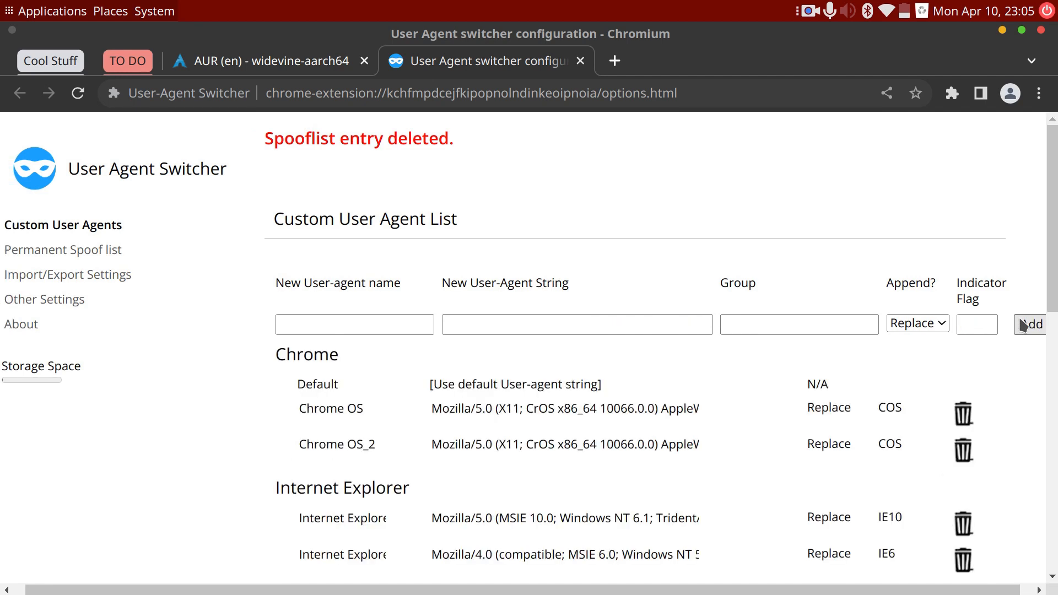
pyautogui.moveTo(64, 250)
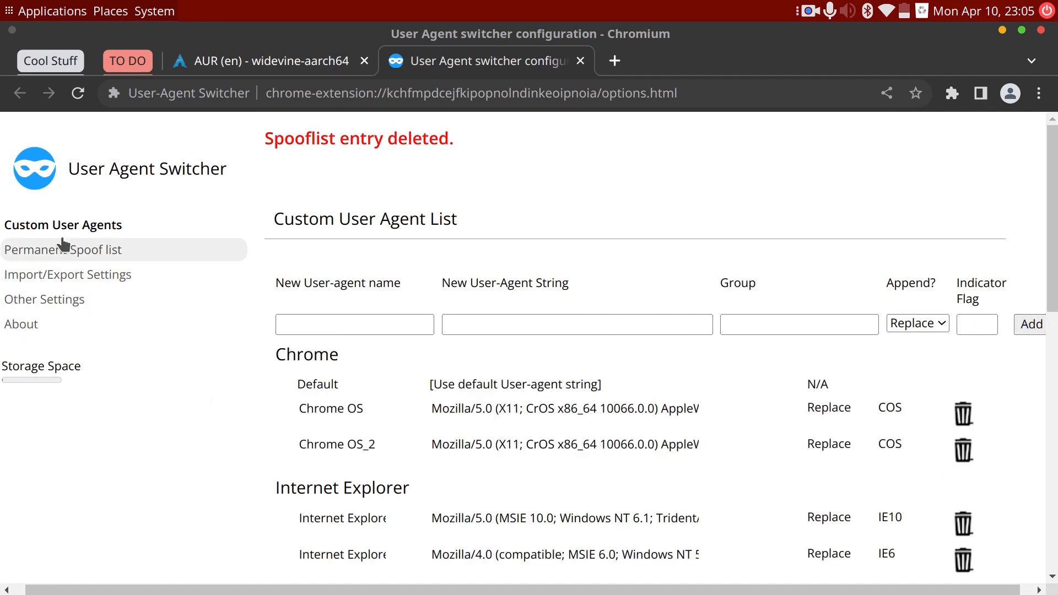
pyautogui.click(78, 249)
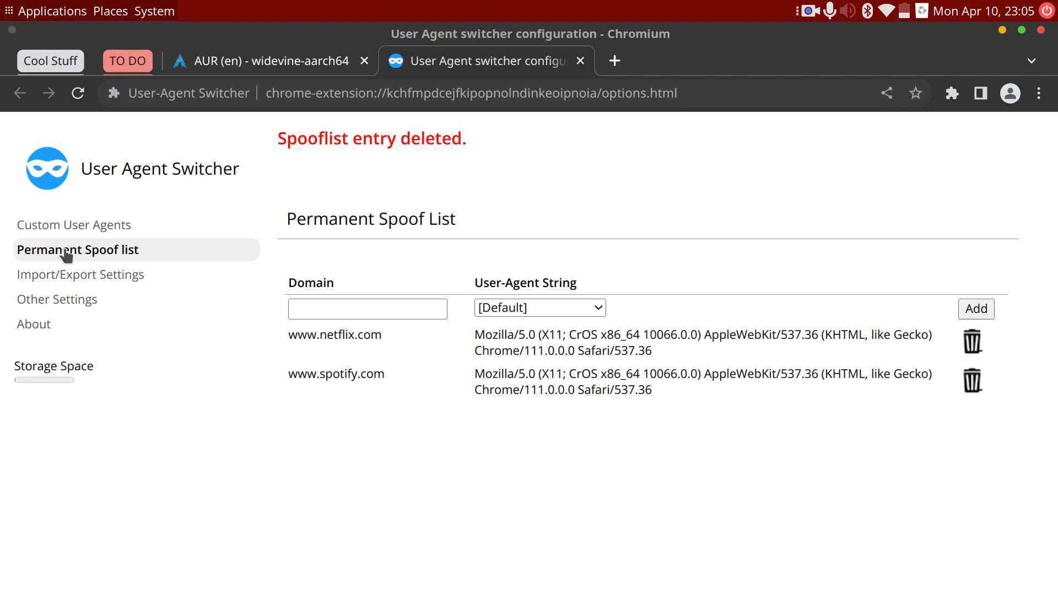
pyautogui.click(367, 308)
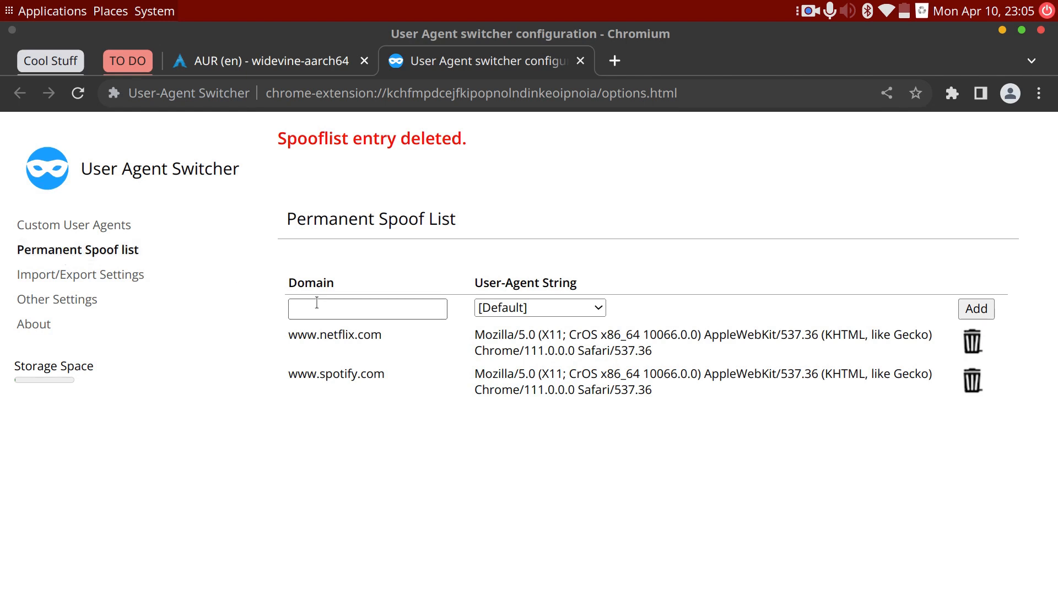
pyautogui.click(367, 309)
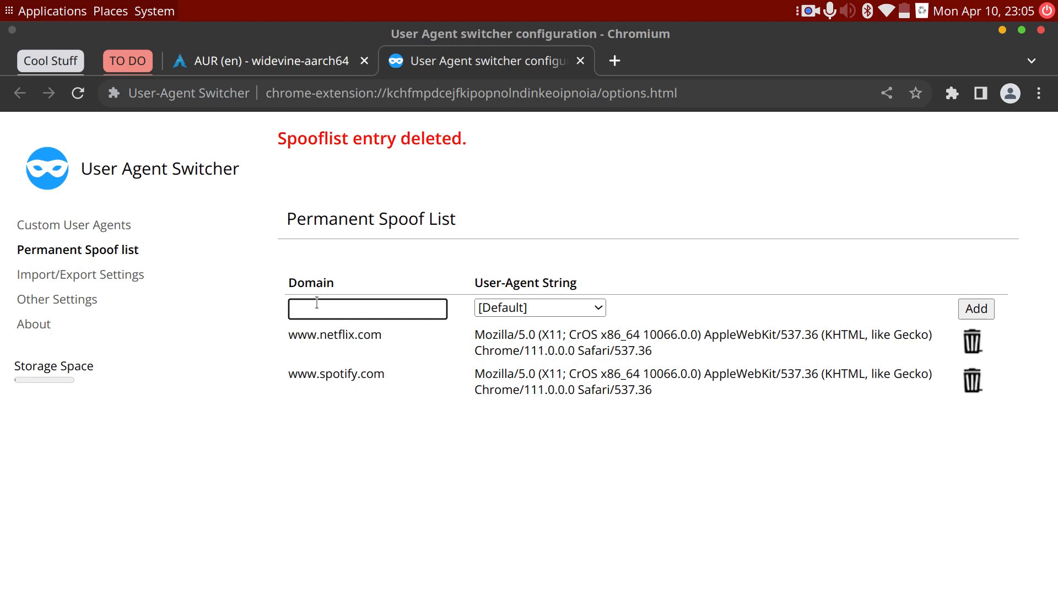
pyautogui.write('ww.google.')
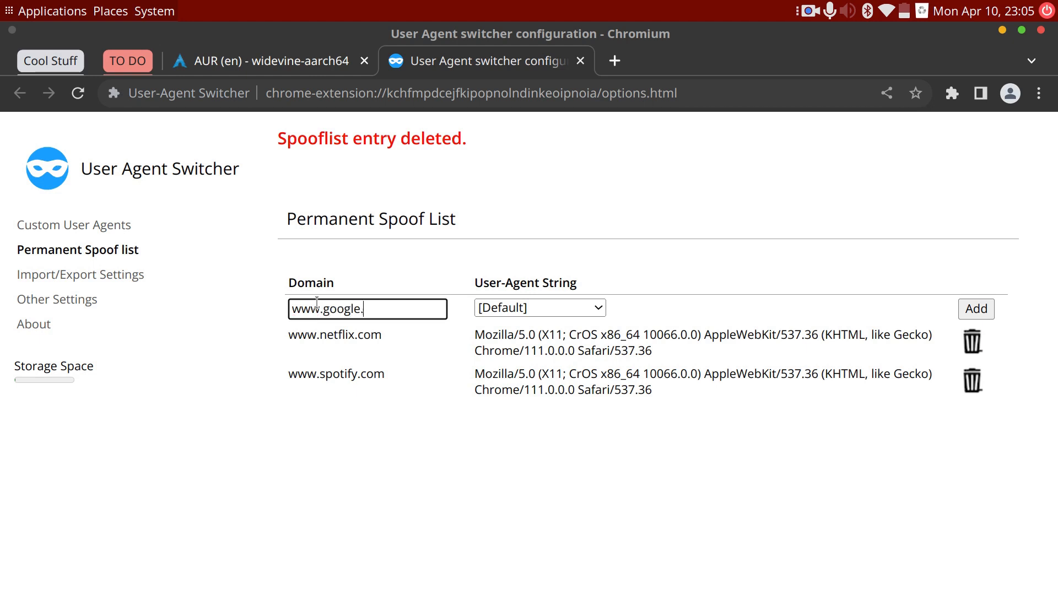
pyautogui.write('com')
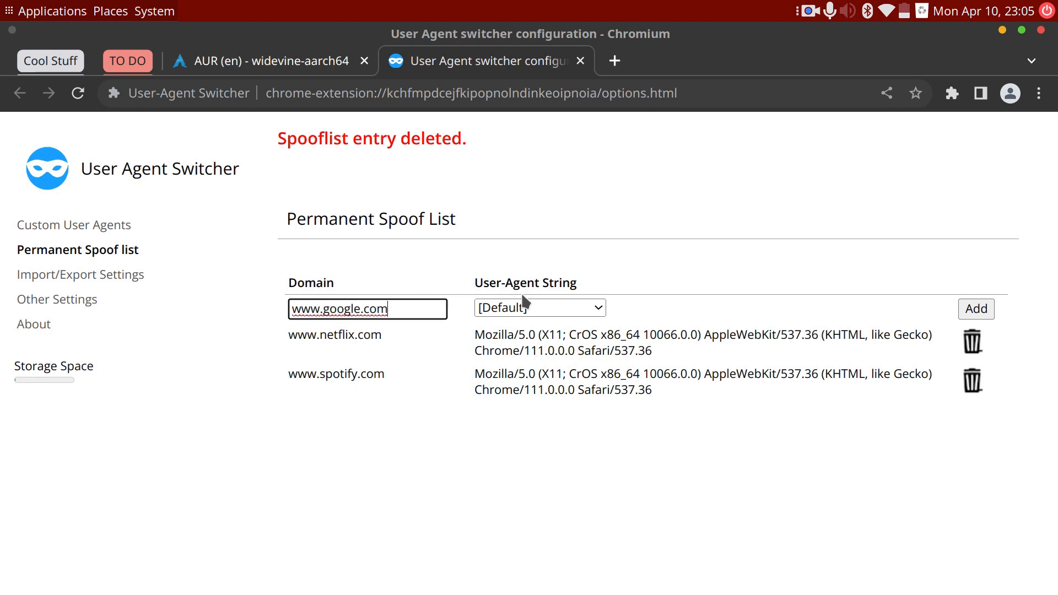
pyautogui.click(539, 307)
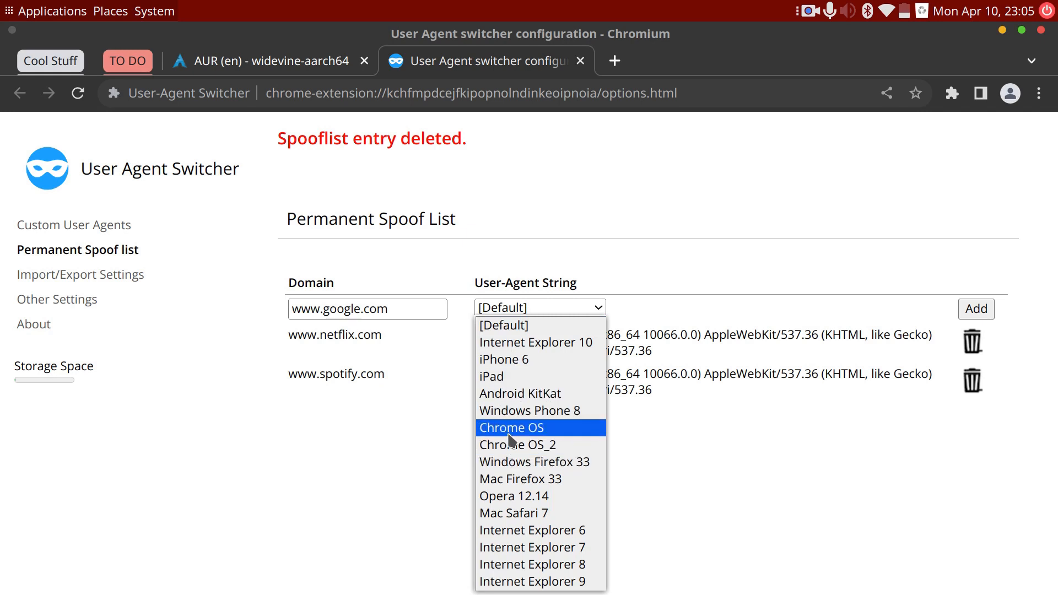
pyautogui.click(517, 444)
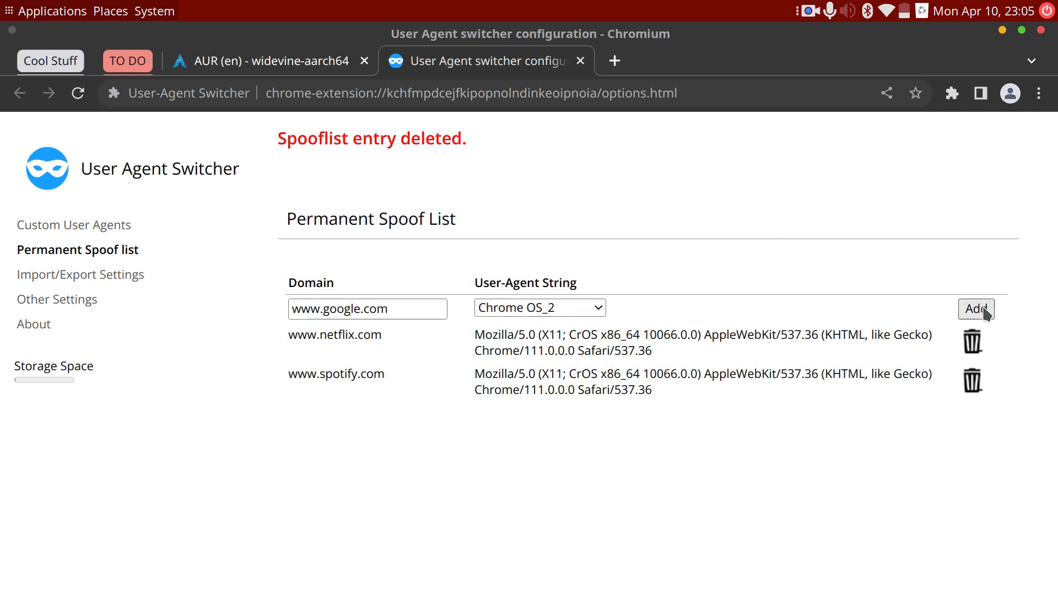
pyautogui.click(975, 309)
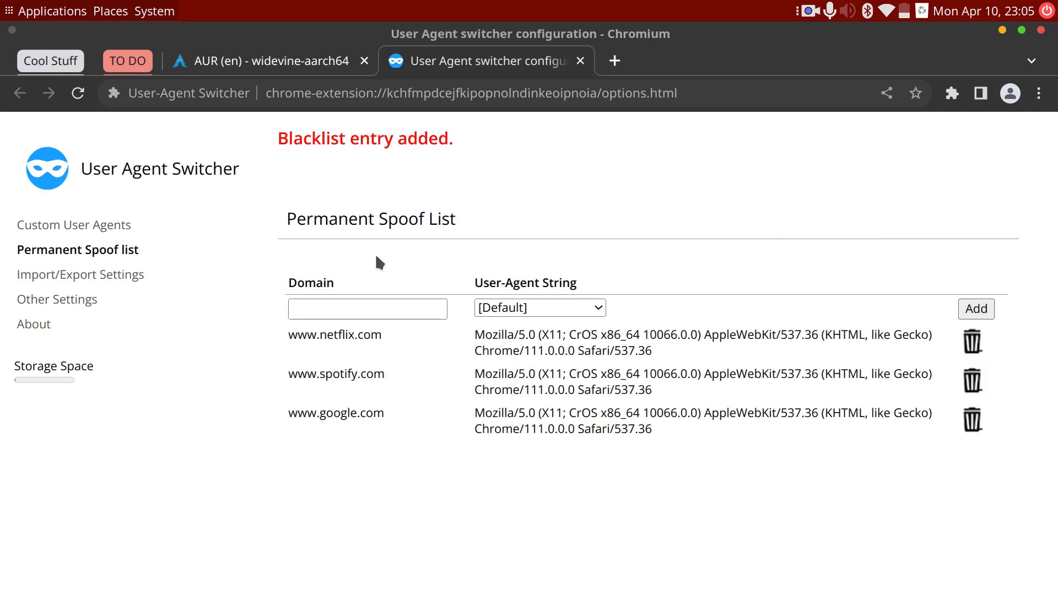
pyautogui.moveTo(522, 136)
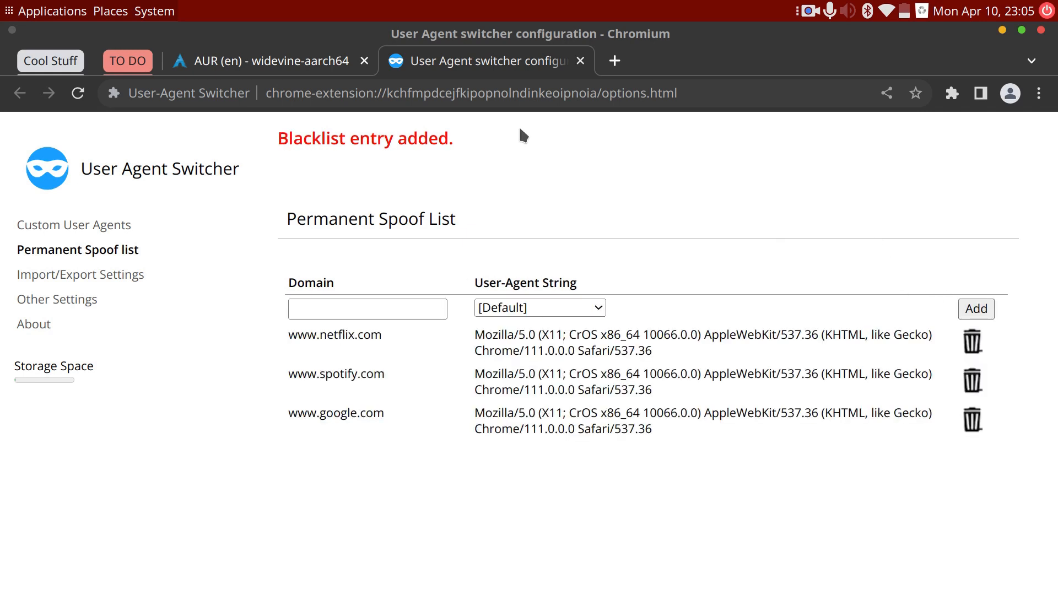
pyautogui.click(613, 60)
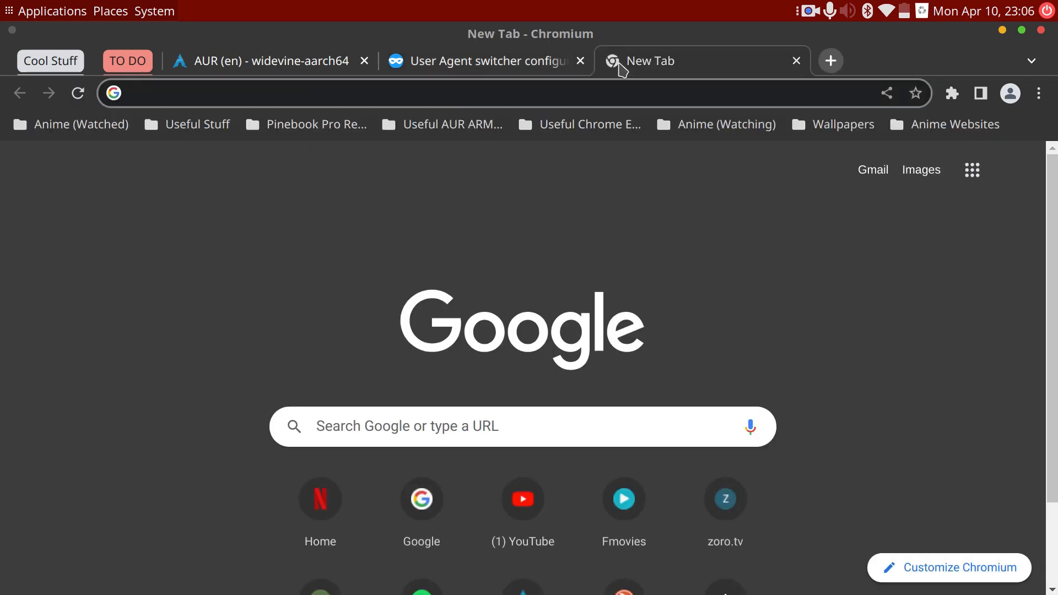
# Step: Search Google for 'whats my useragent' to see the Chrome OS user-agent string
pyautogui.write('whats my useragent')
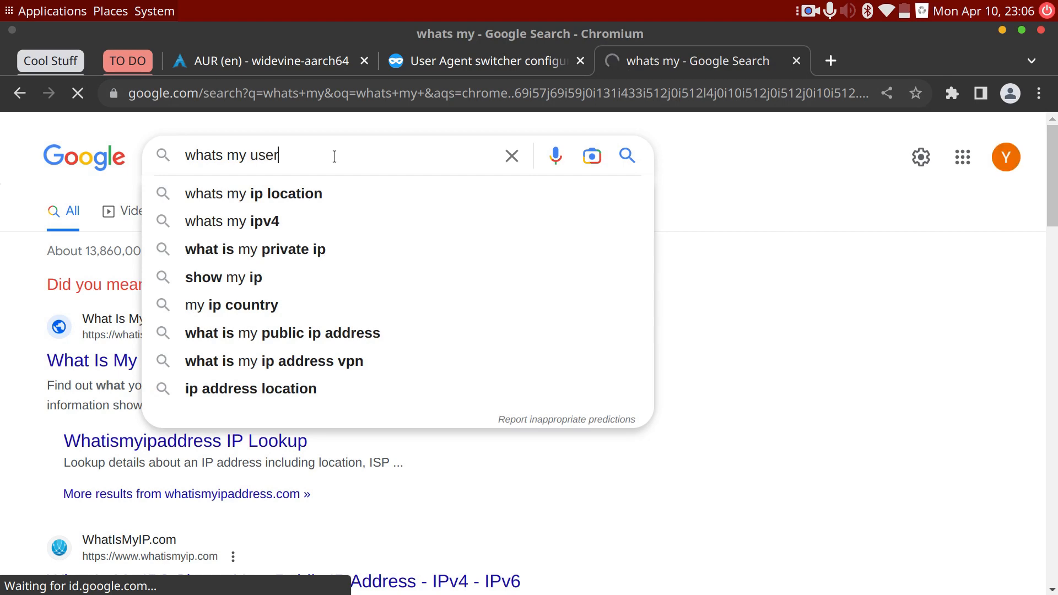
pyautogui.write('agent')
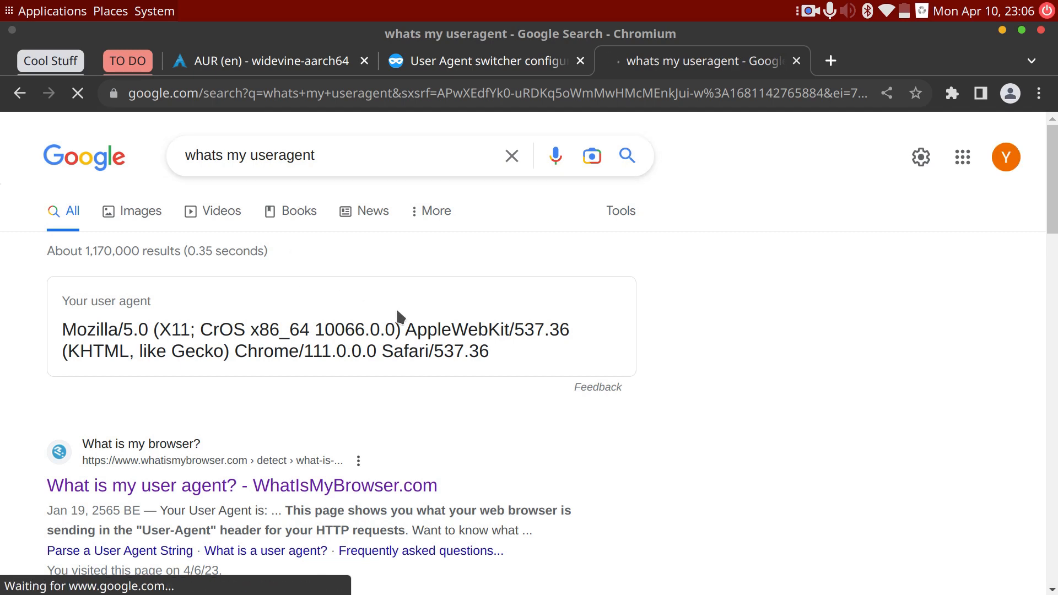
pyautogui.click(485, 61)
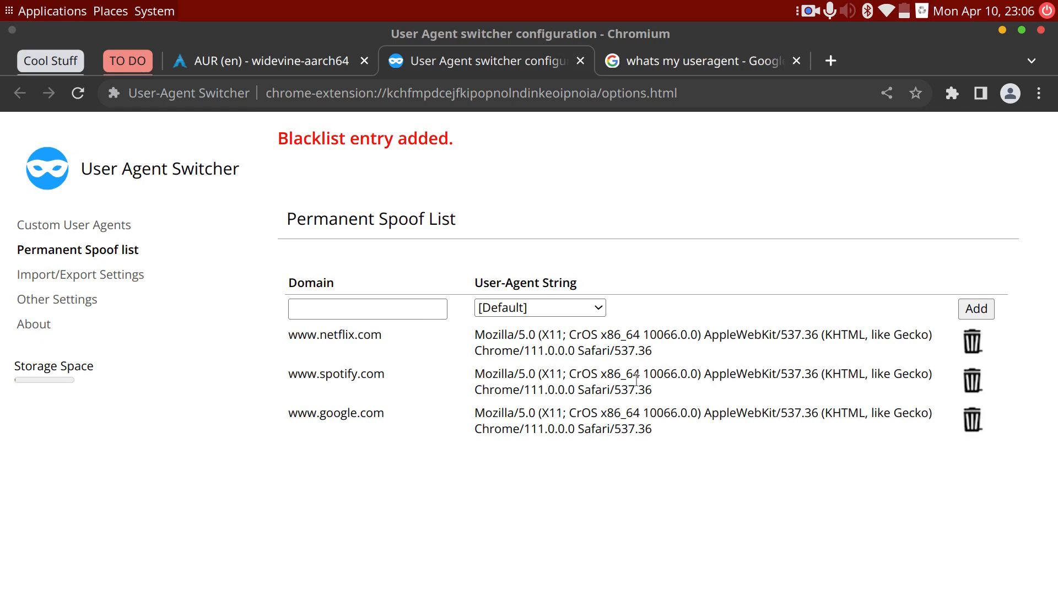
pyautogui.click(972, 418)
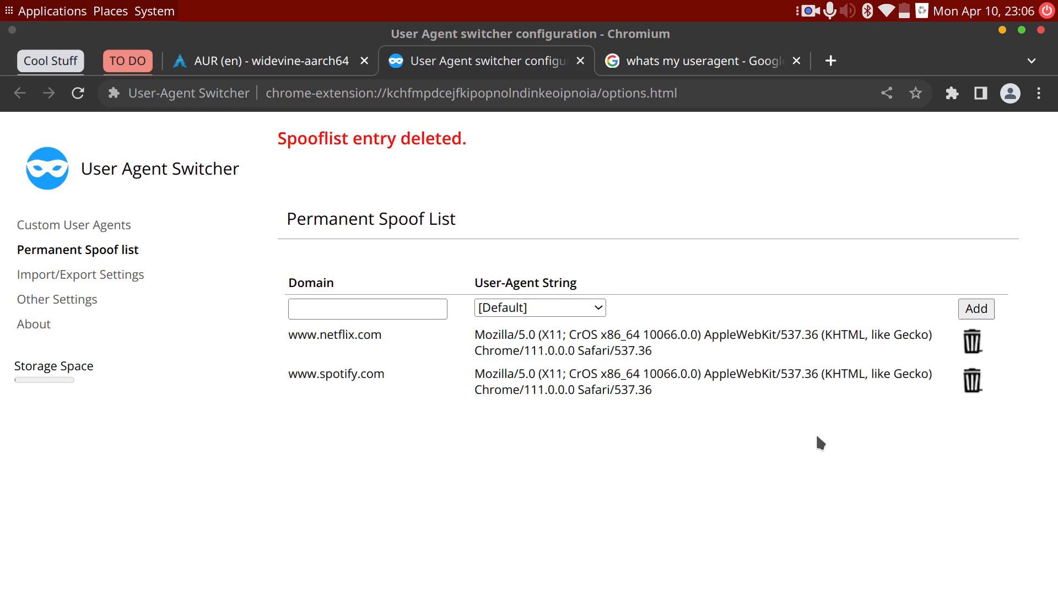
pyautogui.click(539, 308)
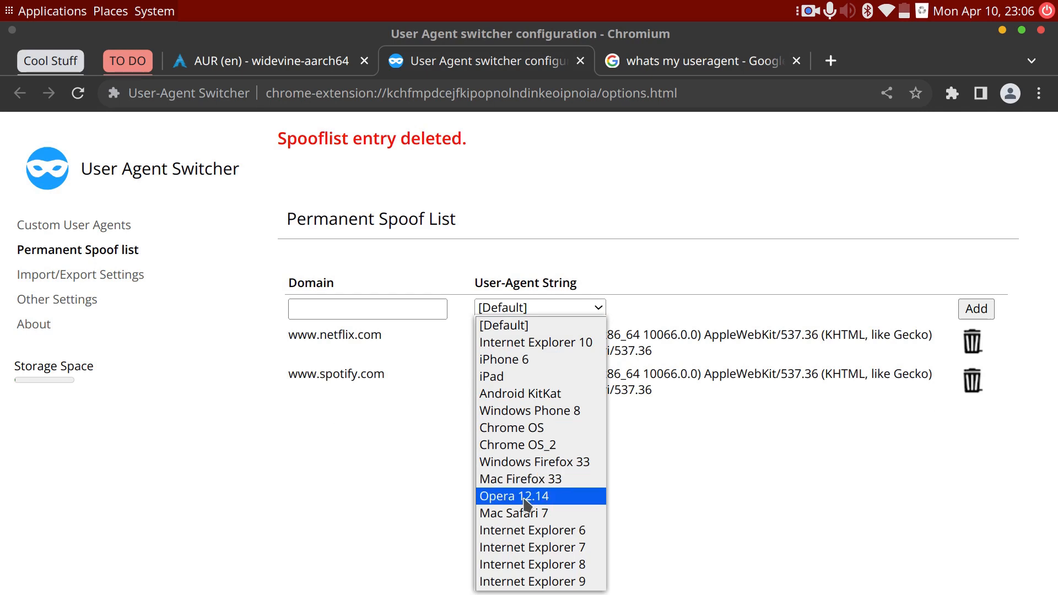
pyautogui.click(514, 496)
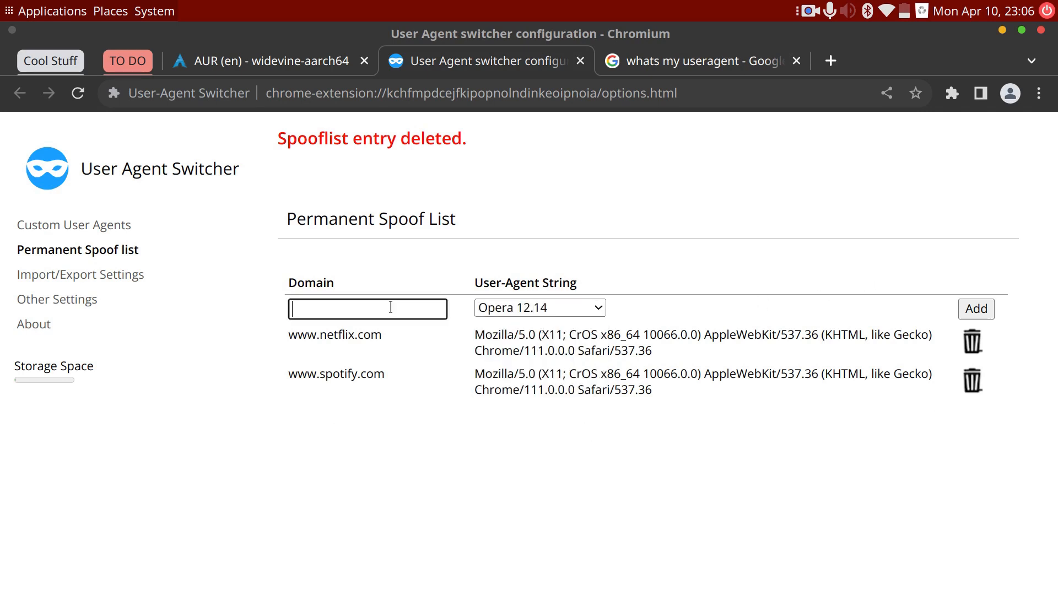
pyautogui.write('www.google.')
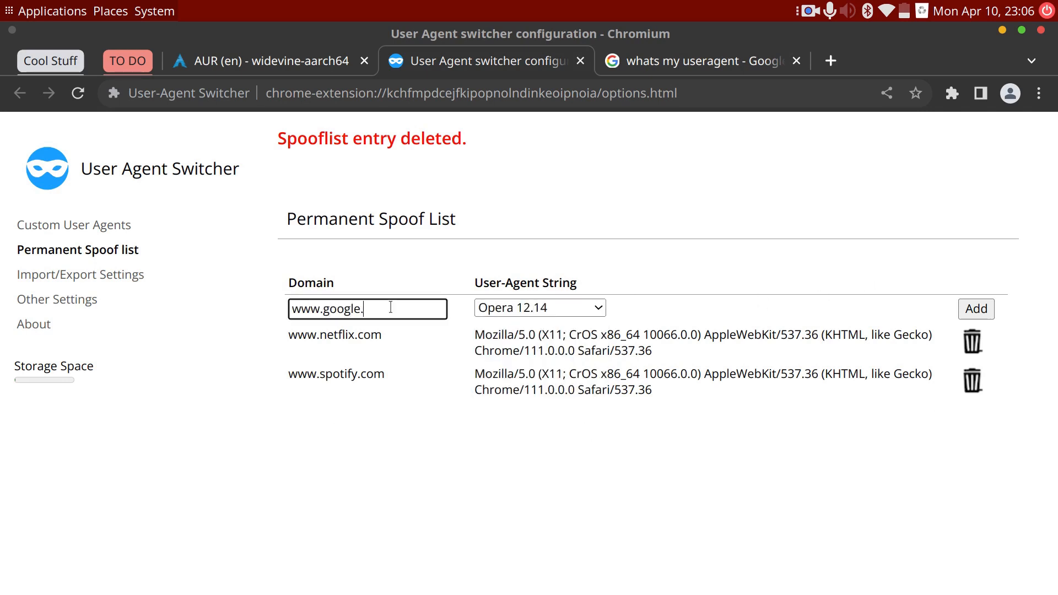
pyautogui.write('com')
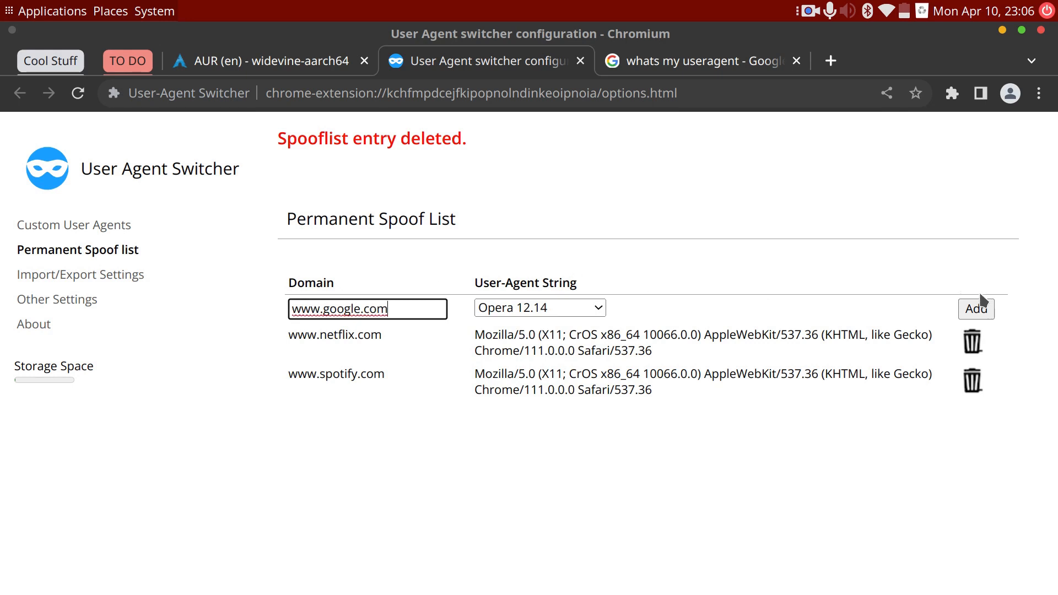
pyautogui.click(974, 309)
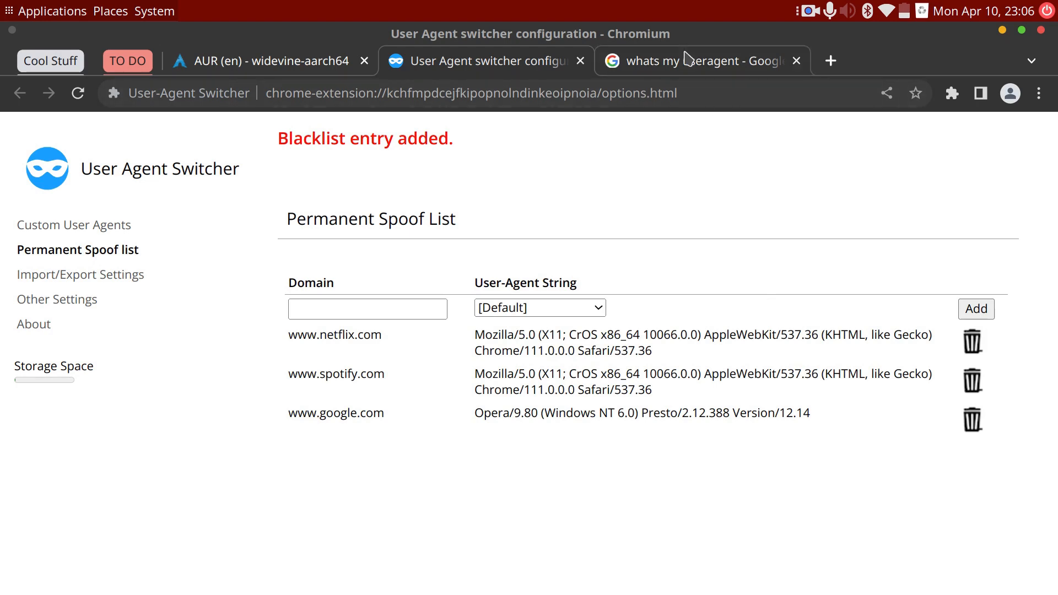
pyautogui.click(701, 61)
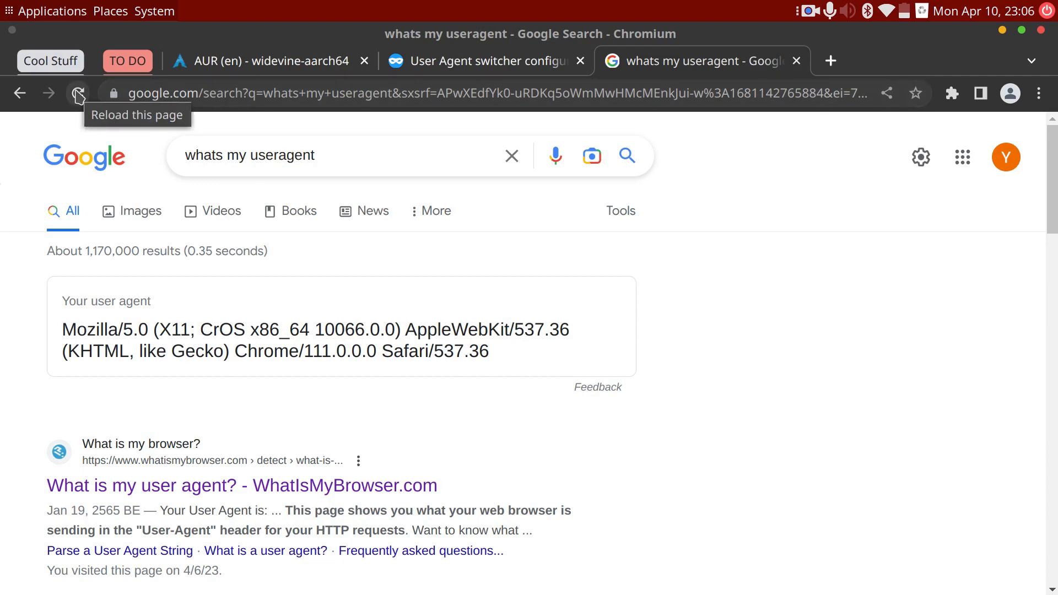
# Step: Reload the 'whats my useragent' results to see Google's older layout for Opera
pyautogui.click(79, 93)
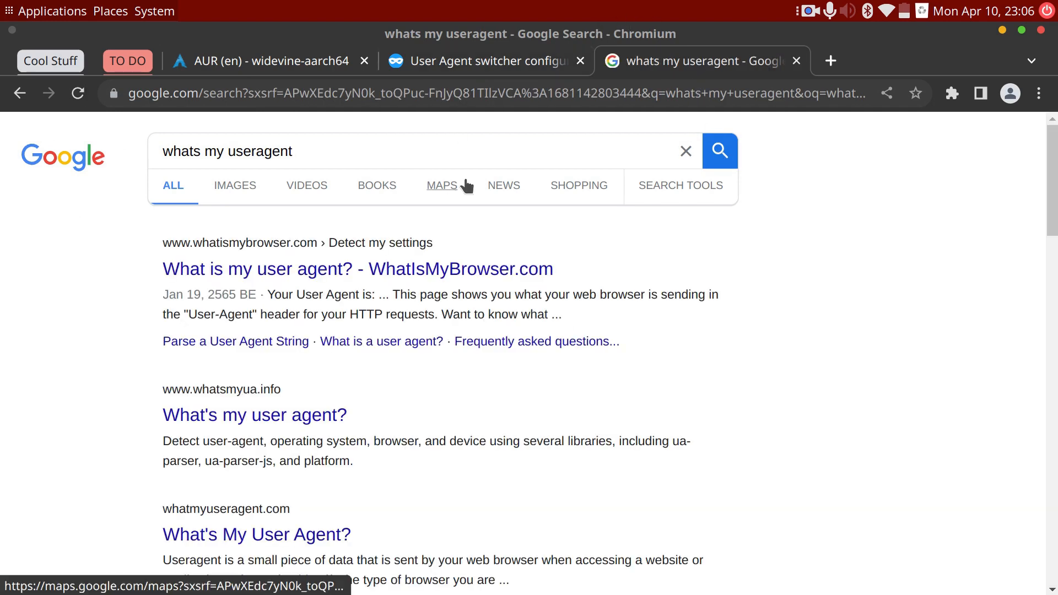
pyautogui.click(483, 60)
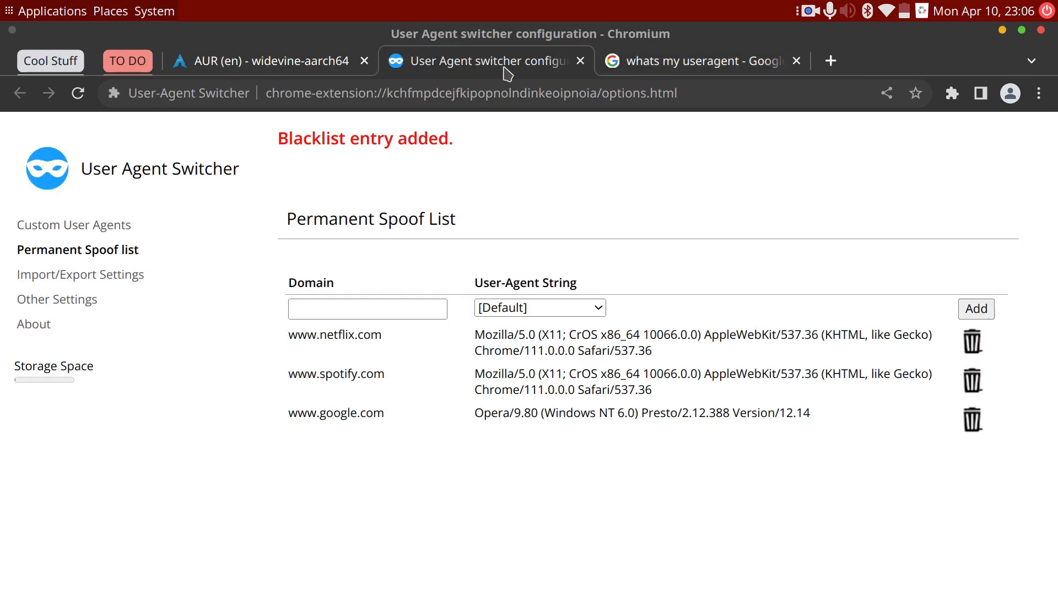
pyautogui.moveTo(524, 388)
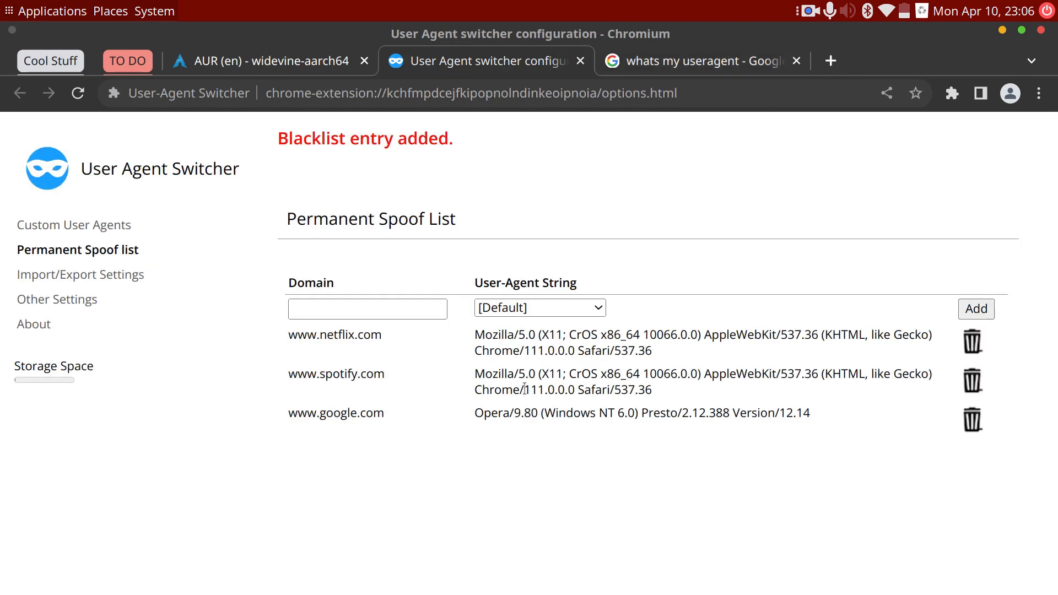
pyautogui.moveTo(771, 406)
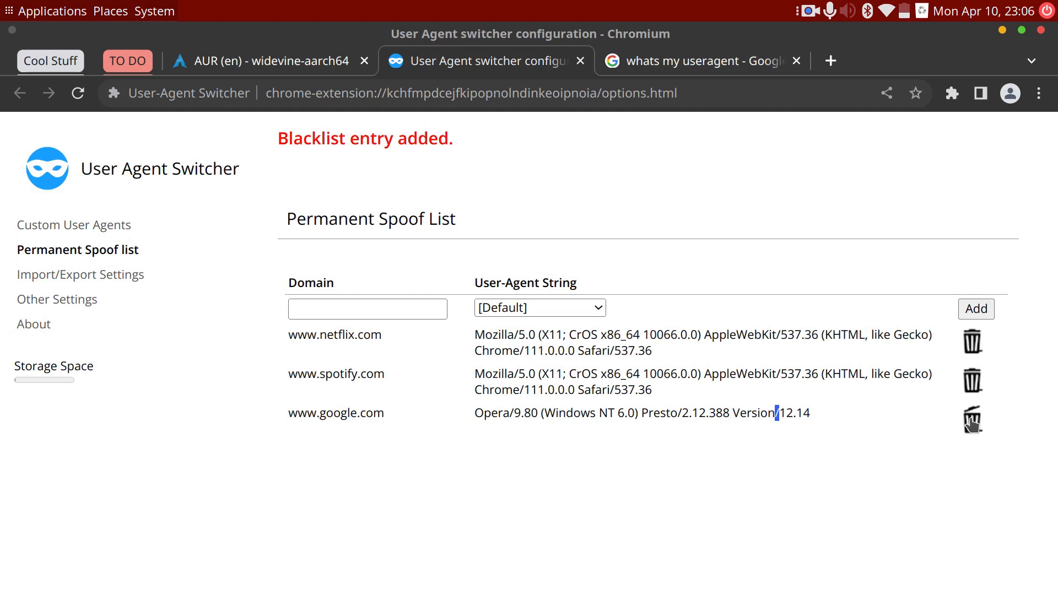
pyautogui.click(972, 419)
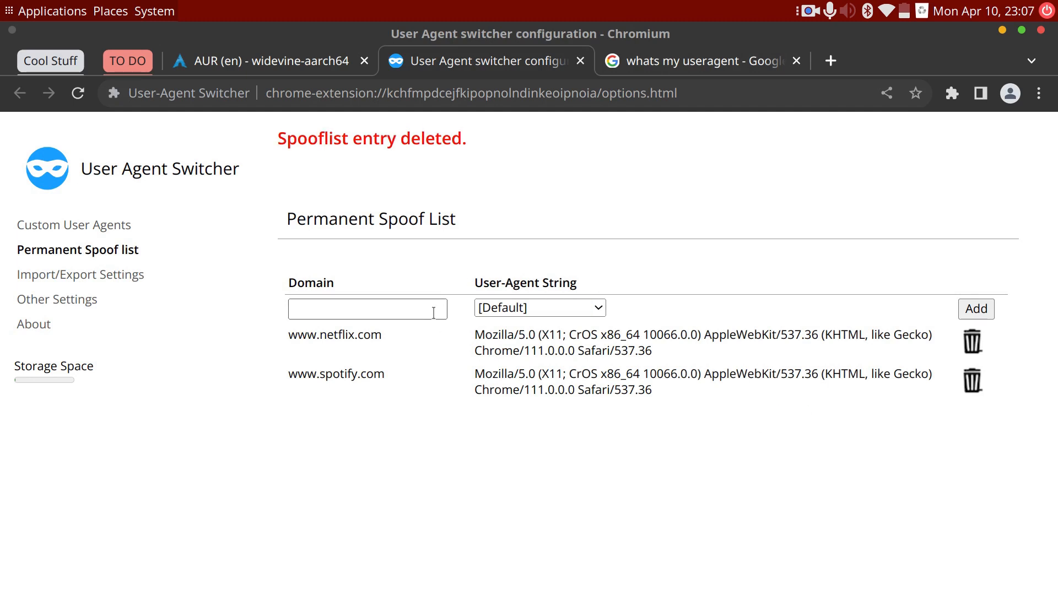
pyautogui.click(366, 307)
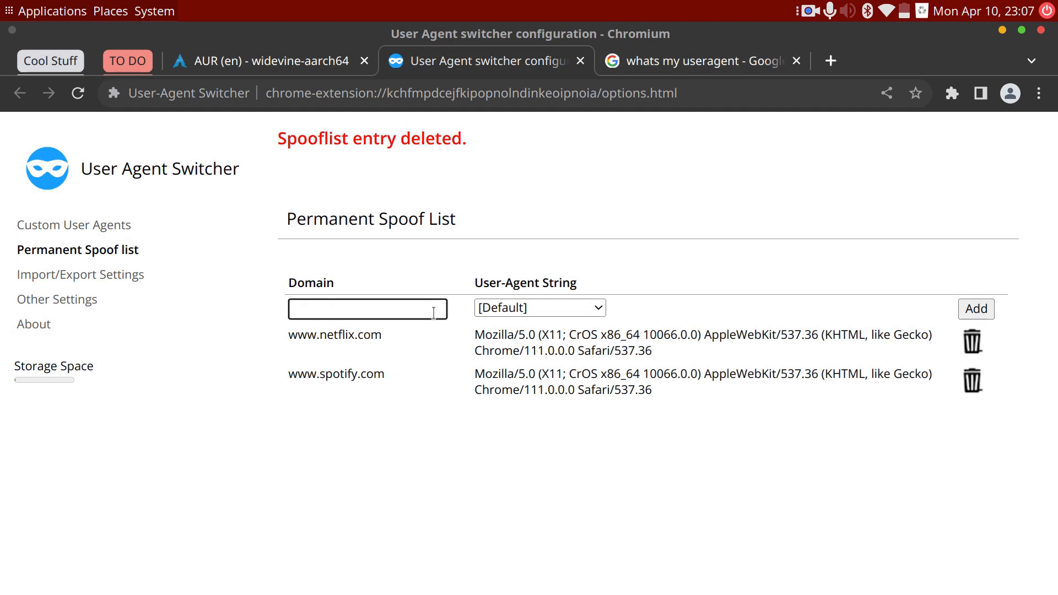
pyautogui.write('www.google.com')
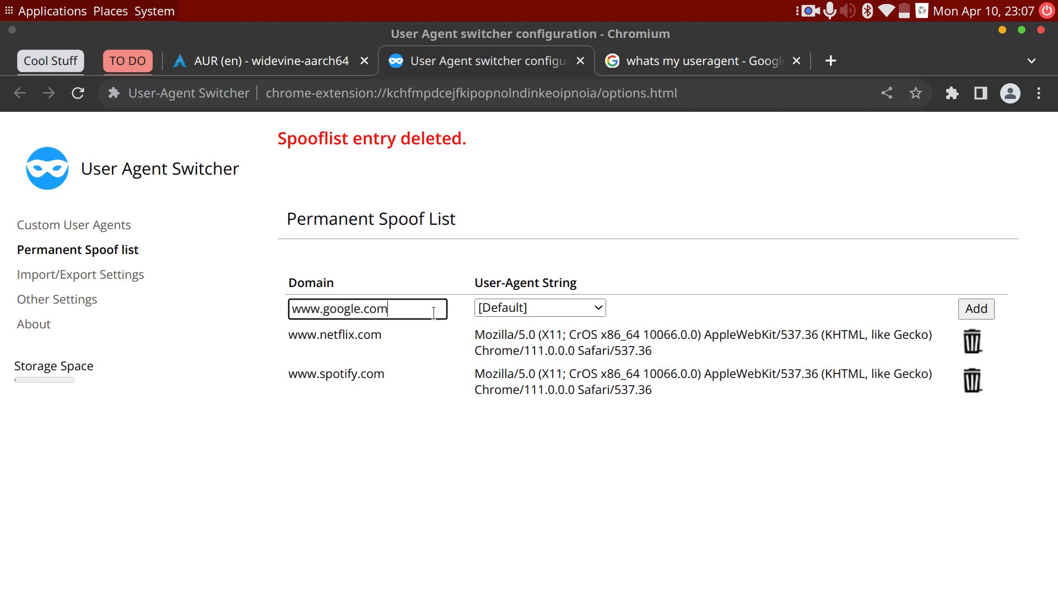
pyautogui.click(538, 308)
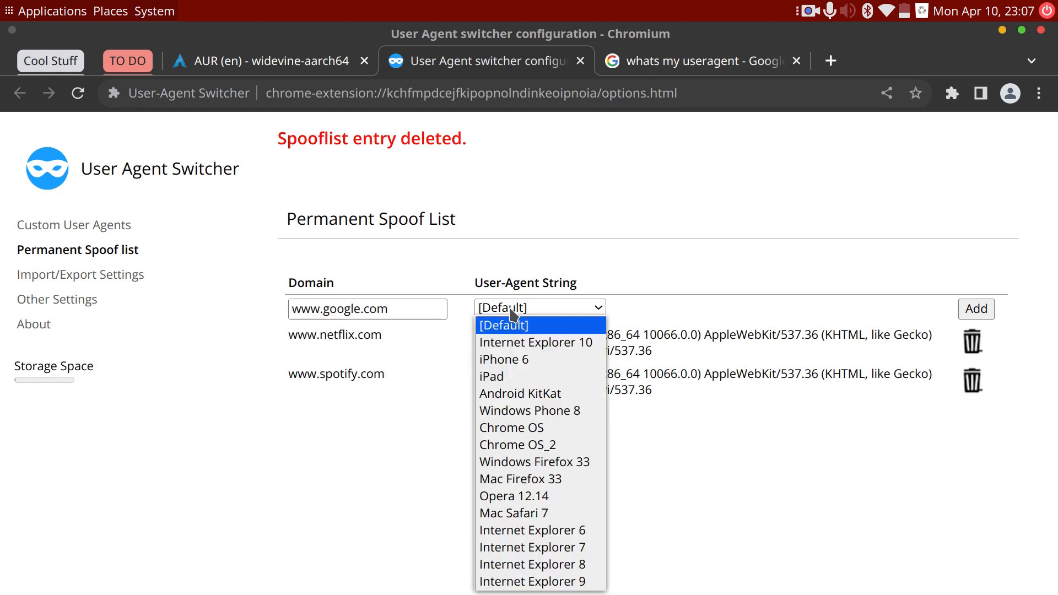
pyautogui.moveTo(529, 410)
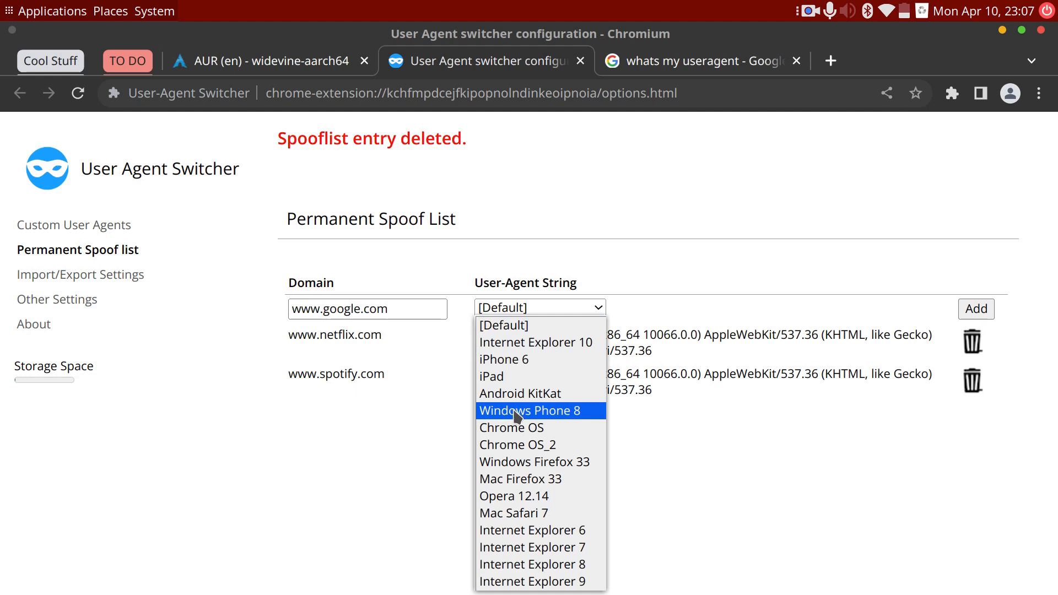
pyautogui.moveTo(520, 513)
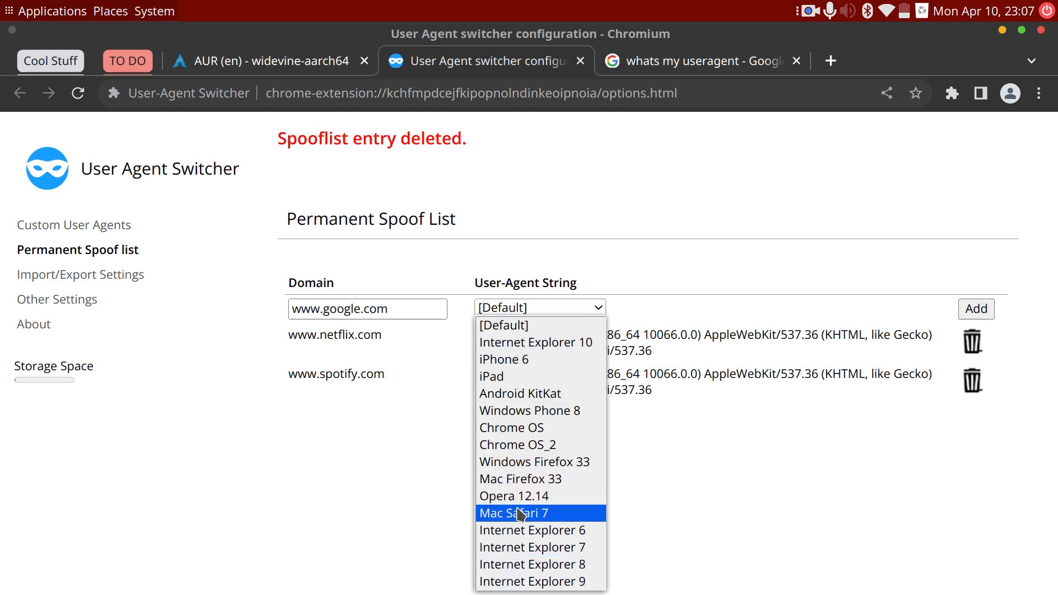
pyautogui.click(536, 342)
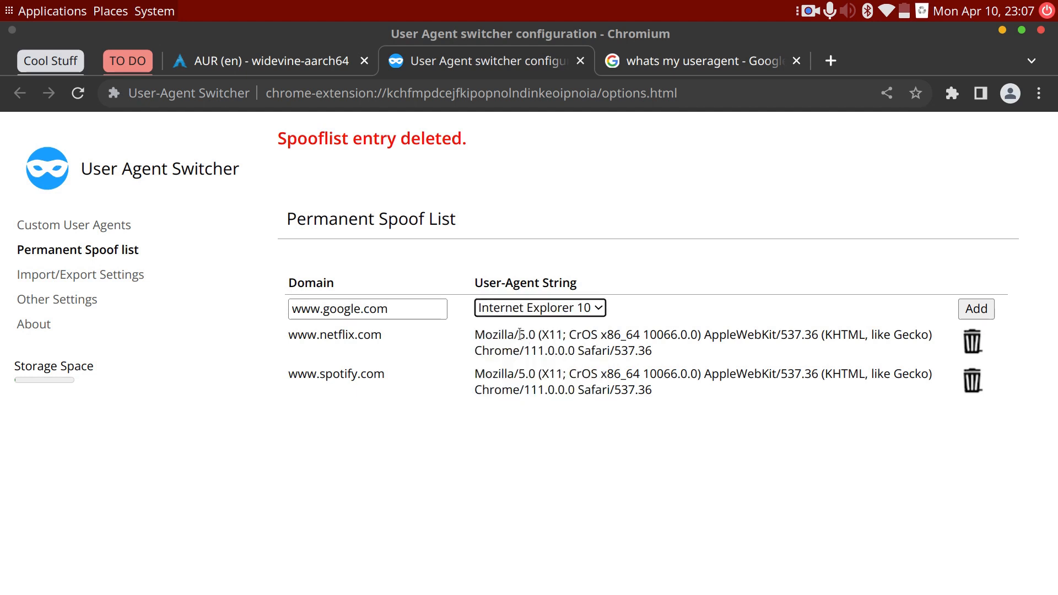
pyautogui.click(974, 309)
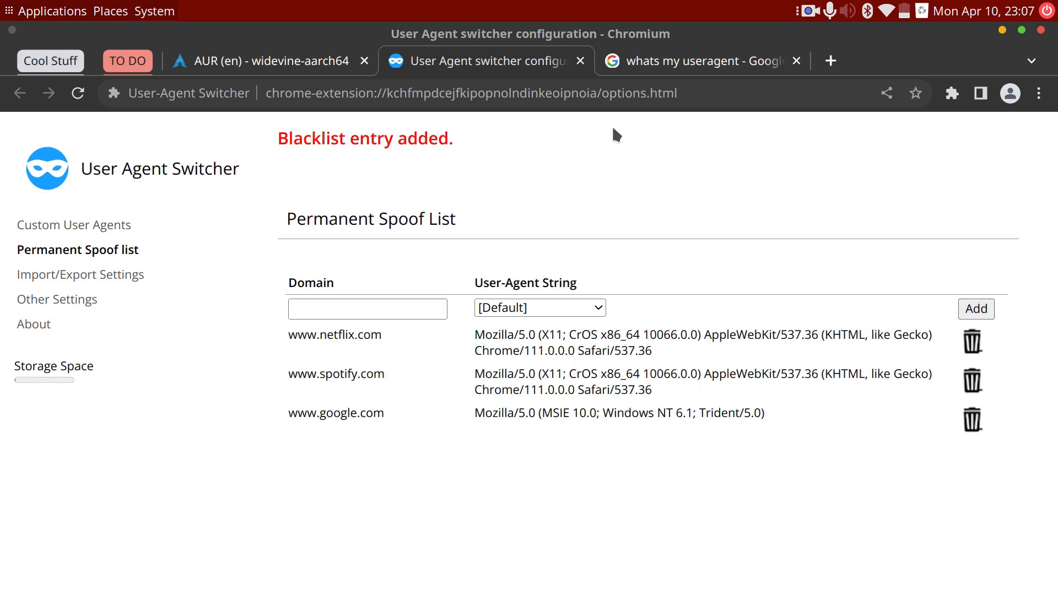
pyautogui.moveTo(673, 45)
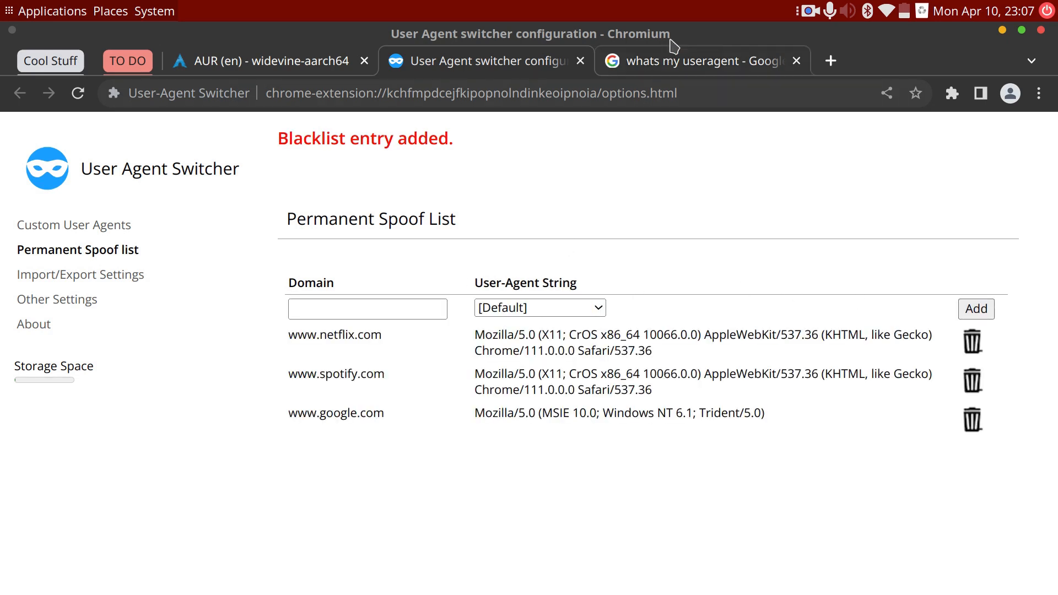
pyautogui.click(701, 61)
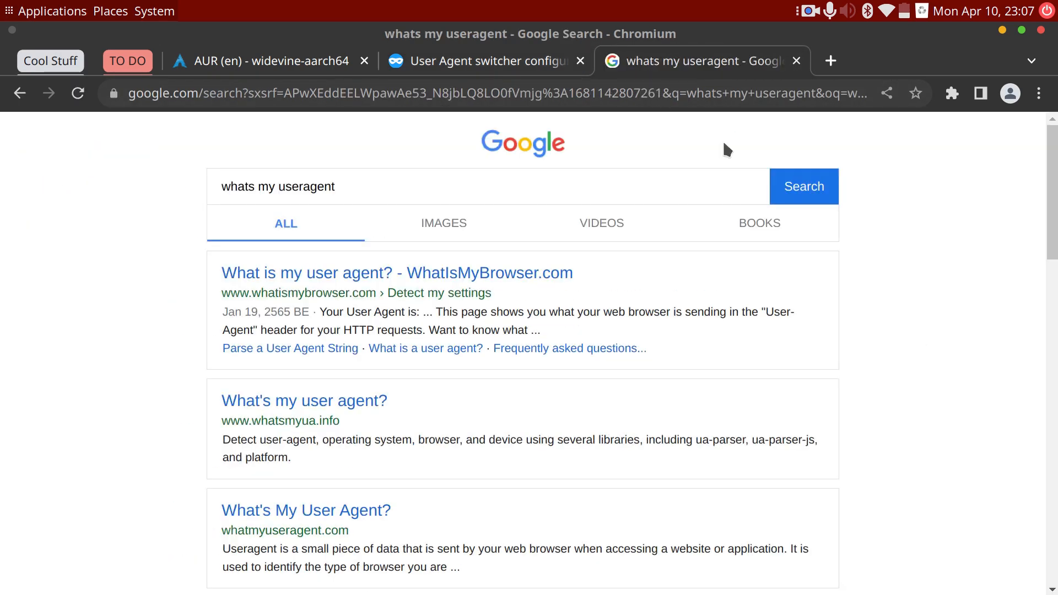
pyautogui.moveTo(718, 142)
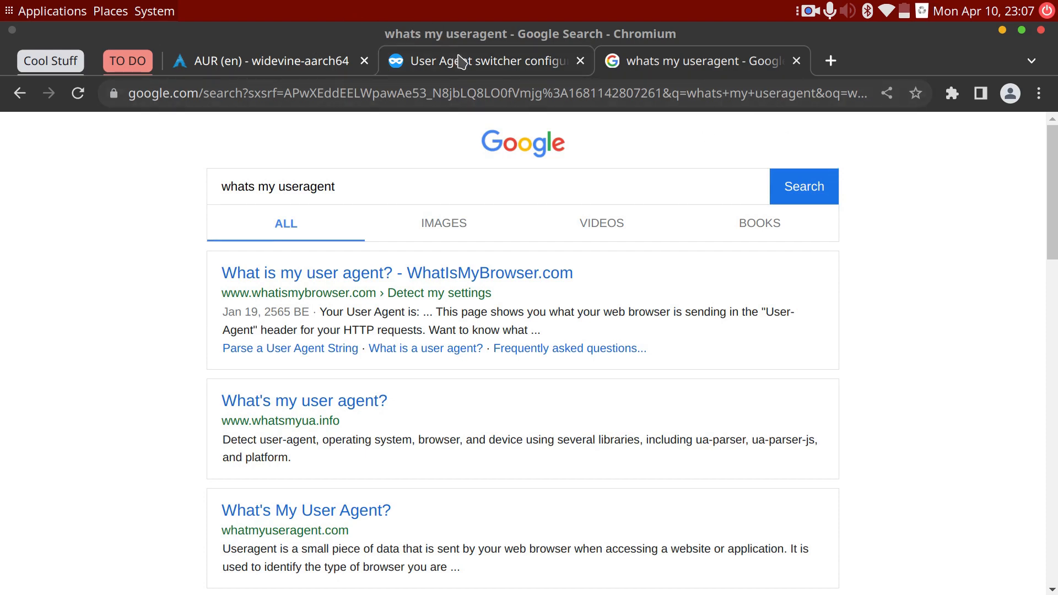
pyautogui.click(486, 61)
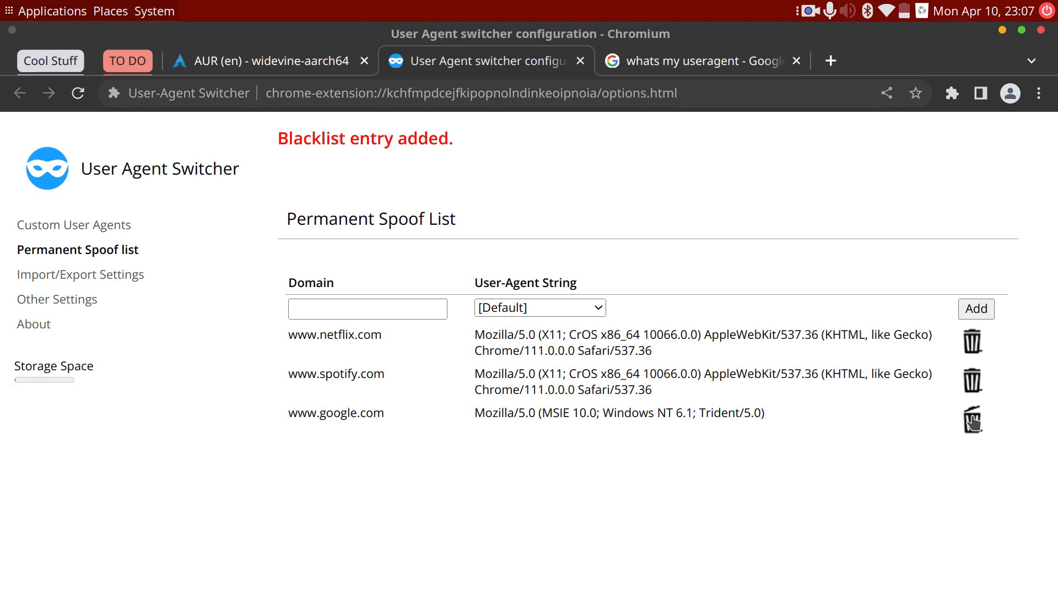
pyautogui.click(971, 419)
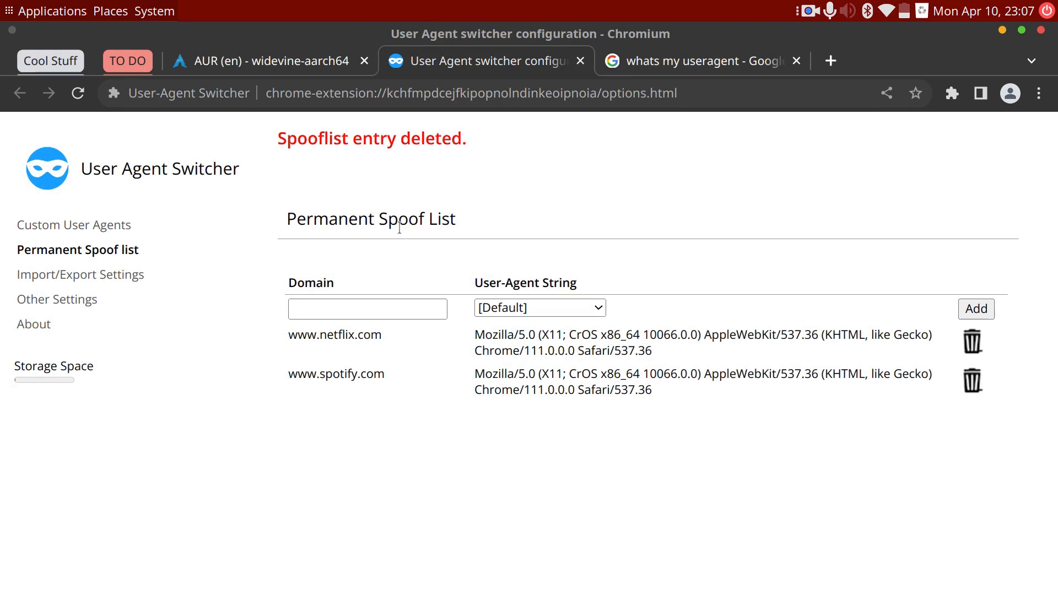
pyautogui.moveTo(610, 7)
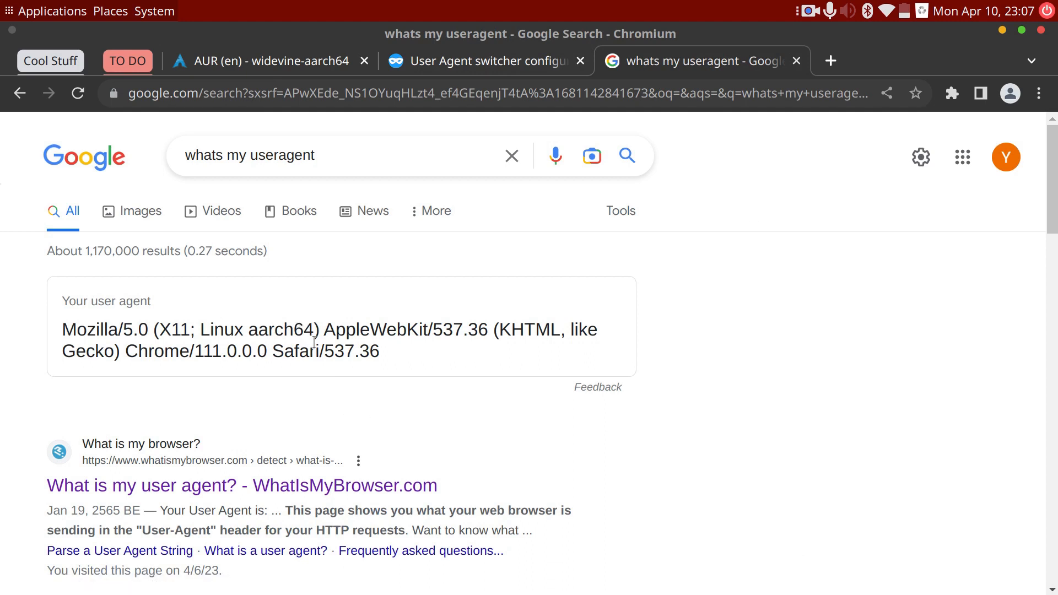
# Step: Highlight Google's reported Linux aarch64 Chrome 111 user-agent string
pyautogui.moveTo(240, 330); pyautogui.dragTo(313, 351)
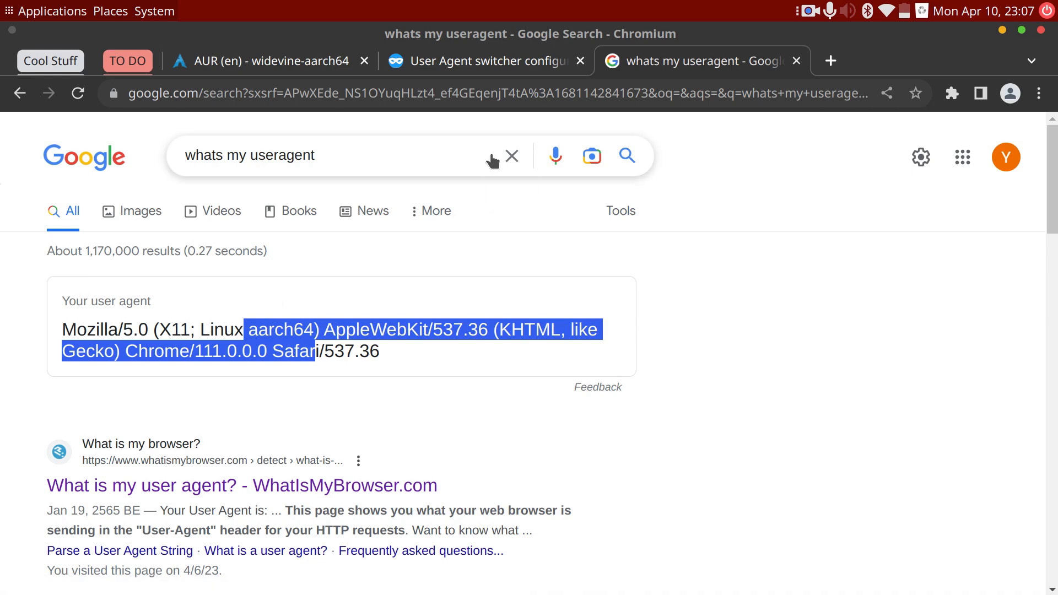
pyautogui.click(486, 61)
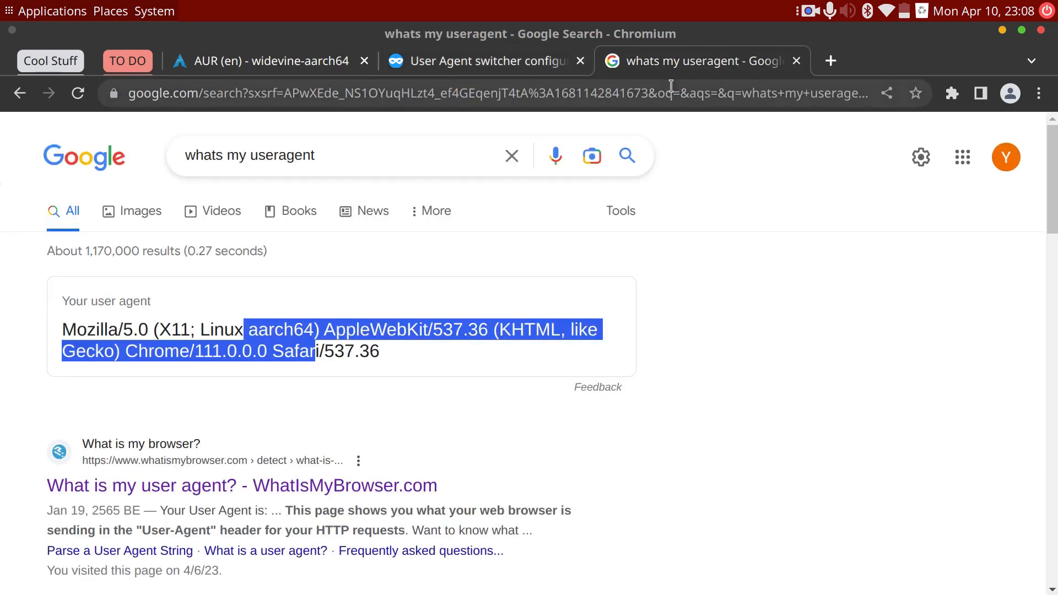
# Step: Load netflix.com and scroll through the home page's rows of titles
pyautogui.write('netflix.com')
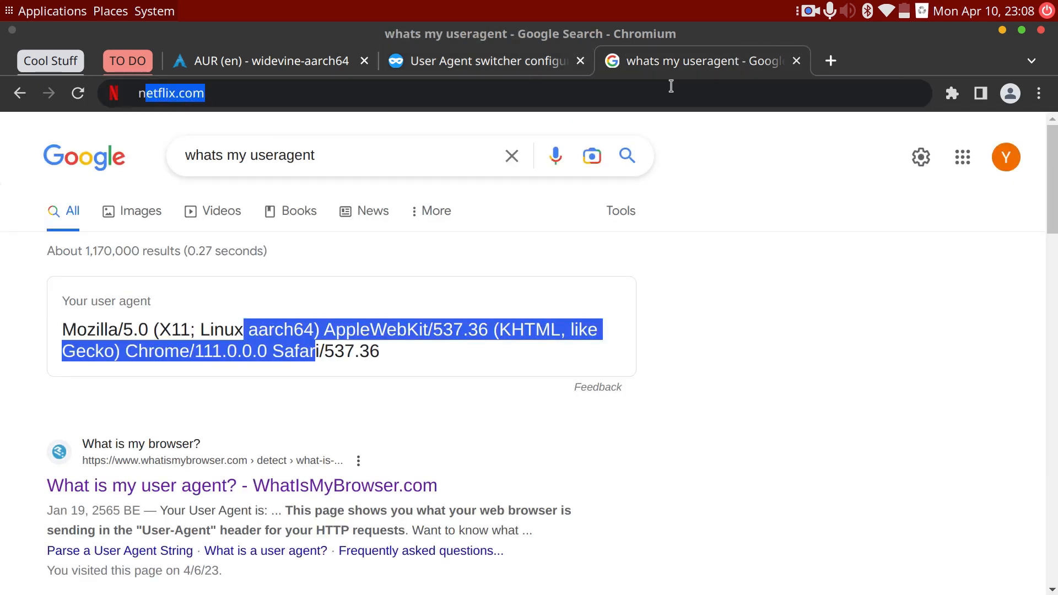
pyautogui.click(173, 93)
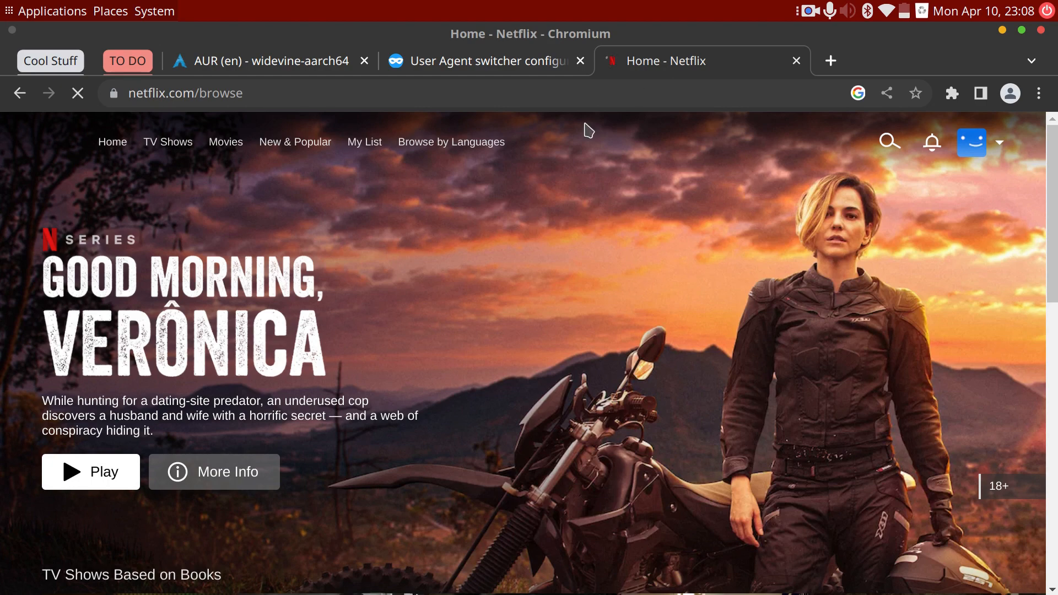
pyautogui.scroll(-3)
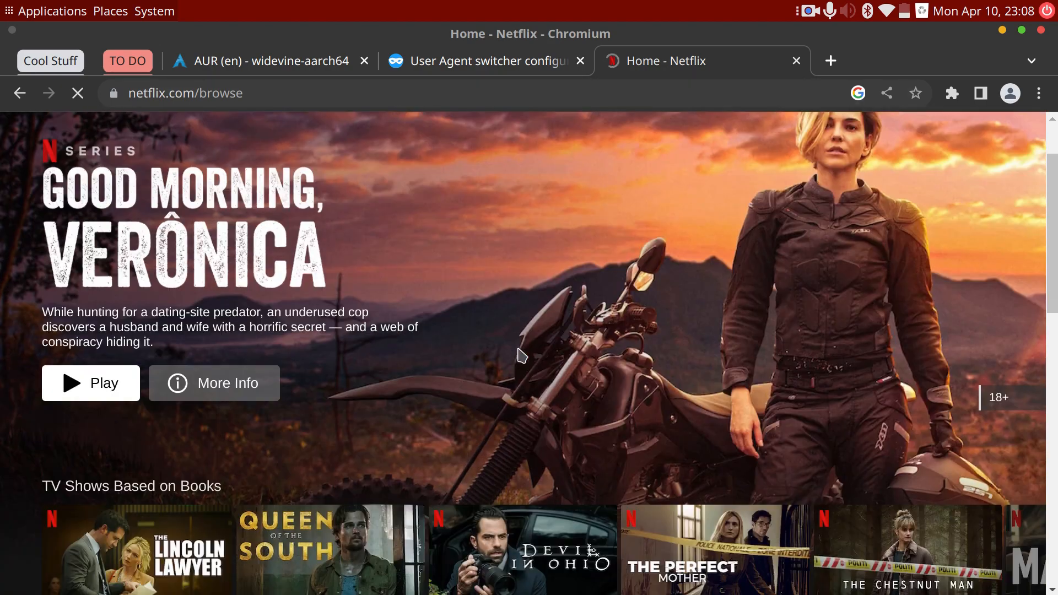
pyautogui.scroll(-3)
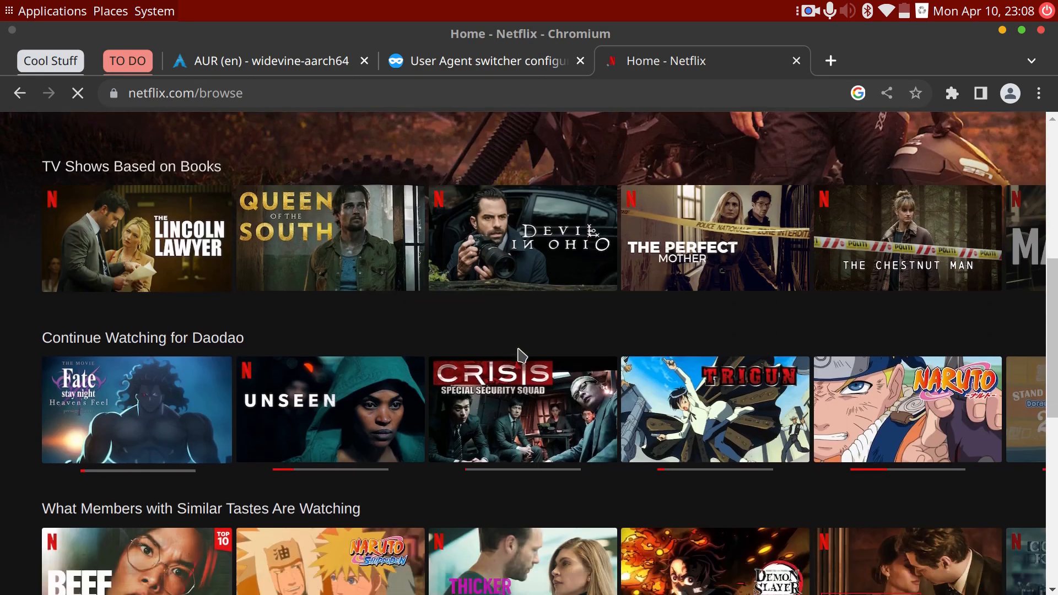
pyautogui.scroll(-3)
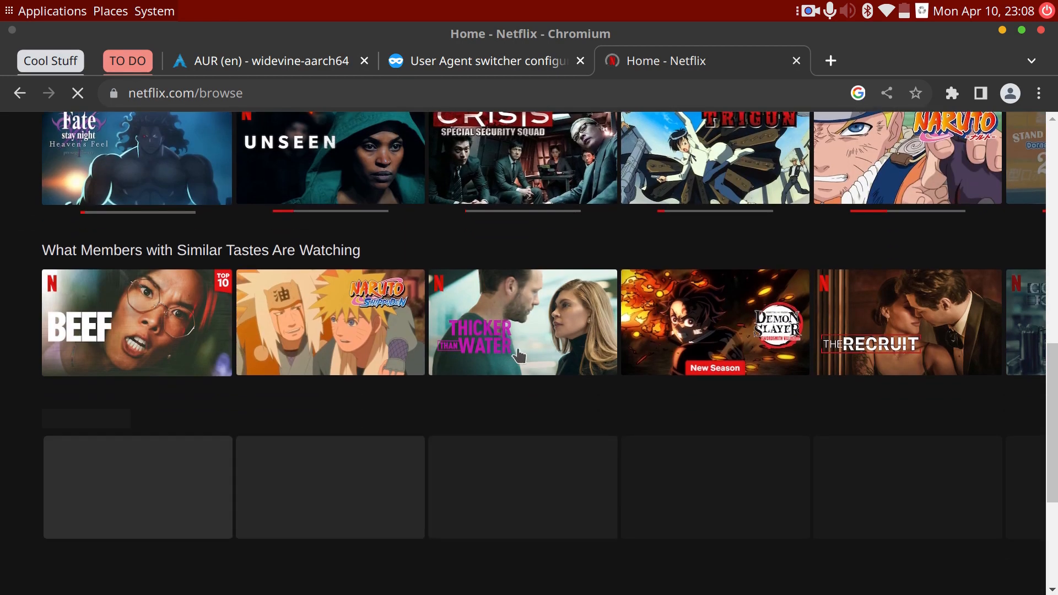
pyautogui.scroll(3)
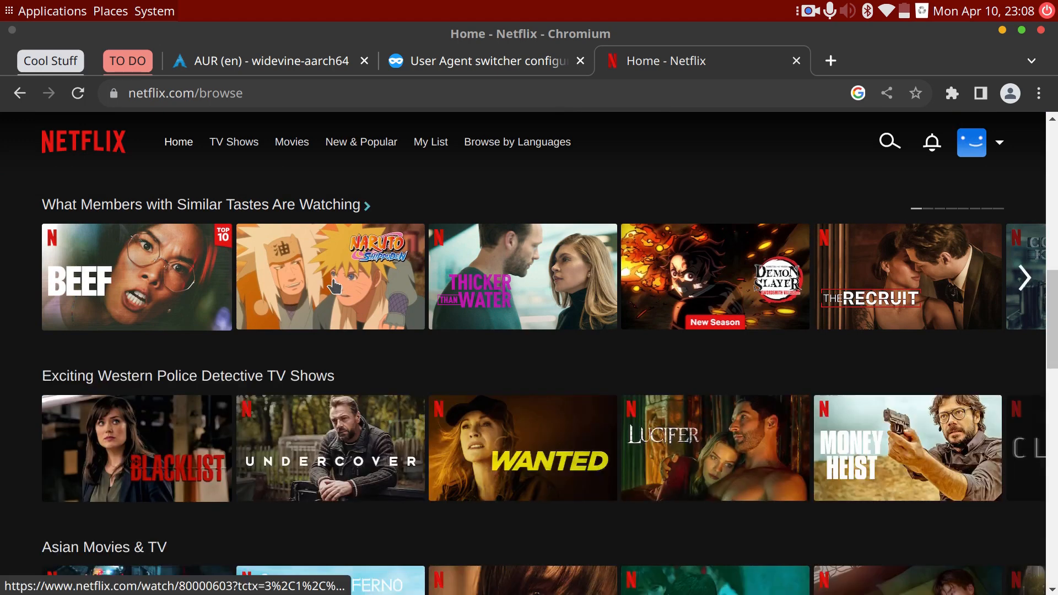
pyautogui.moveTo(330, 277)
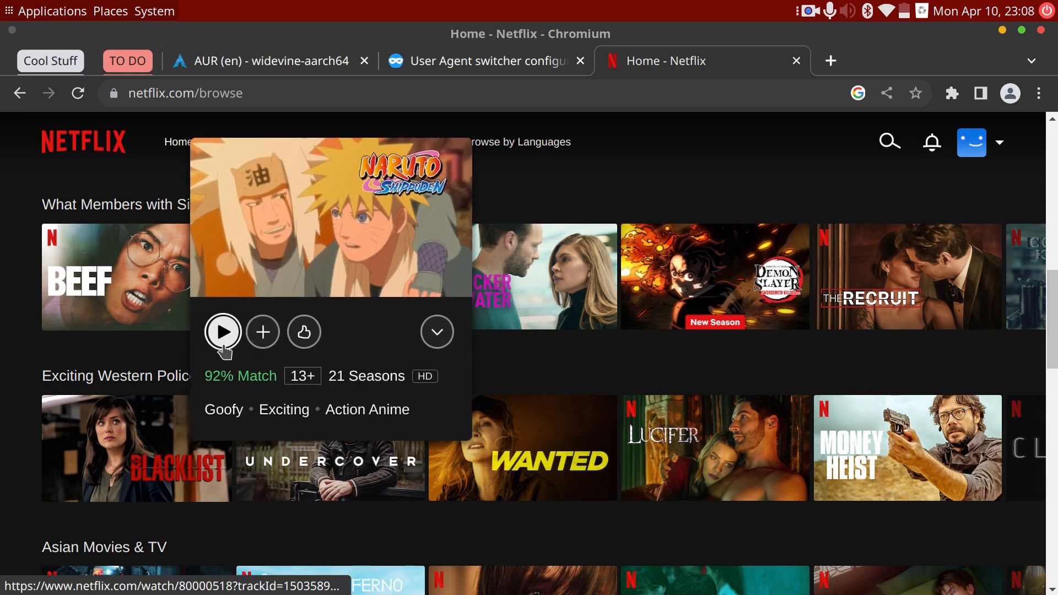
# Step: Play Naruto Shippuden episode 1 'Homecoming', pause it, and close the Netflix tab
pyautogui.click(222, 331)
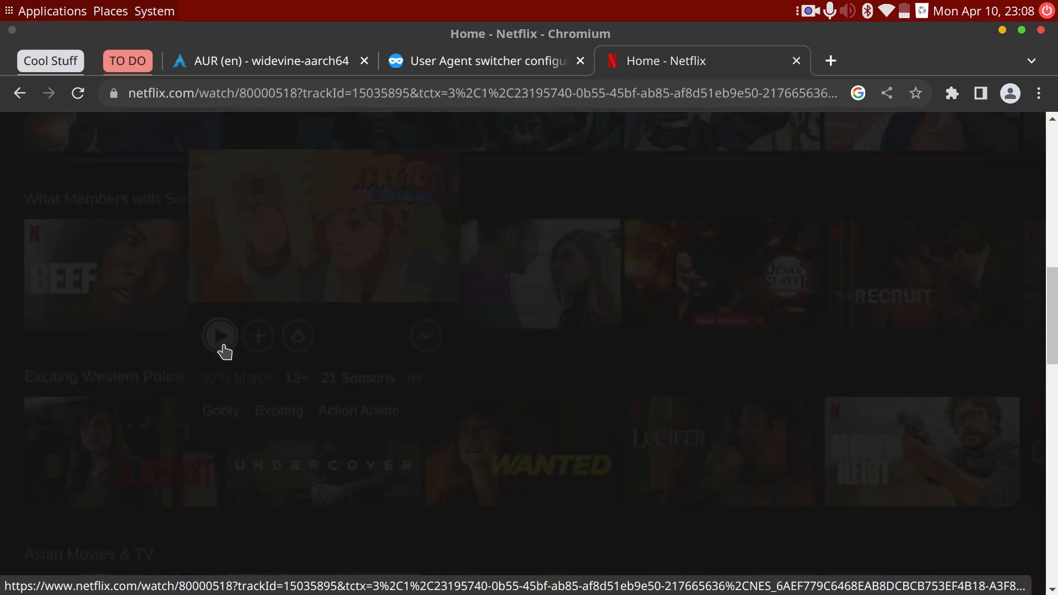
pyautogui.click(220, 336)
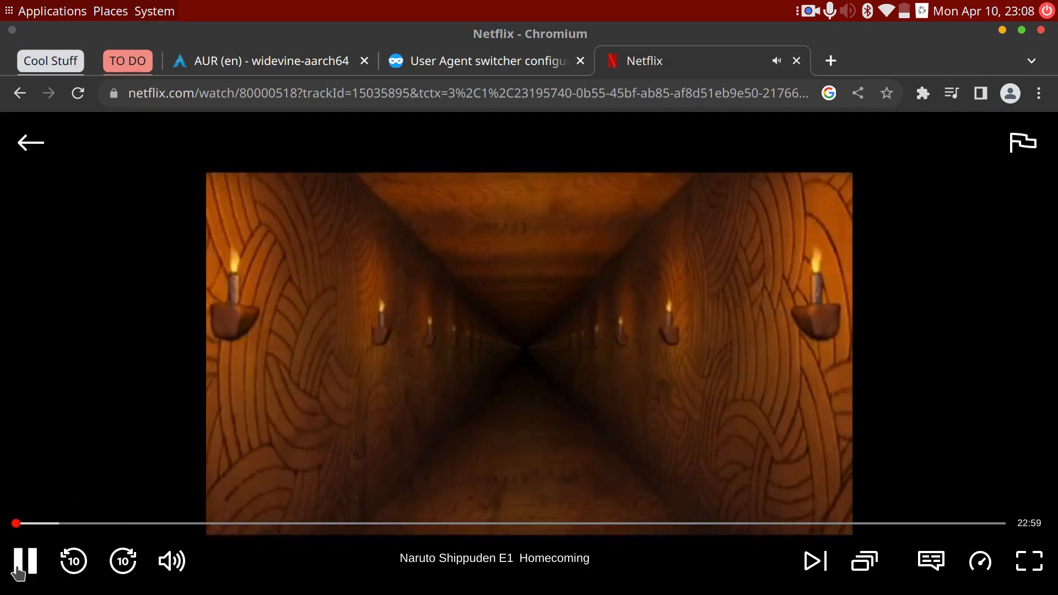
pyautogui.click(25, 560)
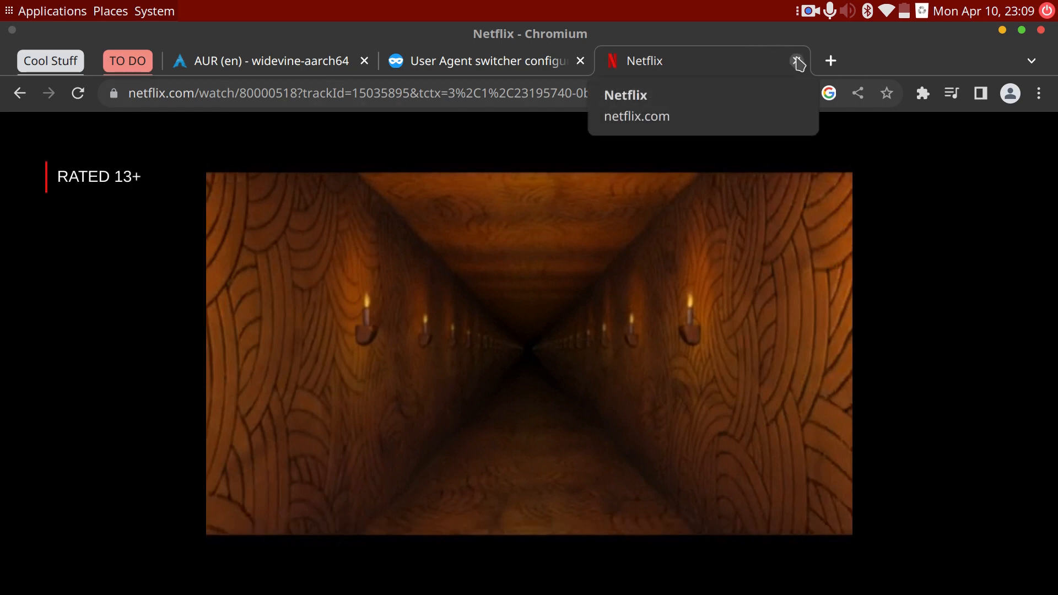
pyautogui.click(485, 61)
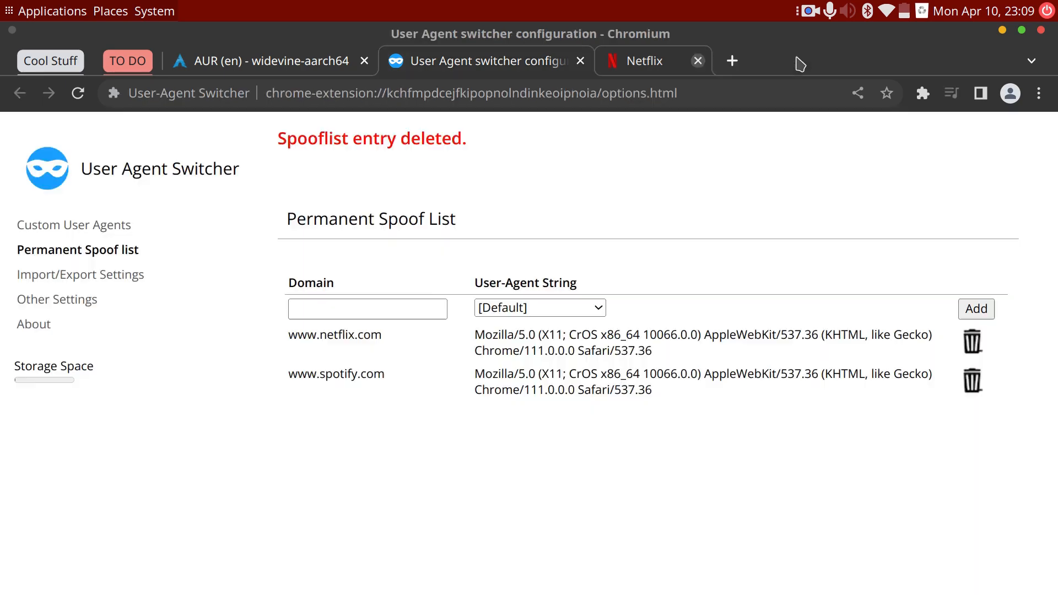
# Step: Close the Chromium window to reveal Firefox
pyautogui.click(697, 61)
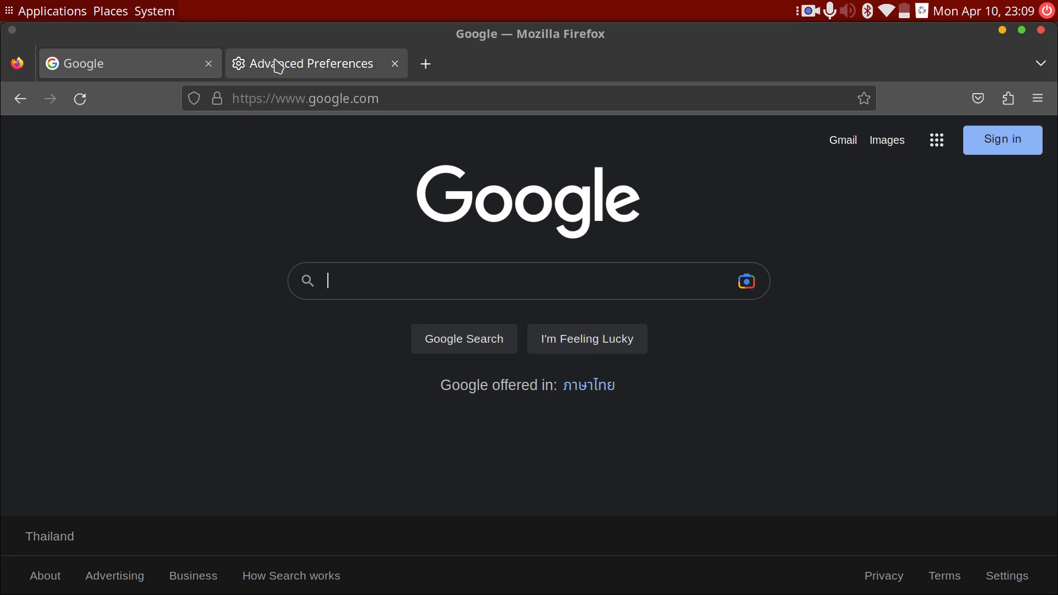
# Step: Past the about:config warning, create string preference general.useragent.override with a Chrome 111 value
pyautogui.click(314, 64)
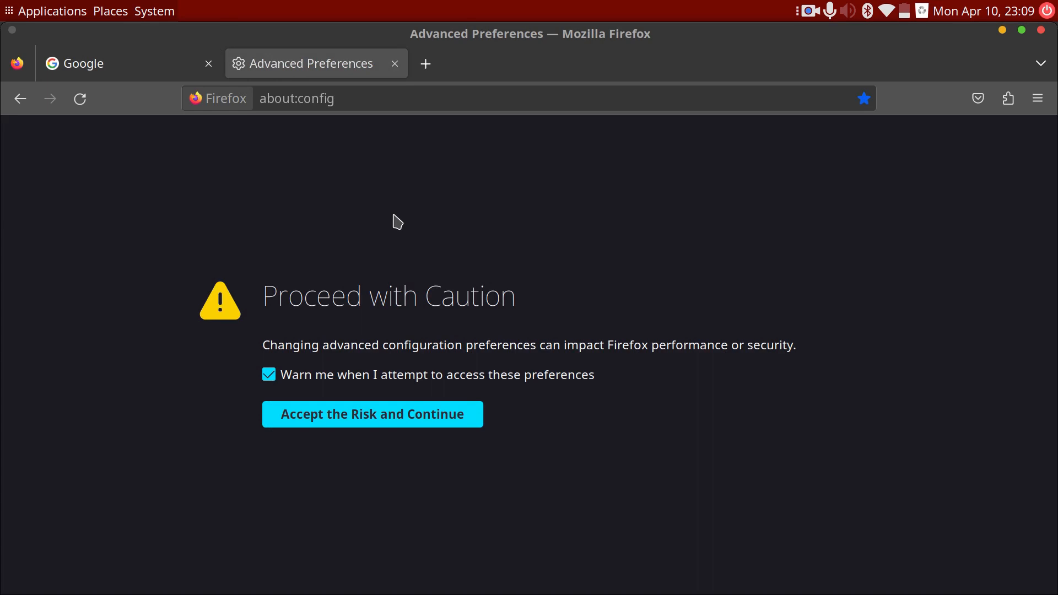
pyautogui.moveTo(406, 420)
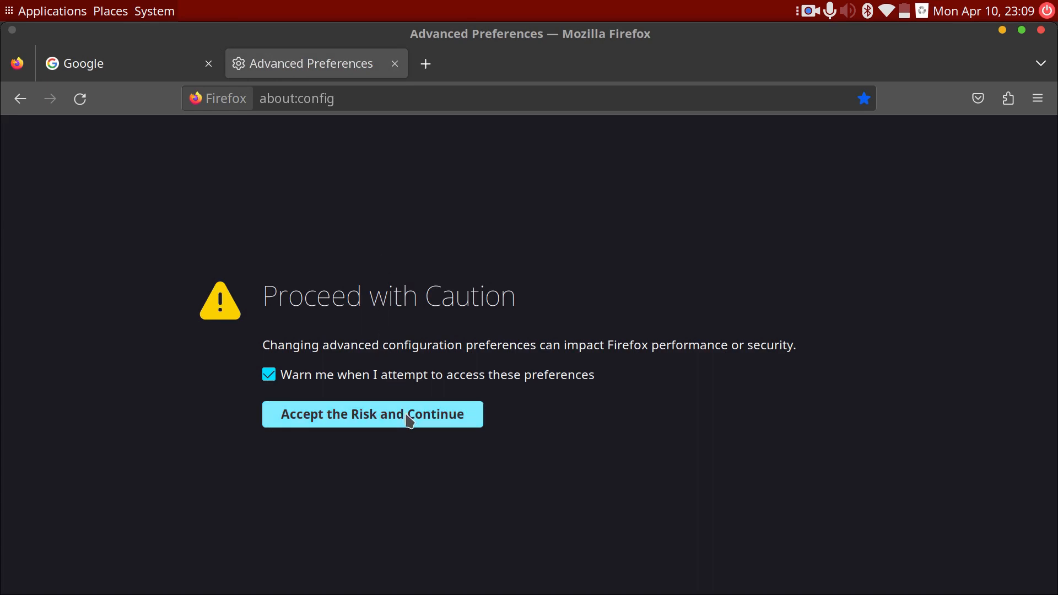
pyautogui.click(372, 414)
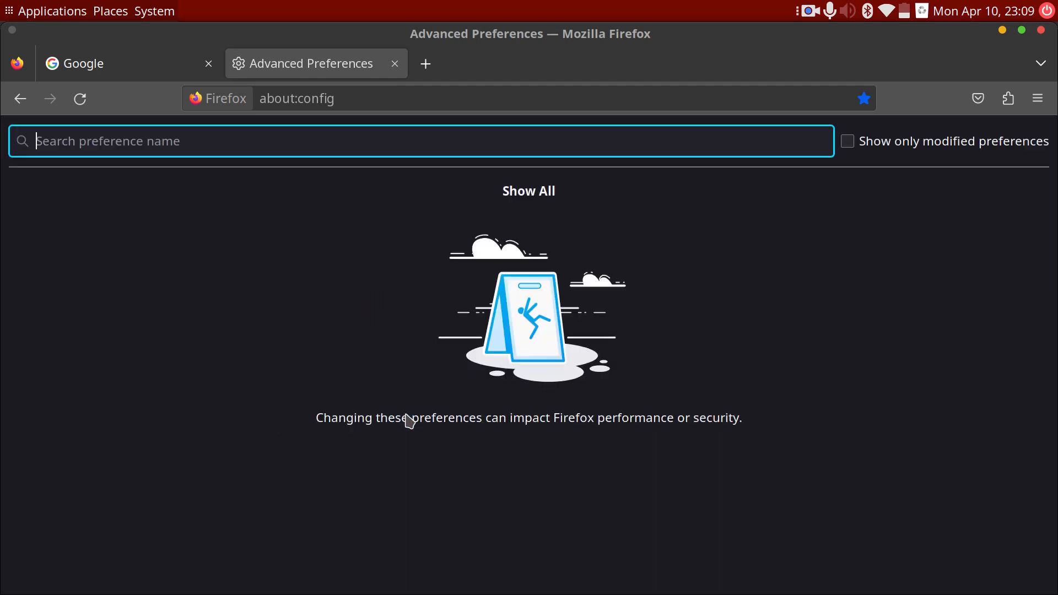
pyautogui.write('gneral')
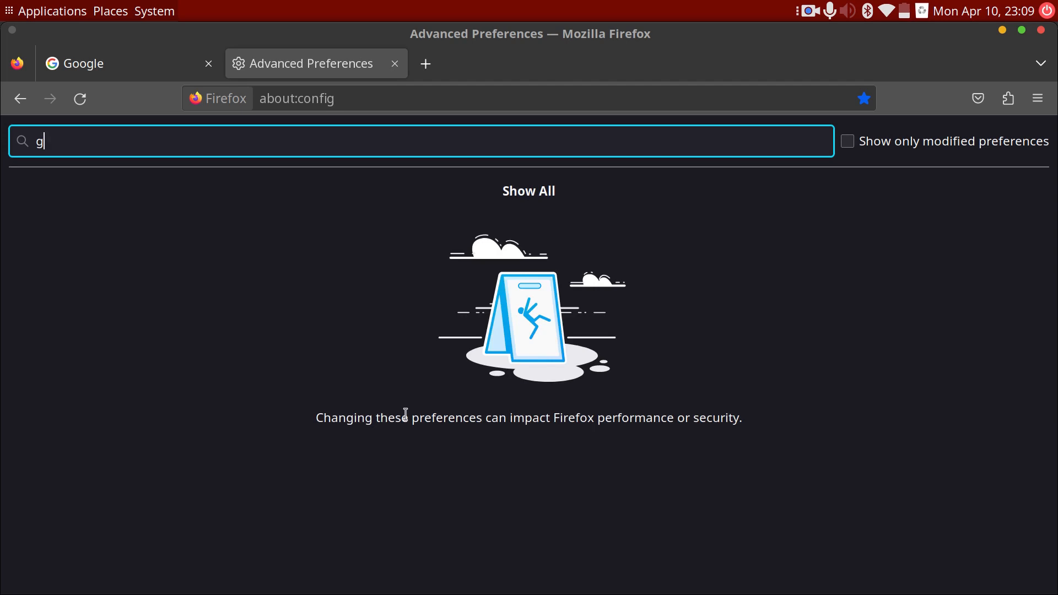
pyautogui.write('eneral.us')
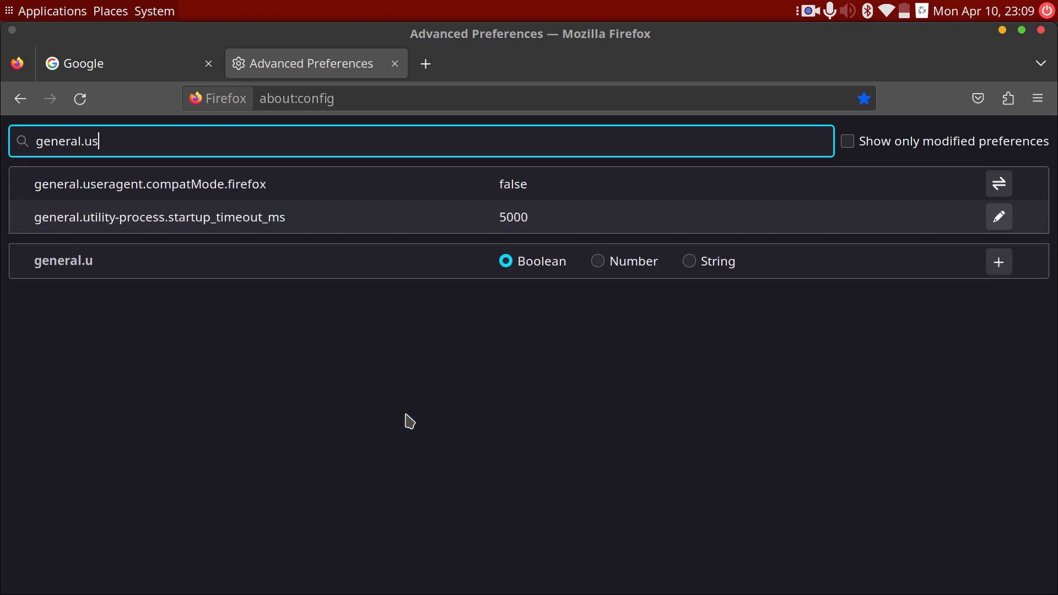
pyautogui.write('eragent.ov')
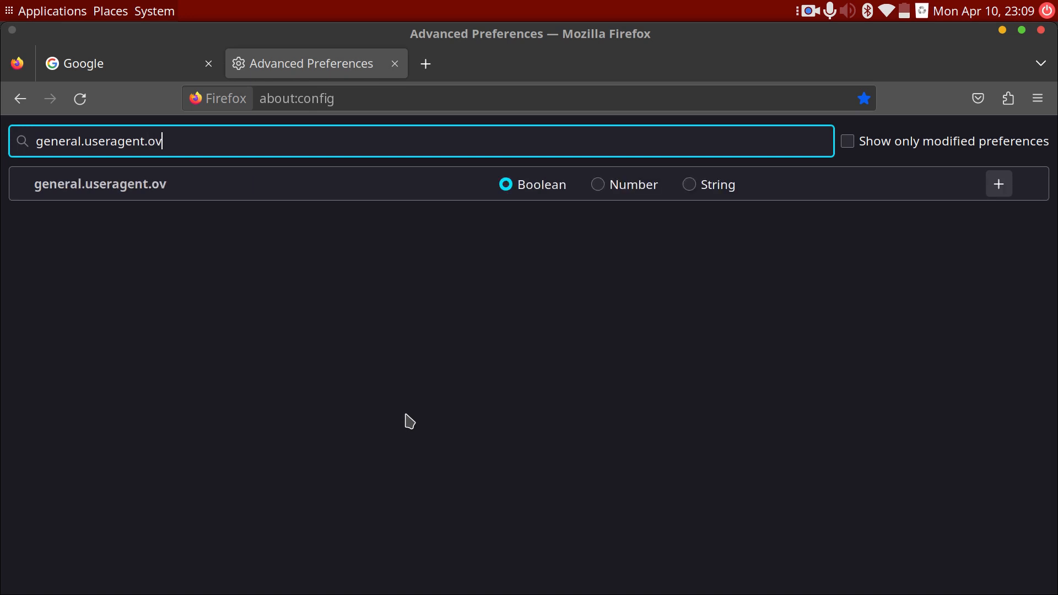
pyautogui.write('erride')
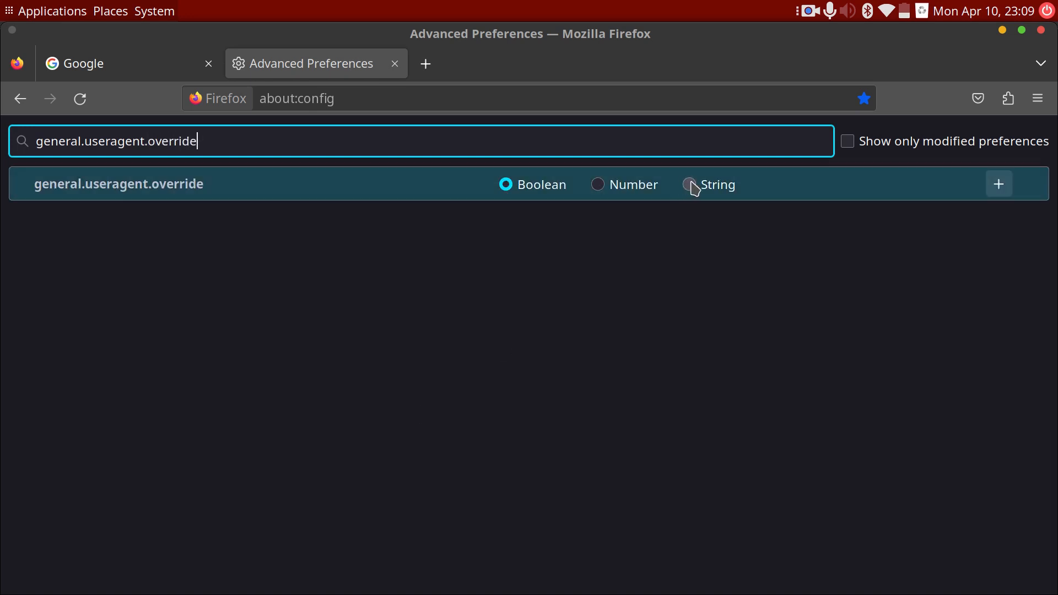
pyautogui.click(688, 184)
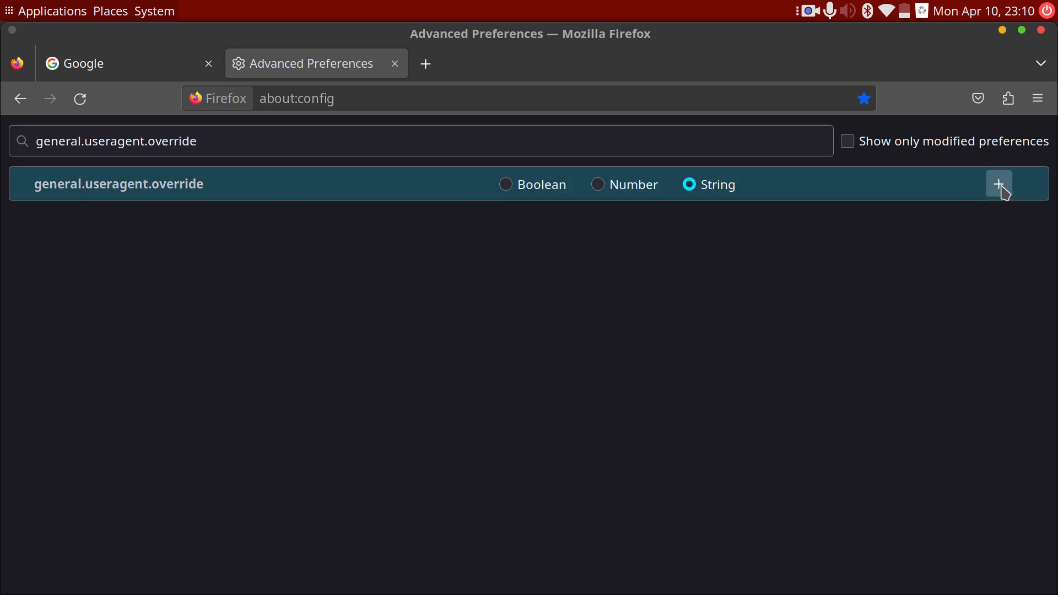
pyautogui.moveTo(998, 184)
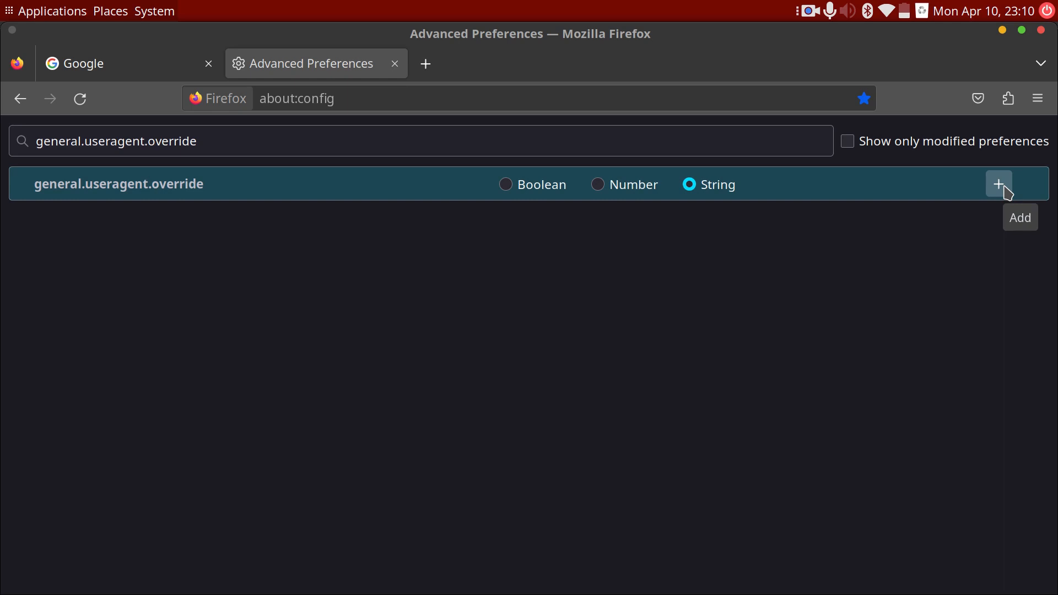
pyautogui.click(998, 184)
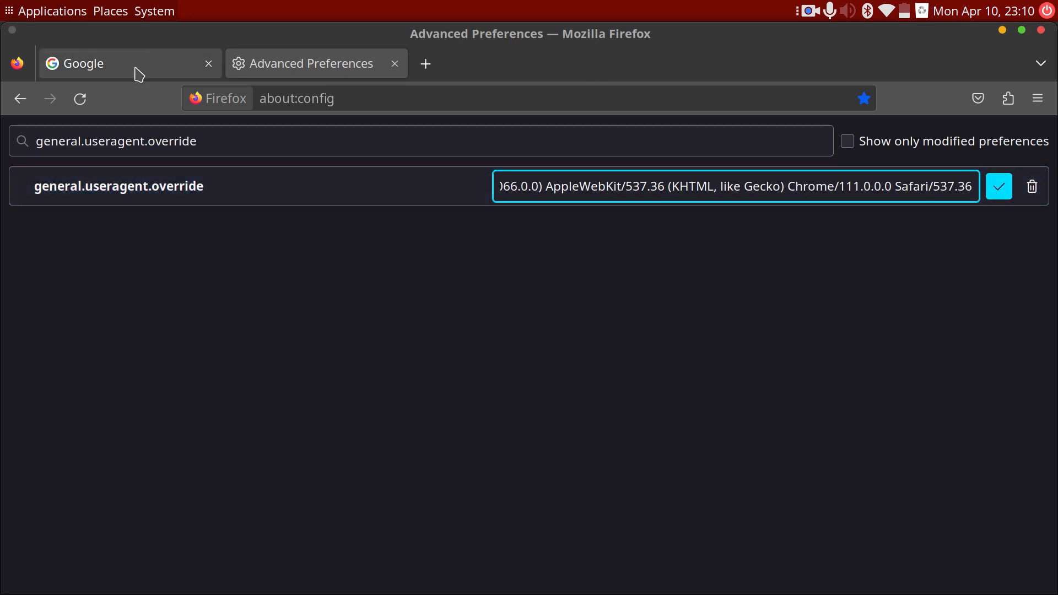
# Step: Search 'whats my useragent' and open WhatIsMyBrowser.com, which reports the user agent as None
pyautogui.click(102, 63)
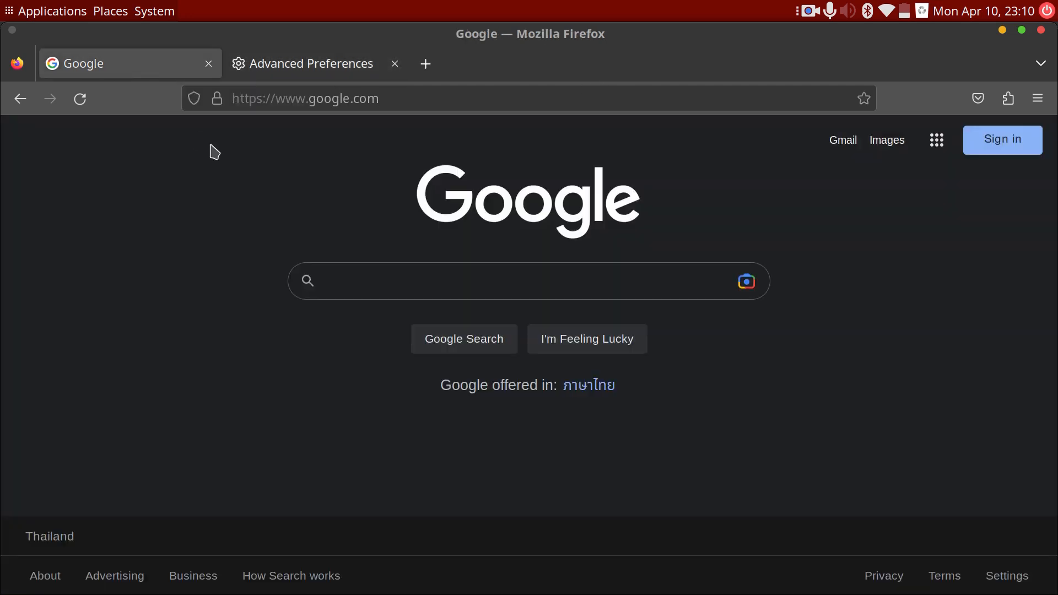
pyautogui.write('whats my')
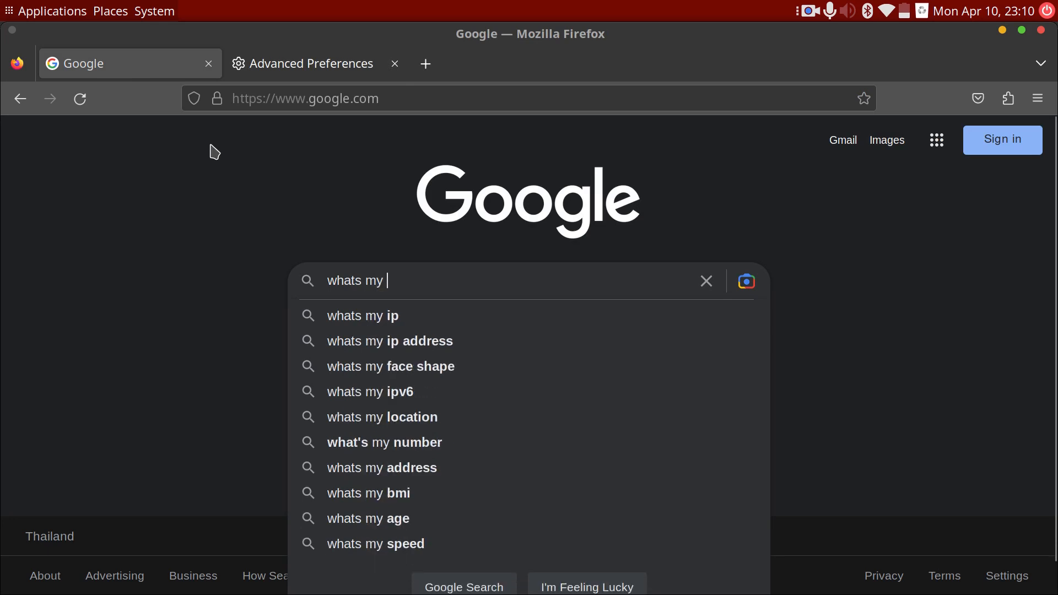
pyautogui.write('useragent')
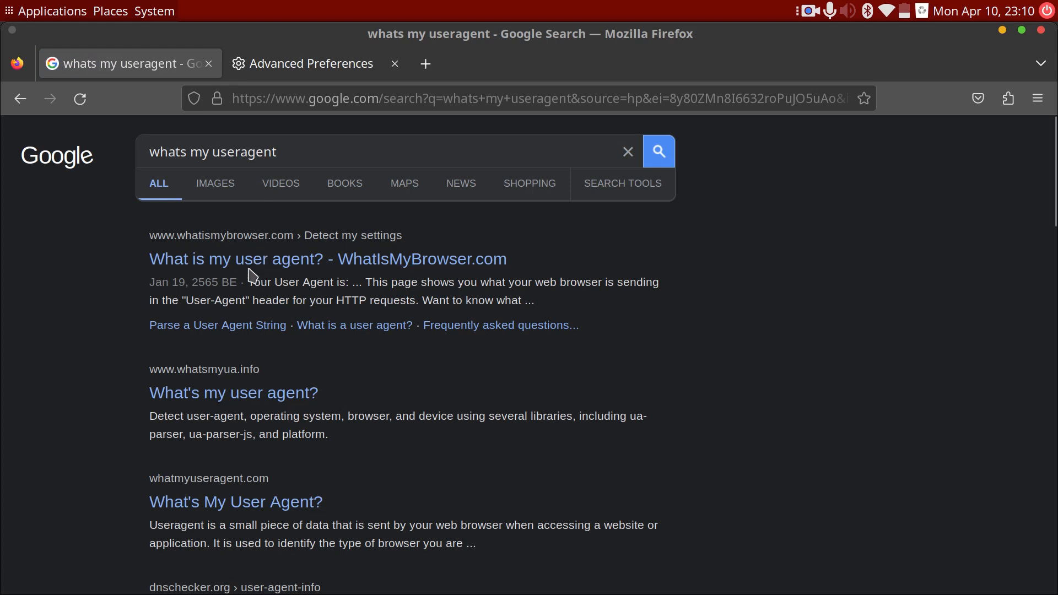
pyautogui.click(327, 258)
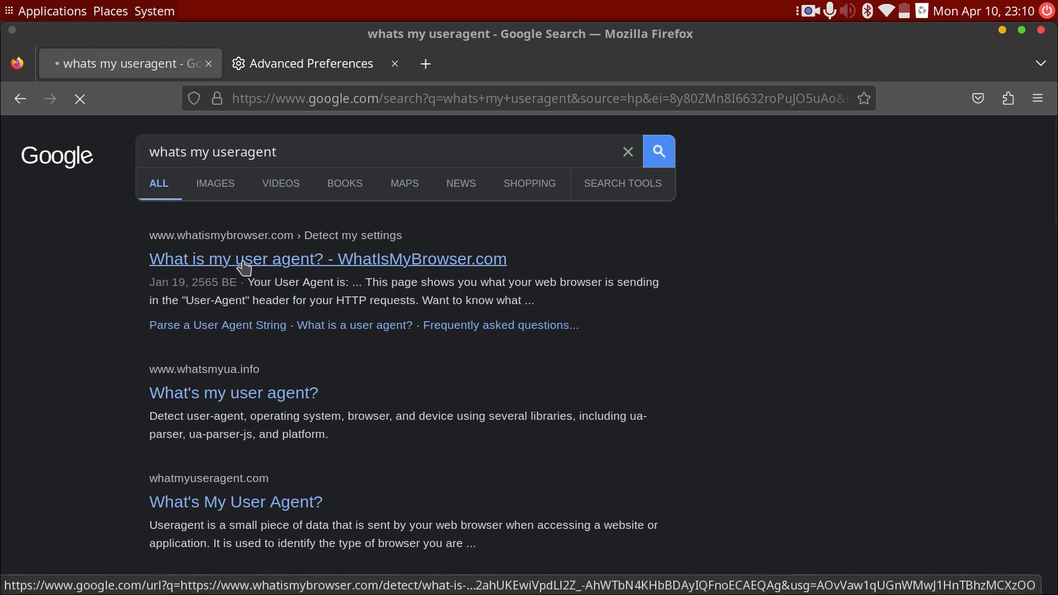
pyautogui.click(327, 259)
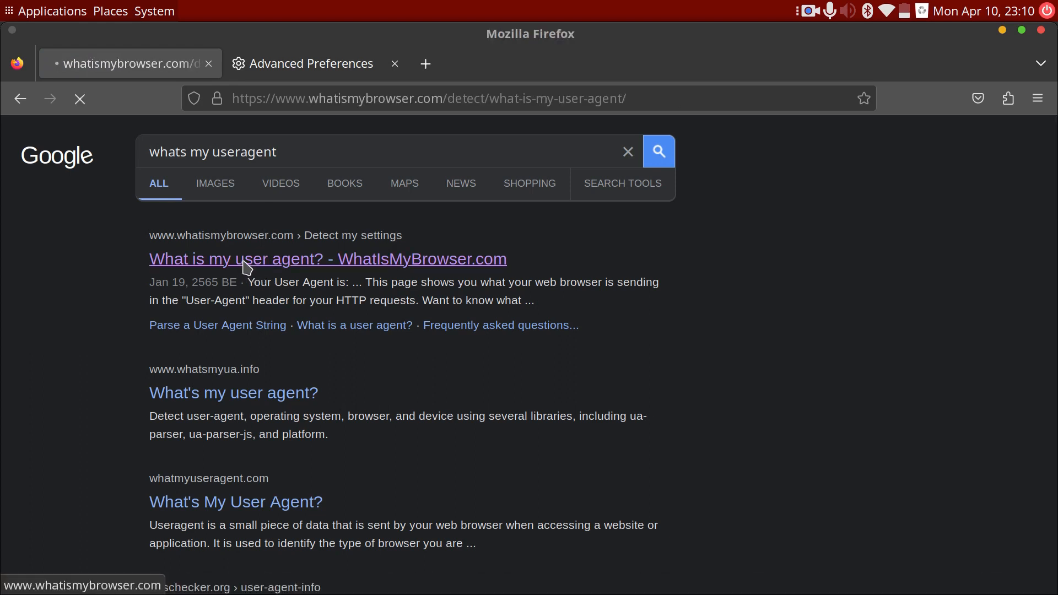
pyautogui.click(328, 259)
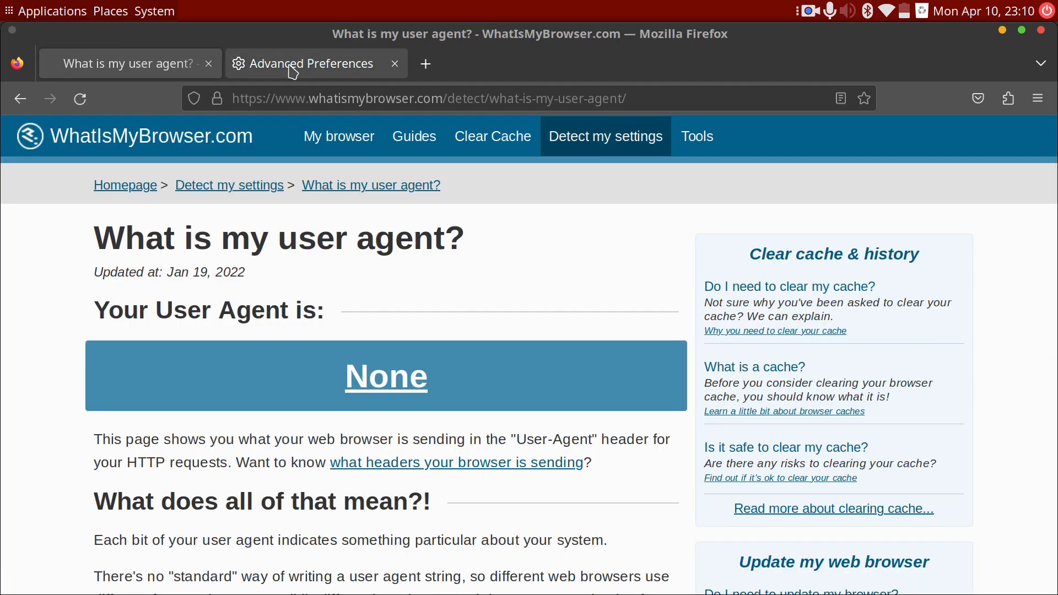
pyautogui.click(313, 63)
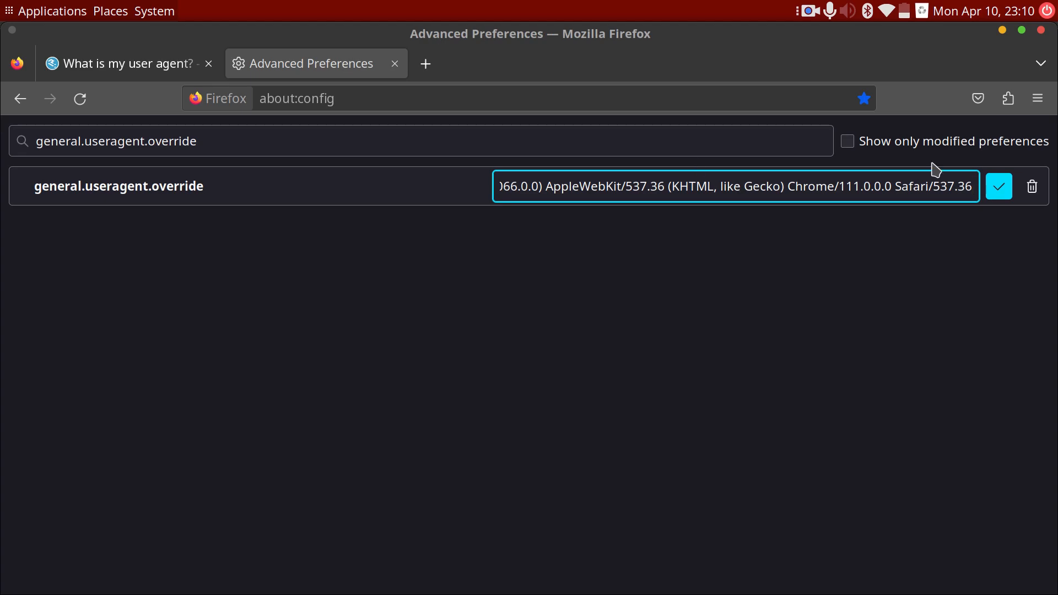
# Step: Save the Chrome OS general.useragent.override, verify it on WhatIsMyBrowser, then delete the preference
pyautogui.click(999, 186)
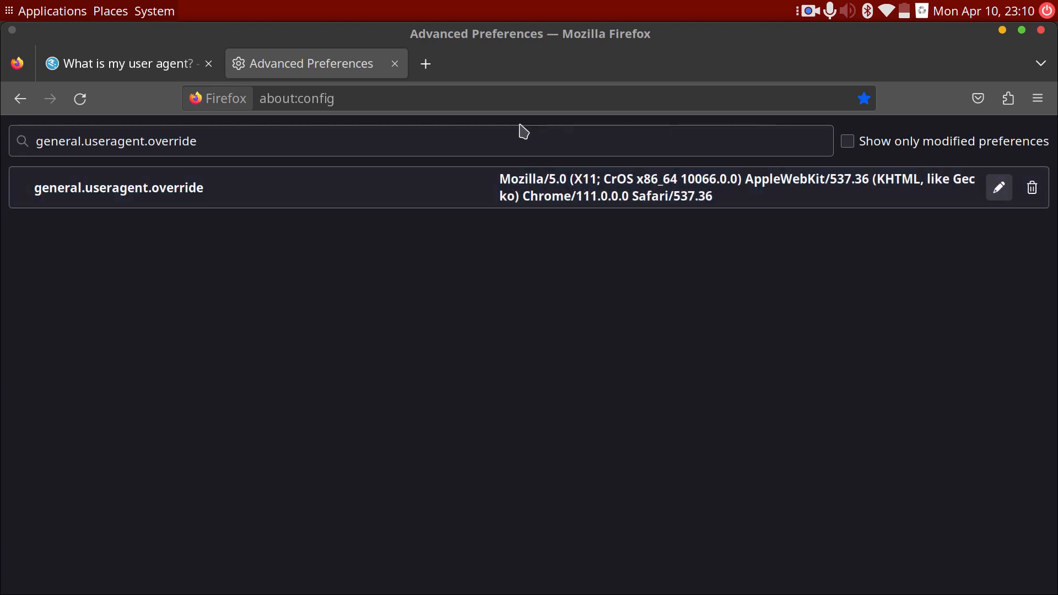
pyautogui.click(118, 63)
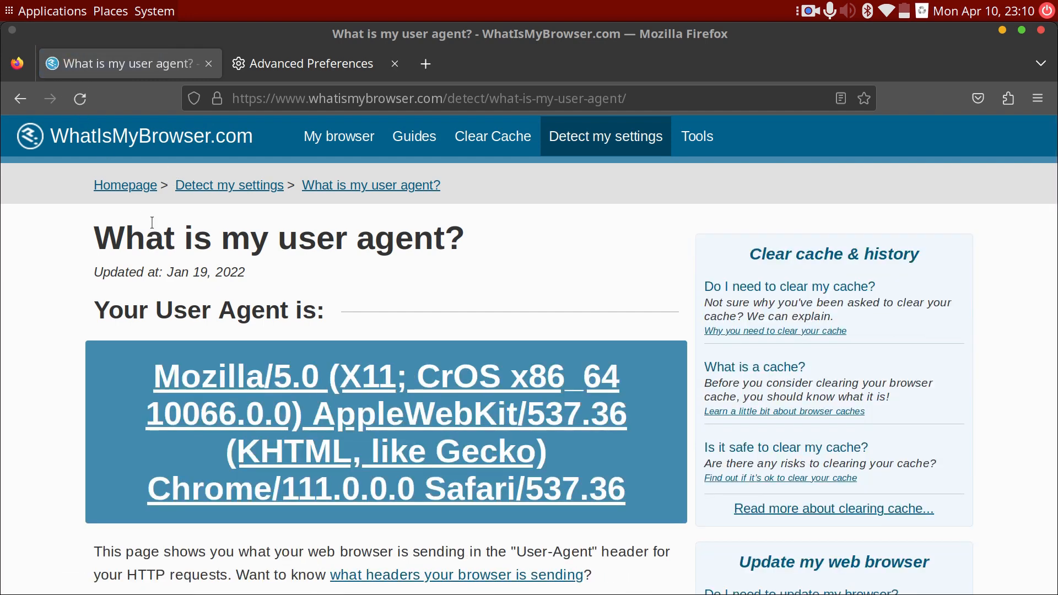
pyautogui.click(315, 63)
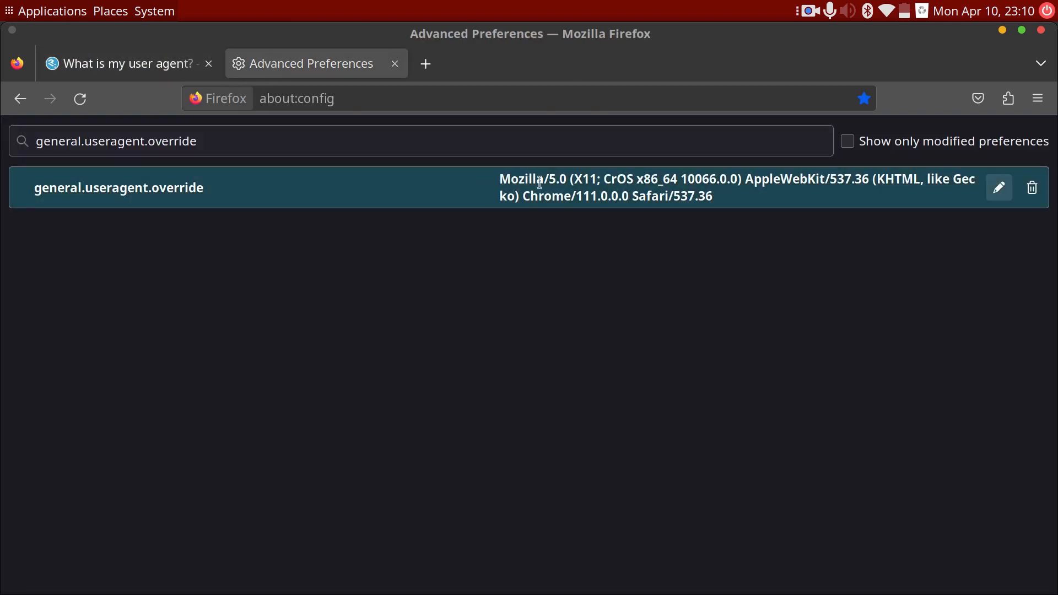
pyautogui.click(1030, 187)
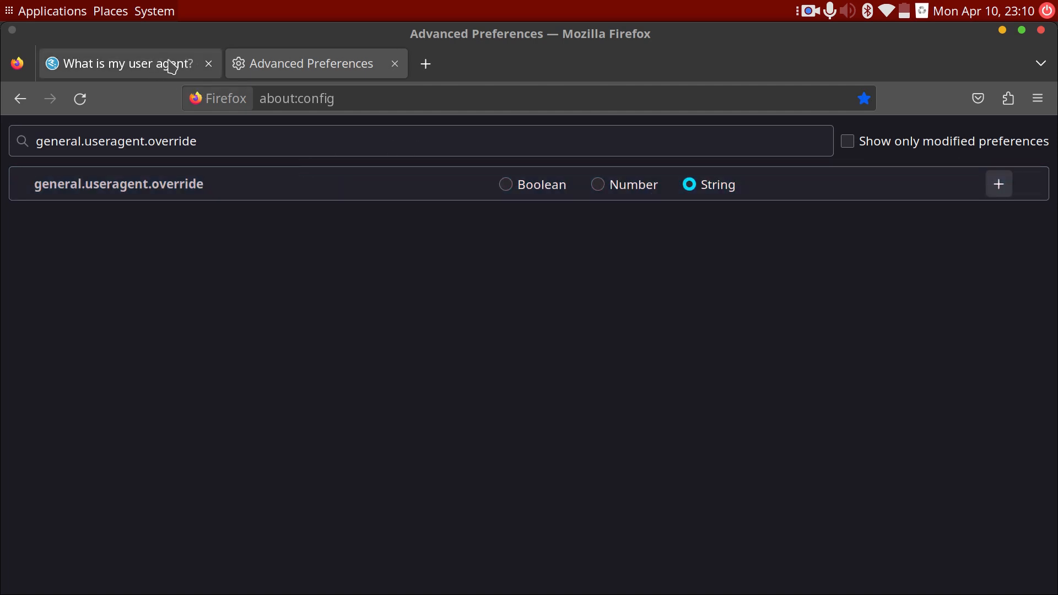
pyautogui.moveTo(395, 63)
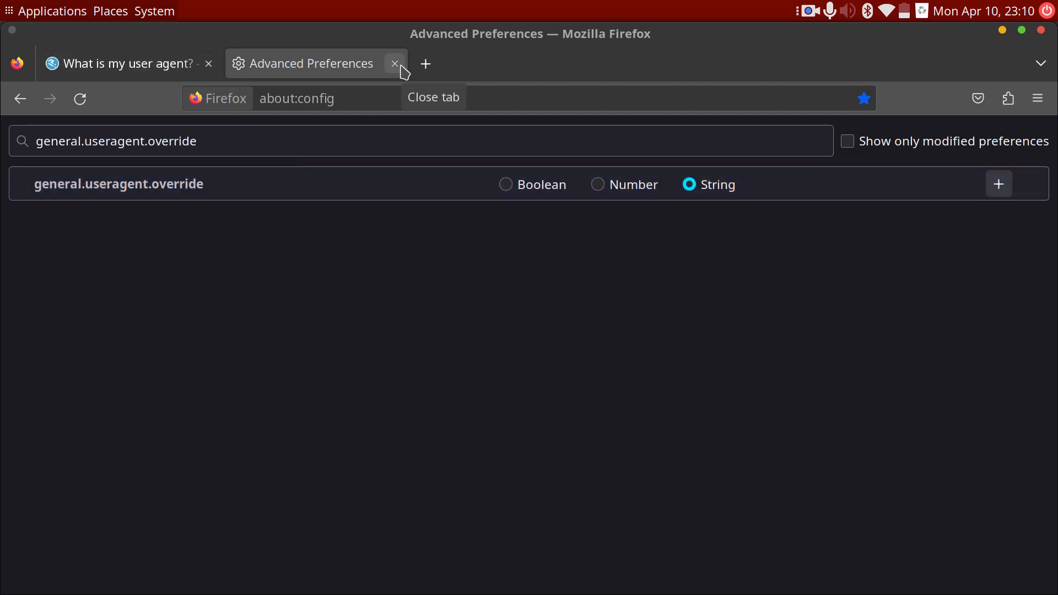
# Step: Re-add general.useragent.override with the Chrome OS string, save it, and return to WhatIsMyBrowser
pyautogui.click(129, 63)
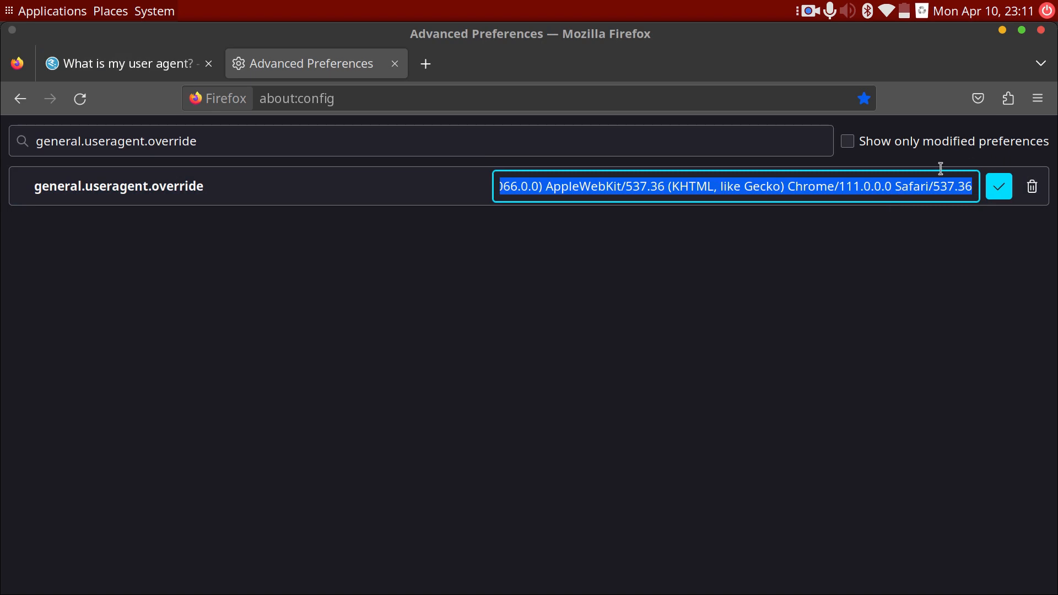
pyautogui.click(998, 186)
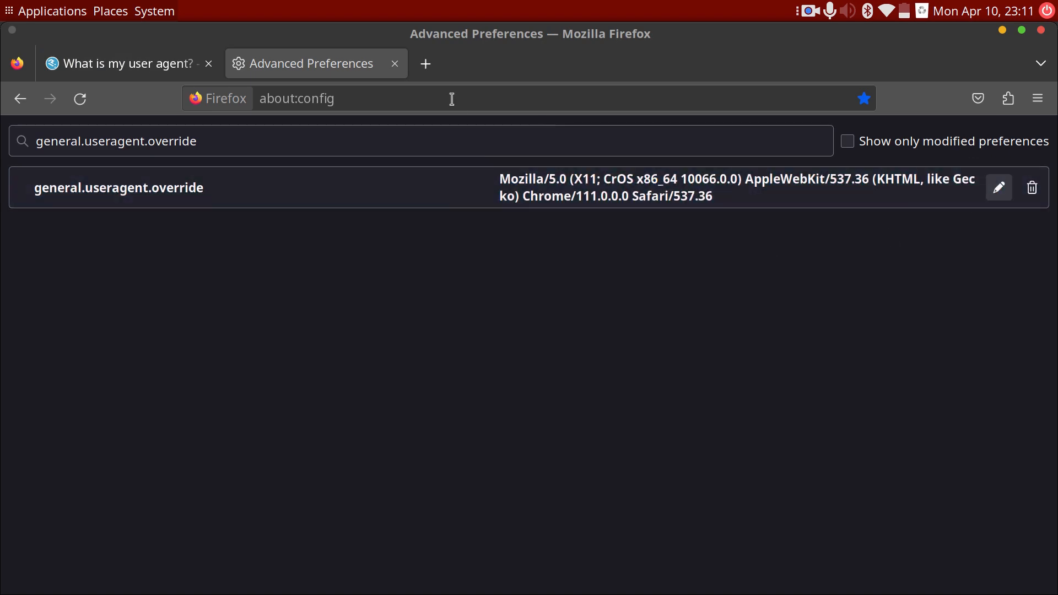
pyautogui.click(122, 63)
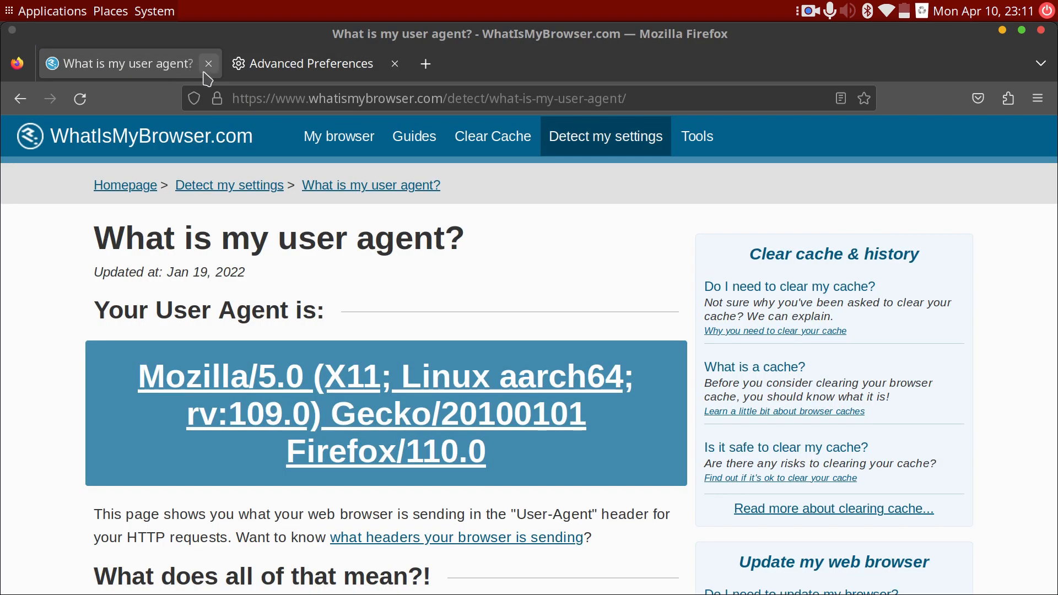